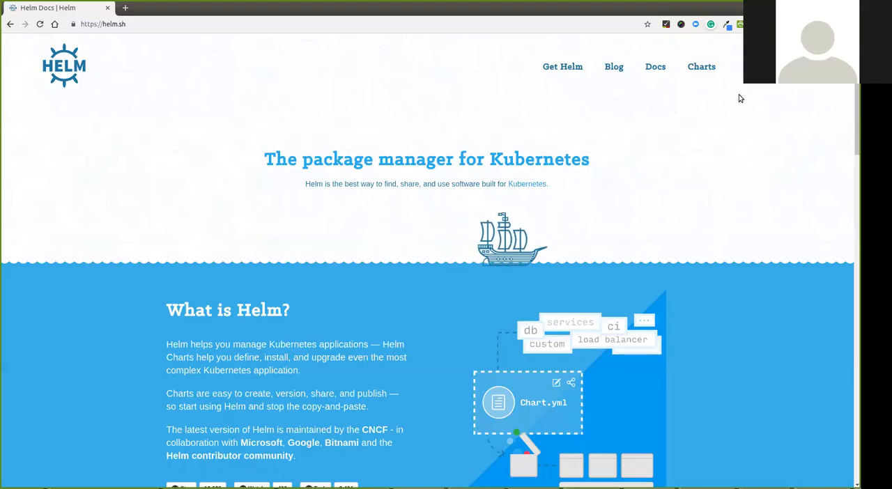
{"action": "mouse_move", "coordinate": [656, 157]}
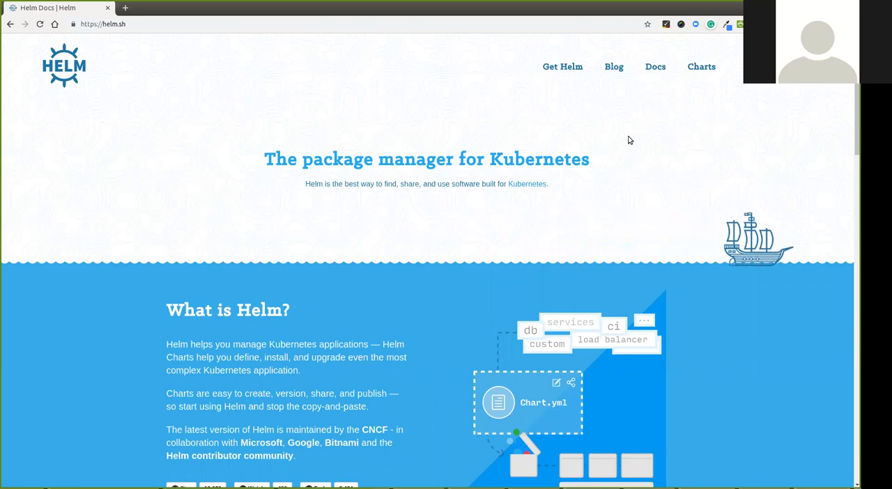
Go from the Helm homepage into the documentation and load the Quickstart Guide
{"action": "scroll", "scroll_direction": "down", "scroll_amount": 3}
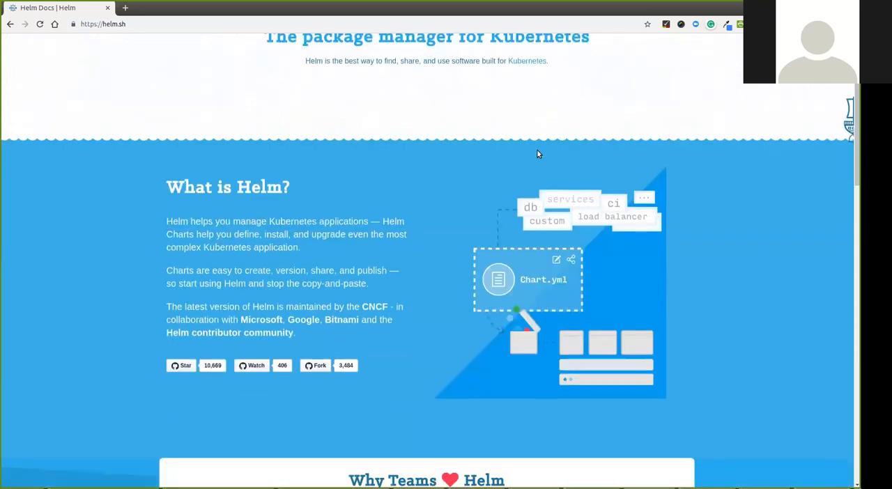
{"action": "scroll", "scroll_direction": "up", "scroll_amount": 3}
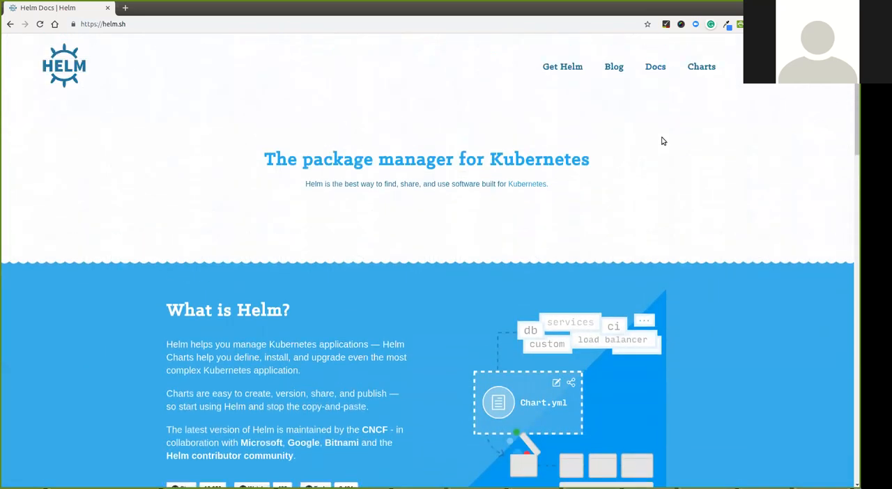
{"action": "mouse_move", "coordinate": [669, 110]}
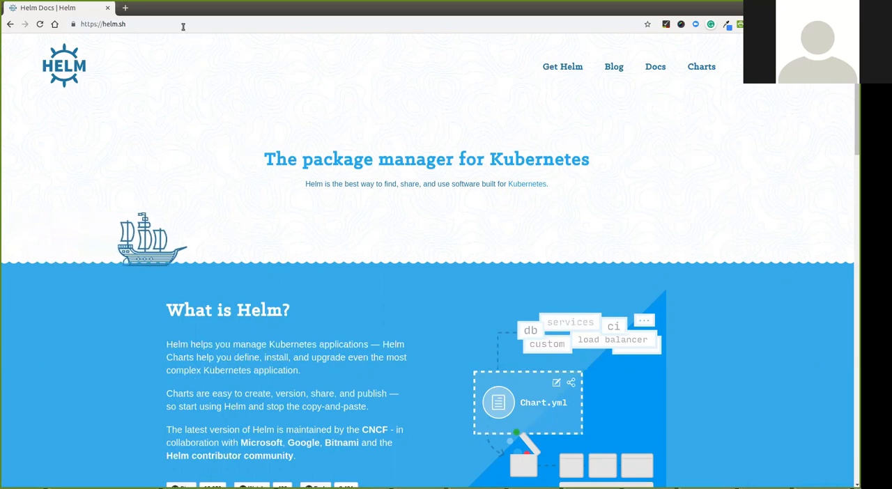
{"action": "mouse_move", "coordinate": [656, 67]}
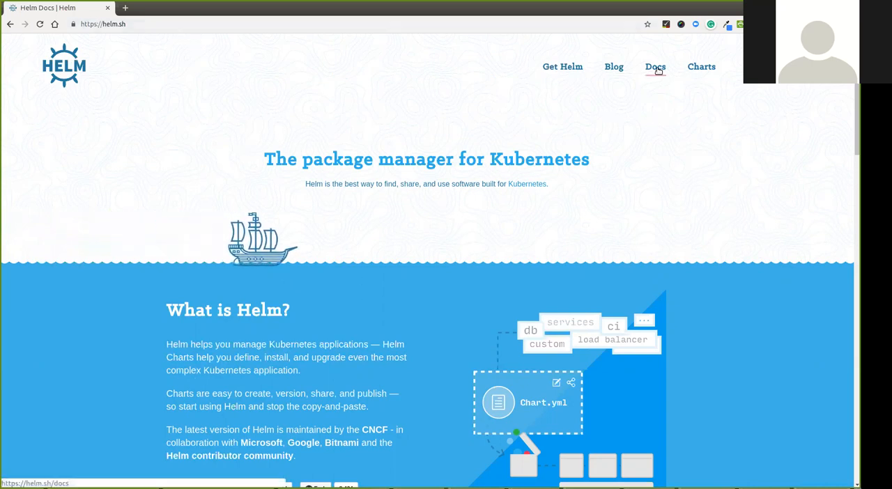
{"action": "left_click", "coordinate": [655, 67]}
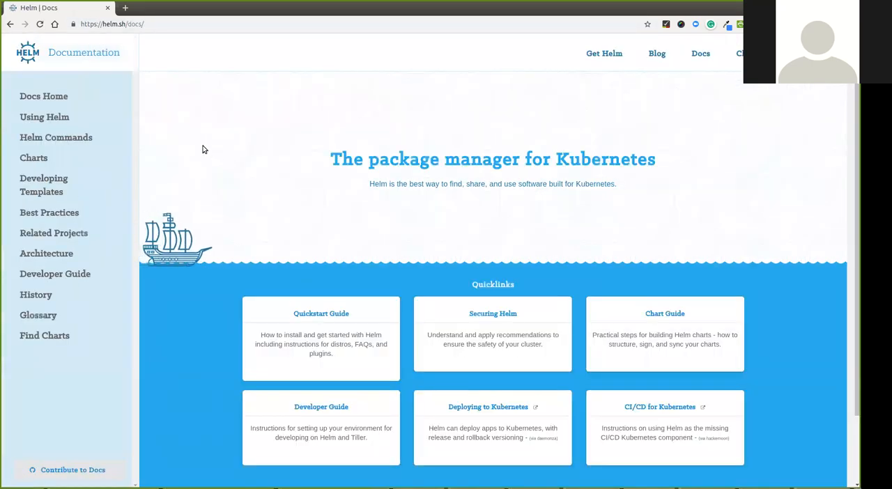
{"action": "mouse_move", "coordinate": [320, 313]}
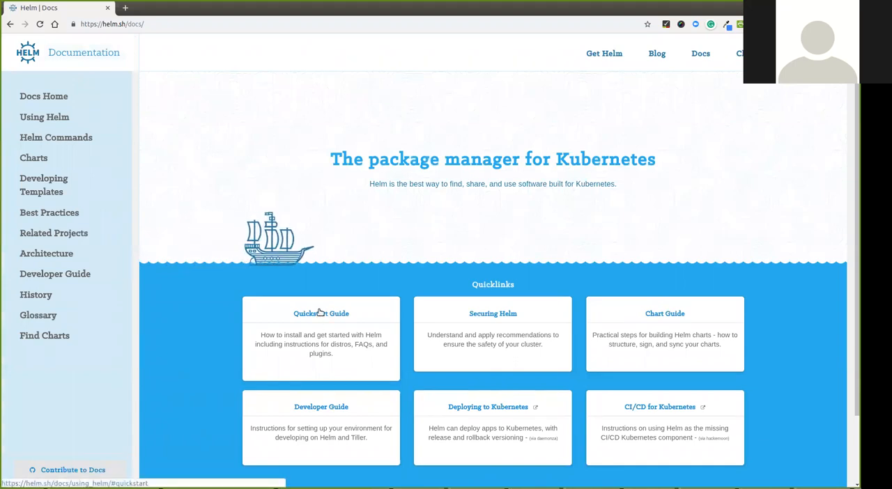
{"action": "left_click", "coordinate": [321, 313]}
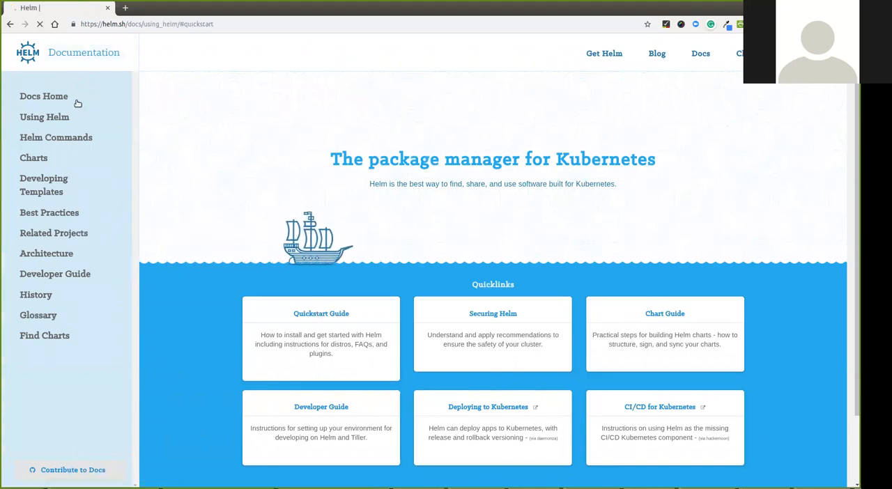
{"action": "left_click", "coordinate": [321, 313]}
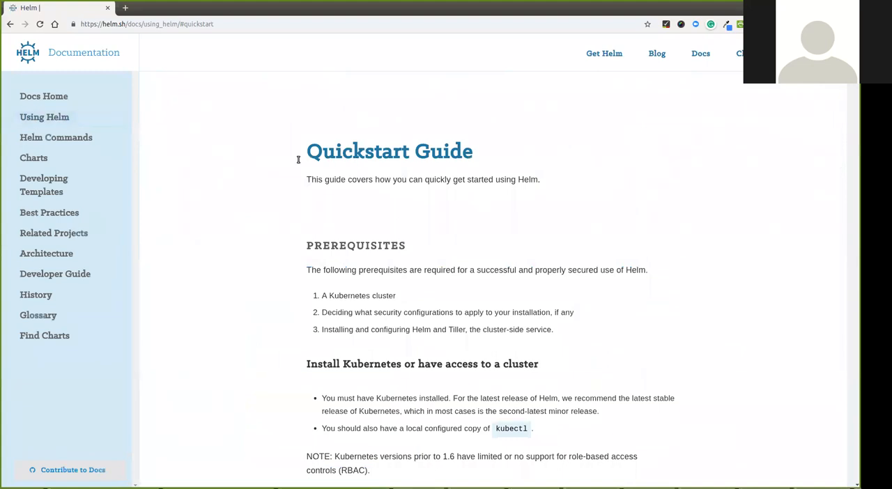
{"action": "left_click", "coordinate": [44, 117]}
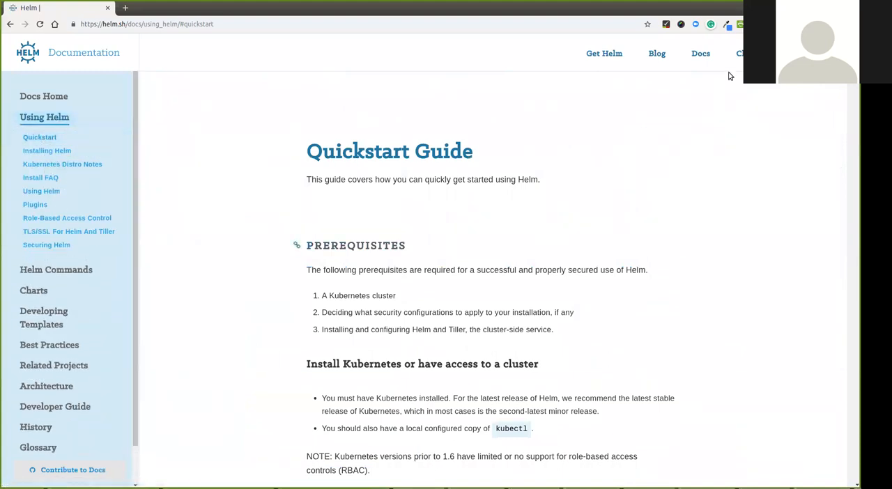
Read down the Quickstart Guide to the Initialize Helm and Install Tiller section with helm init
{"action": "scroll", "scroll_direction": "down", "scroll_amount": 3}
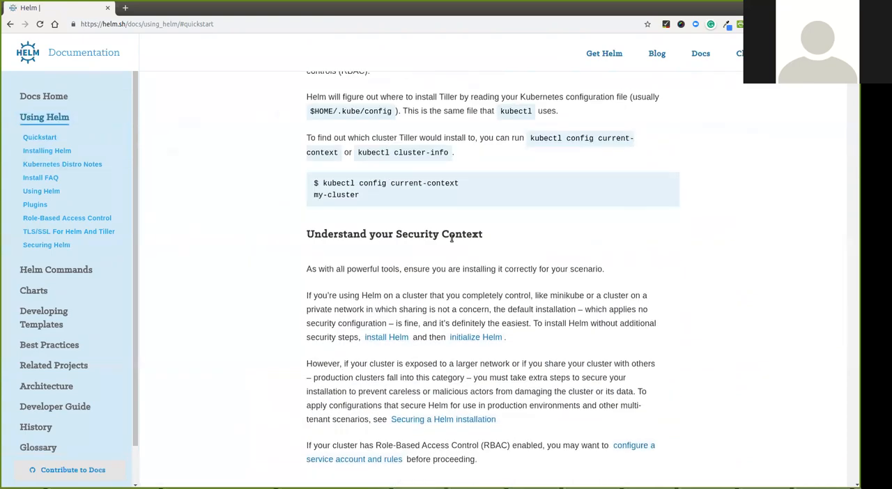
{"action": "scroll", "scroll_direction": "down", "scroll_amount": 3}
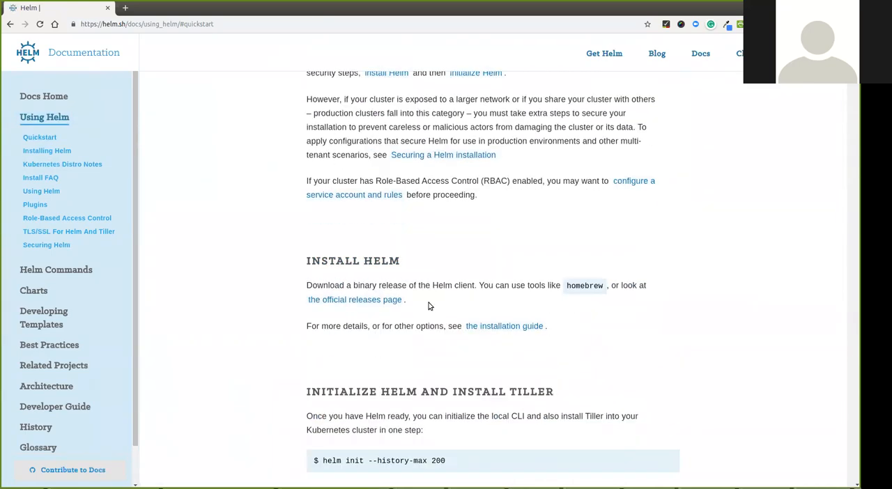
{"action": "scroll", "scroll_direction": "down", "scroll_amount": 3}
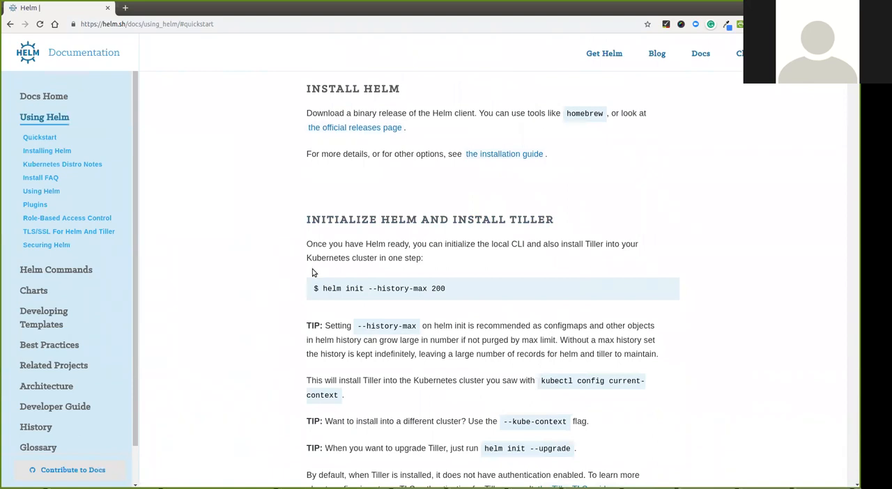
{"action": "scroll", "scroll_direction": "down", "scroll_amount": 3}
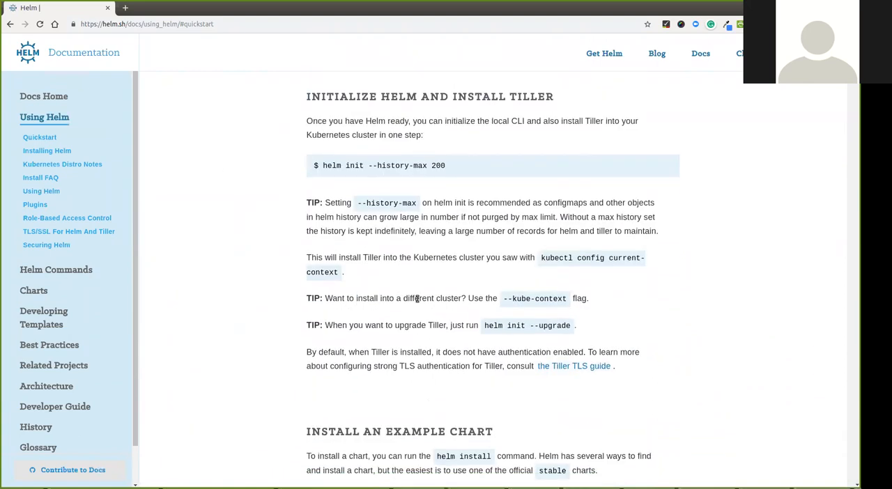
{"action": "scroll", "scroll_direction": "down", "scroll_amount": 3}
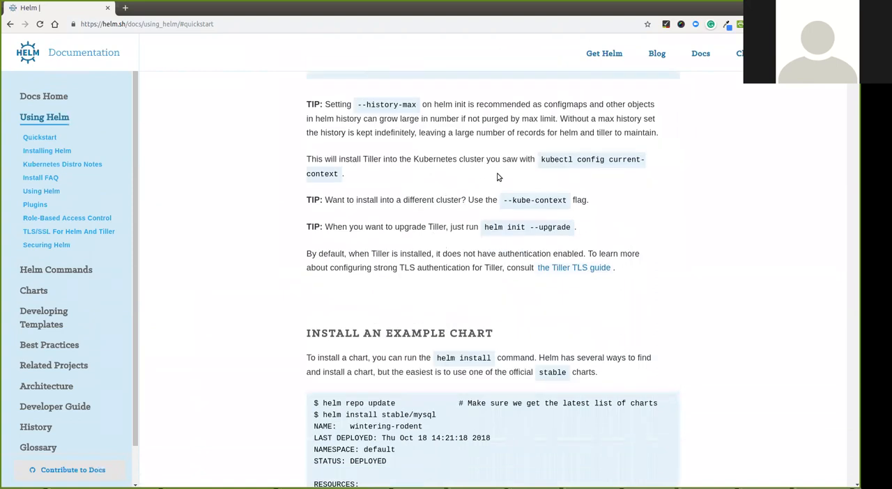
{"action": "scroll", "scroll_direction": "down", "scroll_amount": 3}
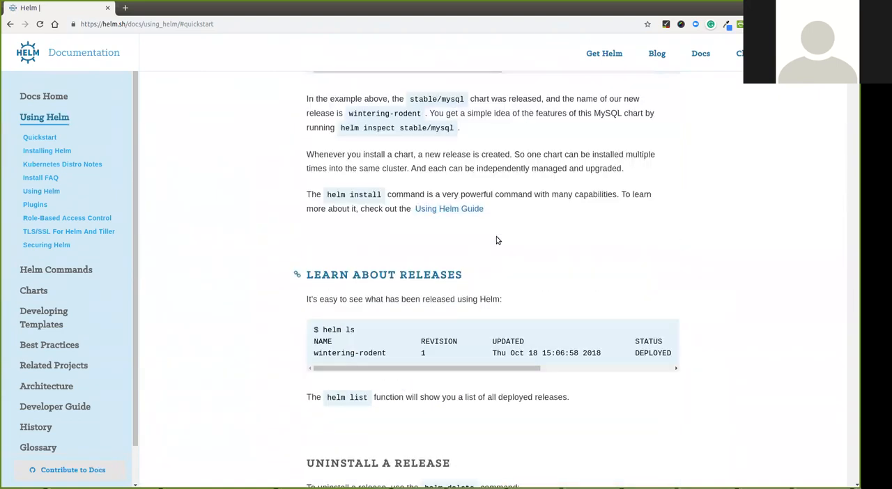
{"action": "scroll", "scroll_direction": "down", "scroll_amount": 3}
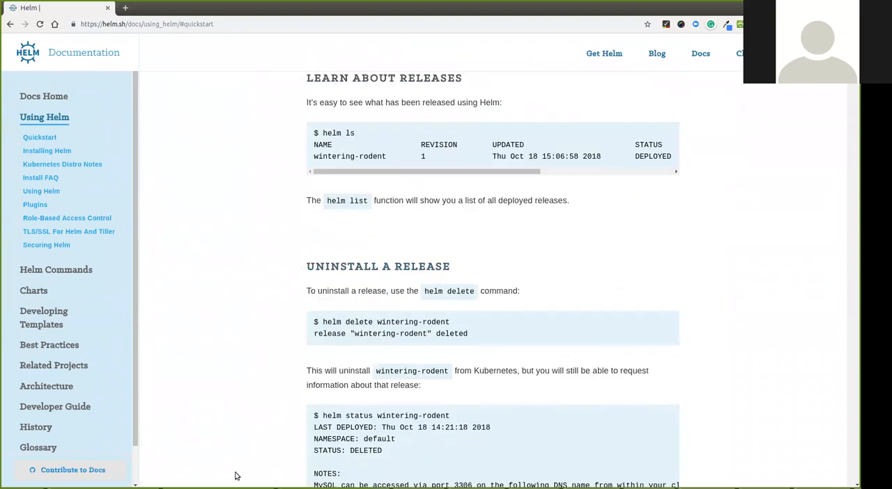
{"action": "scroll", "scroll_direction": "up", "scroll_amount": 3}
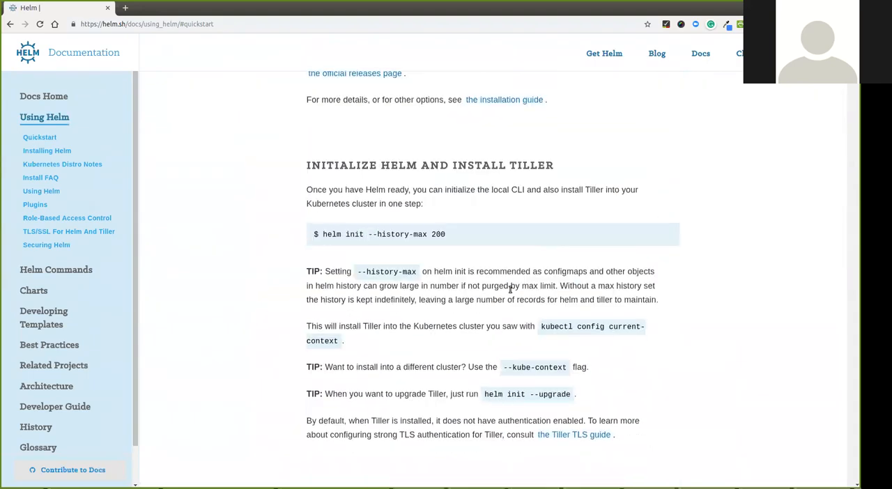
{"action": "scroll", "scroll_direction": "down", "scroll_amount": 3}
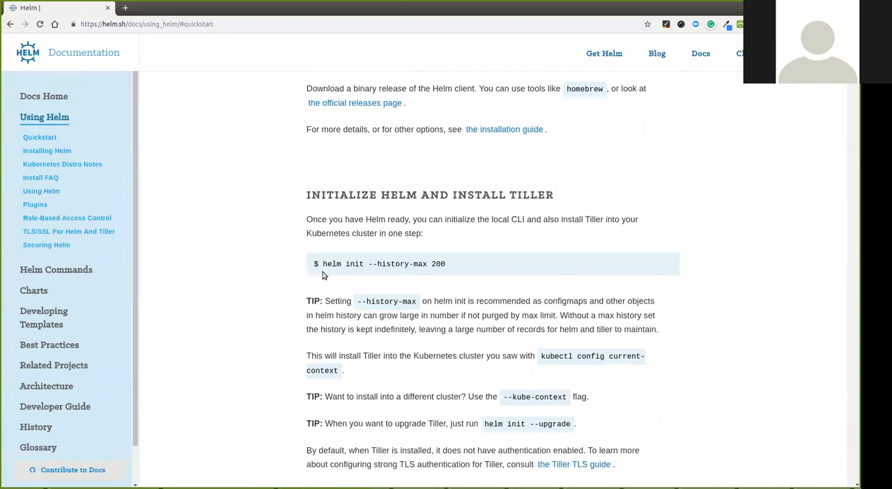
{"action": "mouse_move", "coordinate": [603, 314]}
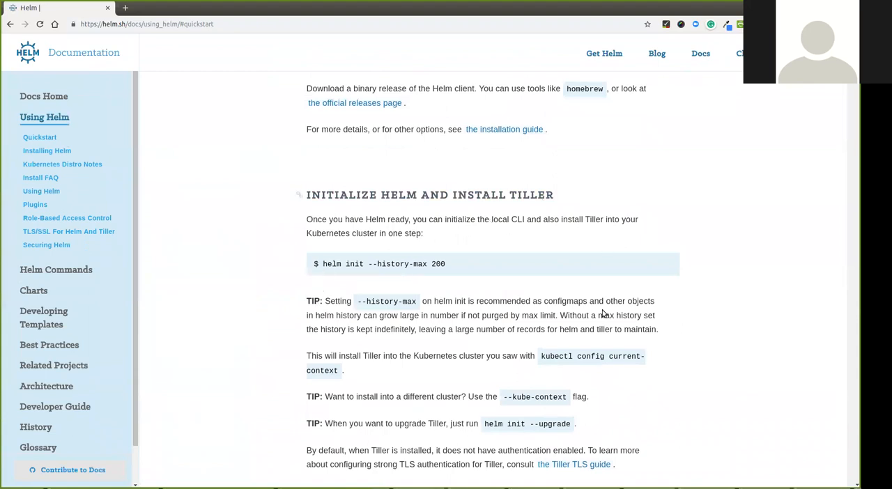
{"action": "mouse_move", "coordinate": [48, 151]}
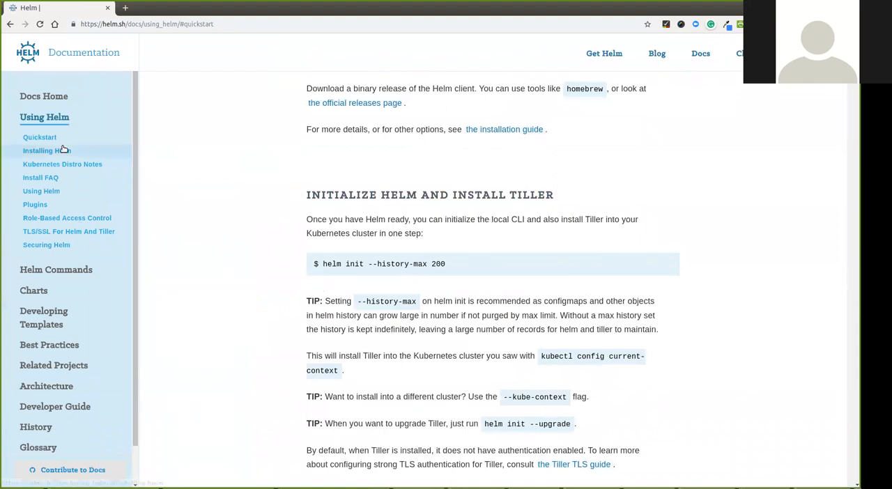
Review the Installing Helm page's installation instructions
{"action": "left_click", "coordinate": [47, 151]}
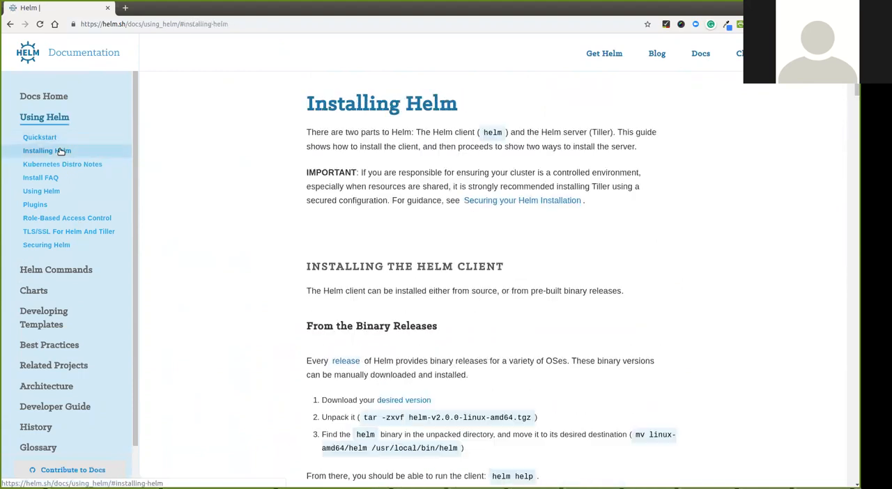
{"action": "scroll", "scroll_direction": "down", "scroll_amount": 3}
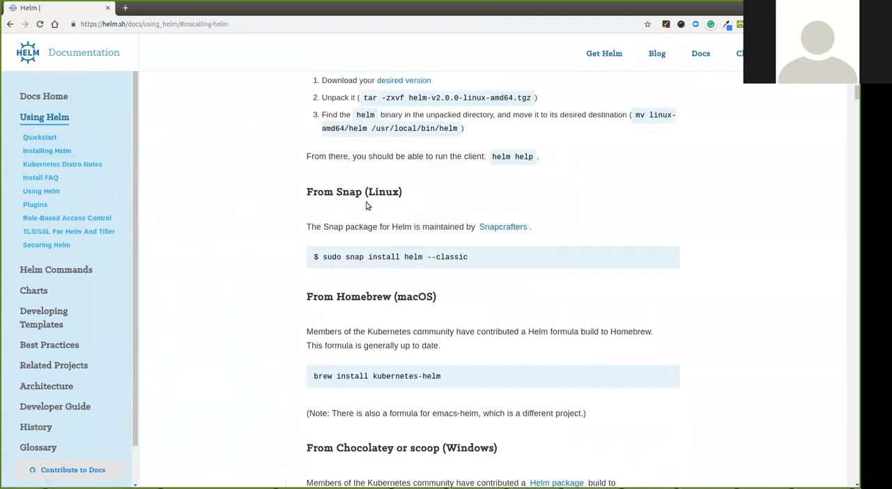
{"action": "scroll", "scroll_direction": "down", "scroll_amount": 3}
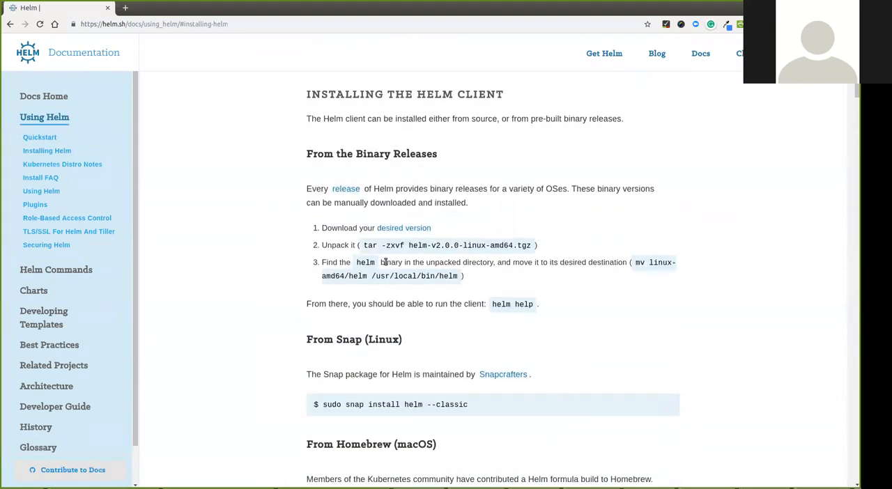
{"action": "mouse_move", "coordinate": [365, 201]}
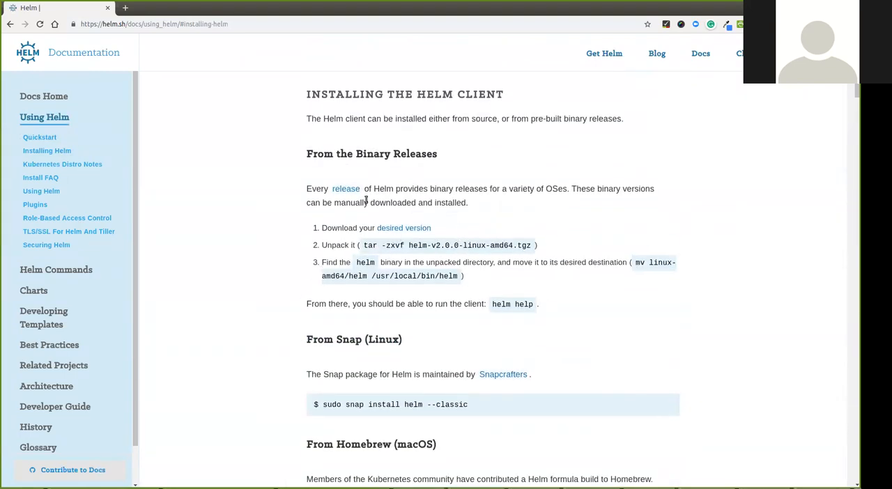
{"action": "mouse_move", "coordinate": [396, 229]}
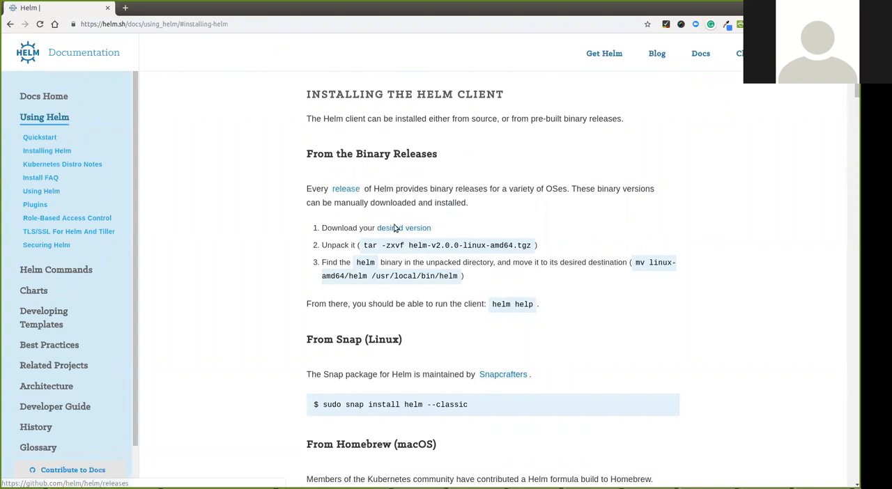
{"action": "mouse_move", "coordinate": [446, 258]}
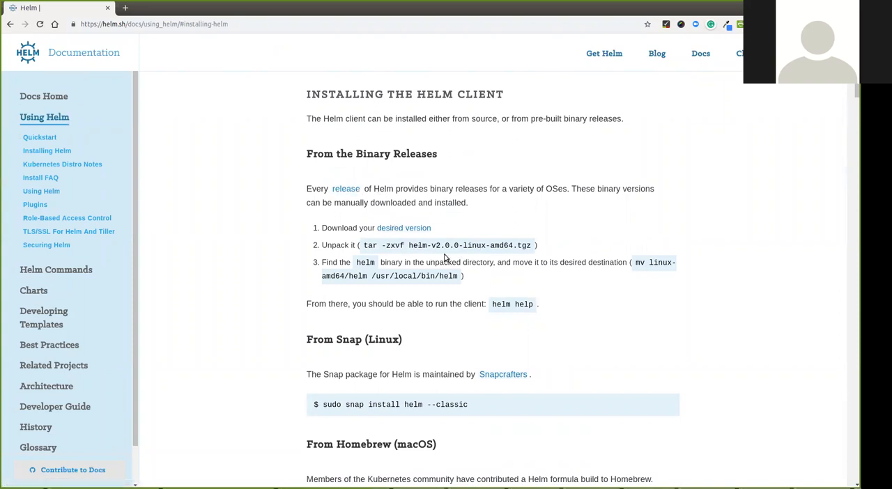
{"action": "mouse_move", "coordinate": [605, 265]}
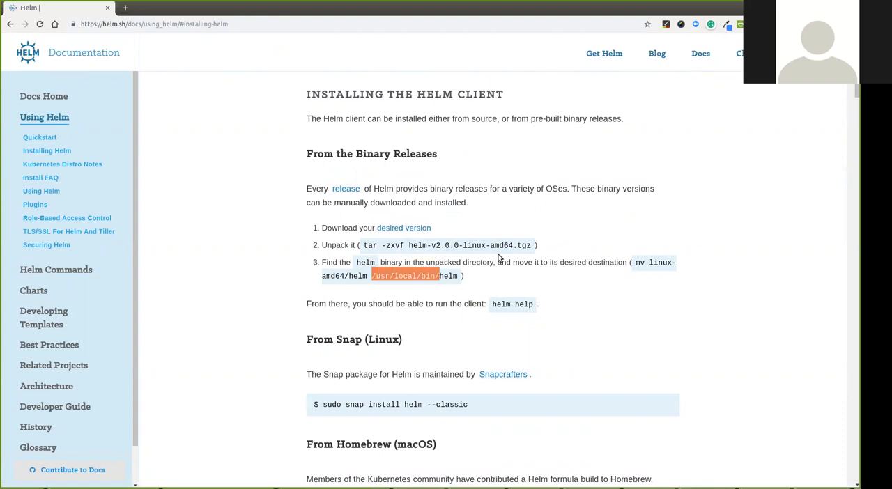
{"action": "mouse_move", "coordinate": [474, 301]}
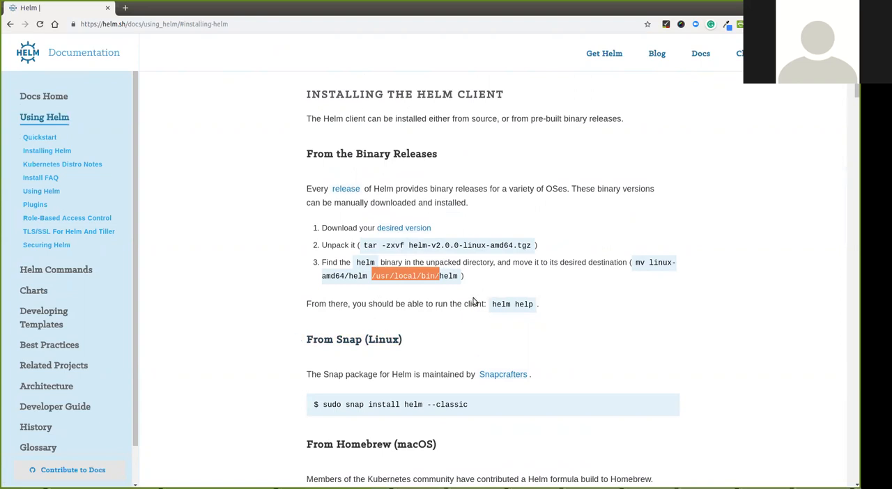
{"action": "mouse_move", "coordinate": [385, 438]}
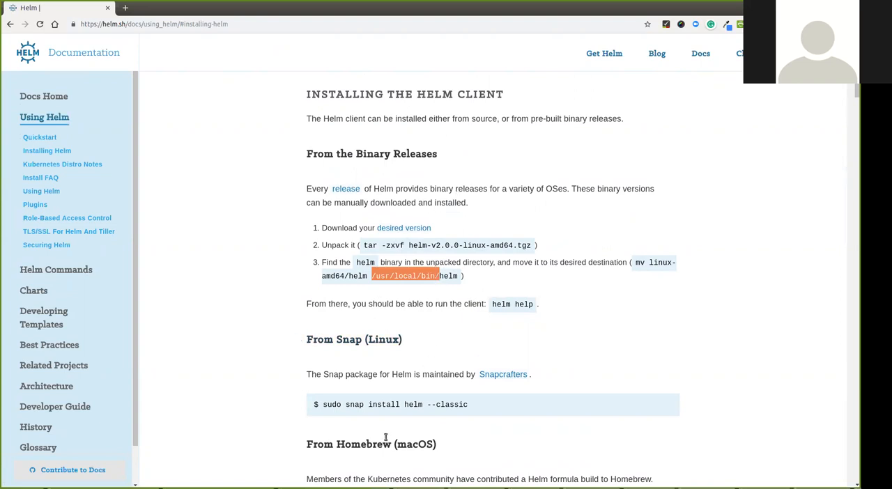
{"action": "scroll", "scroll_direction": "down", "scroll_amount": 3}
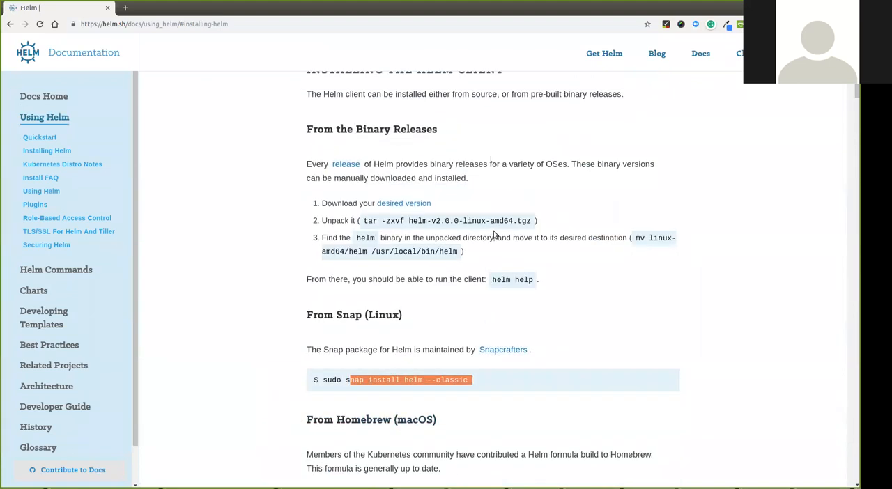
{"action": "mouse_move", "coordinate": [40, 177]}
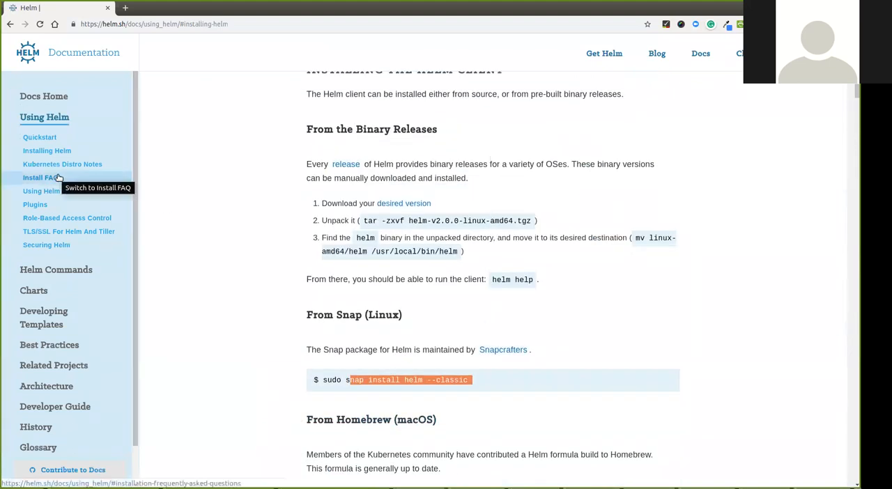
{"action": "mouse_move", "coordinate": [109, 170]}
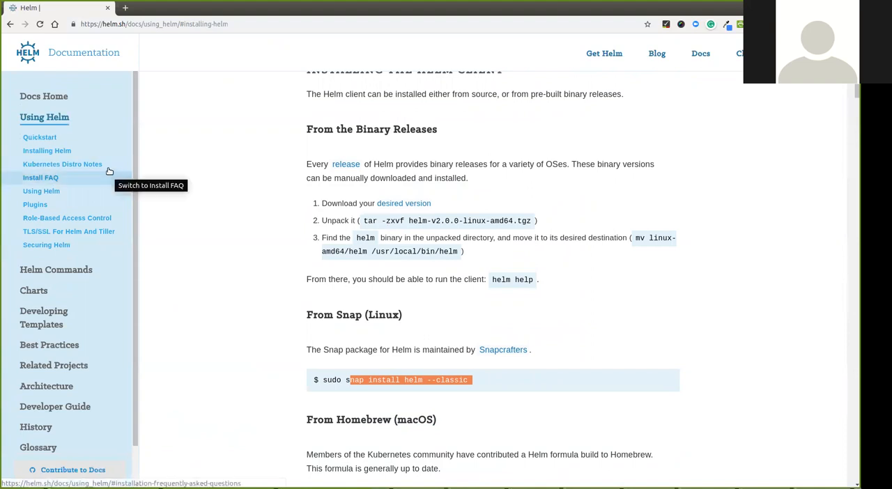
Load the Kubernetes Distro Notes and read to the GKE and Ubuntu with kubeadm sections
{"action": "left_click", "coordinate": [61, 165]}
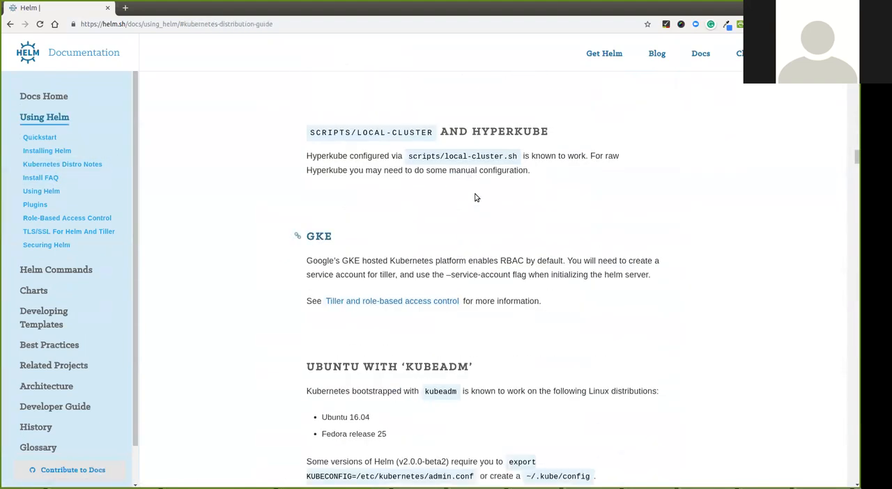
{"action": "scroll", "scroll_direction": "down", "scroll_amount": 3}
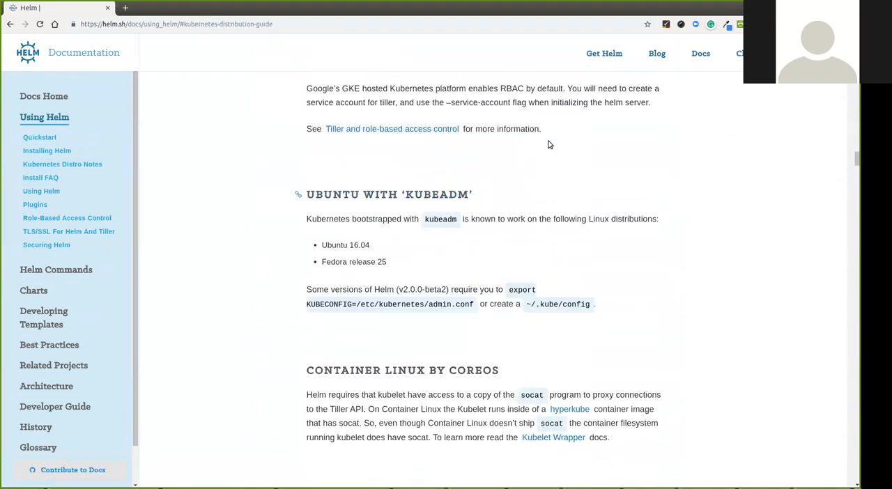
{"action": "mouse_move", "coordinate": [275, 162]}
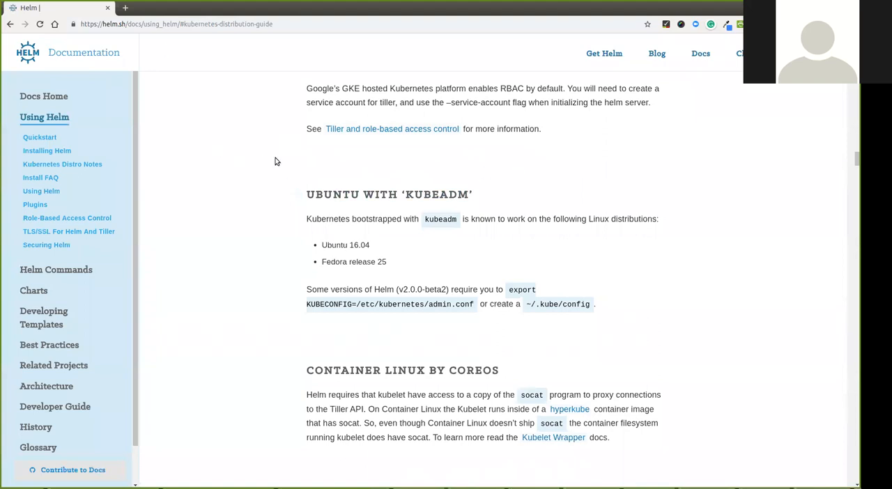
Bring up the github.com/helm/helm repository's releases list in a new tab
{"action": "left_click", "coordinate": [125, 9]}
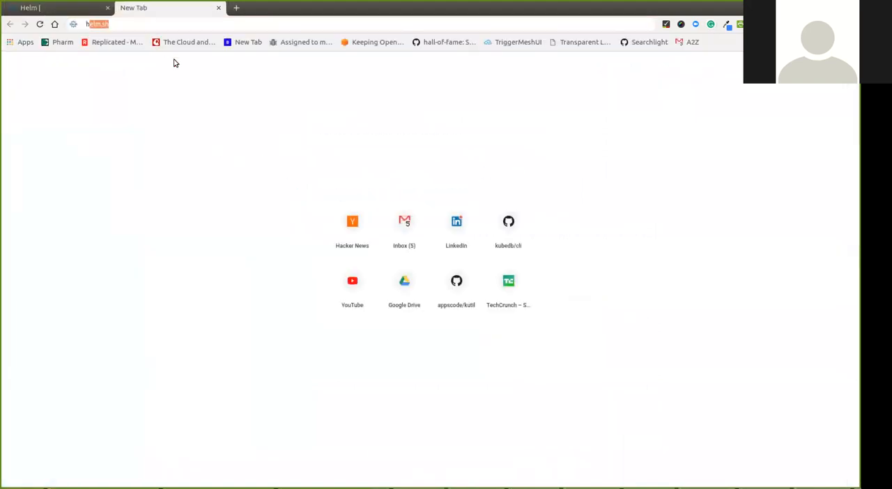
{"action": "type", "text": "helm/helm"}
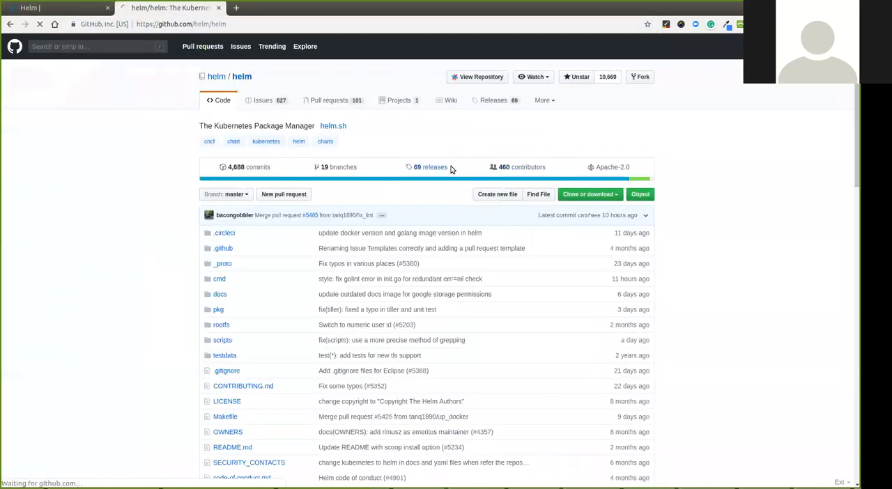
{"action": "left_click", "coordinate": [427, 166]}
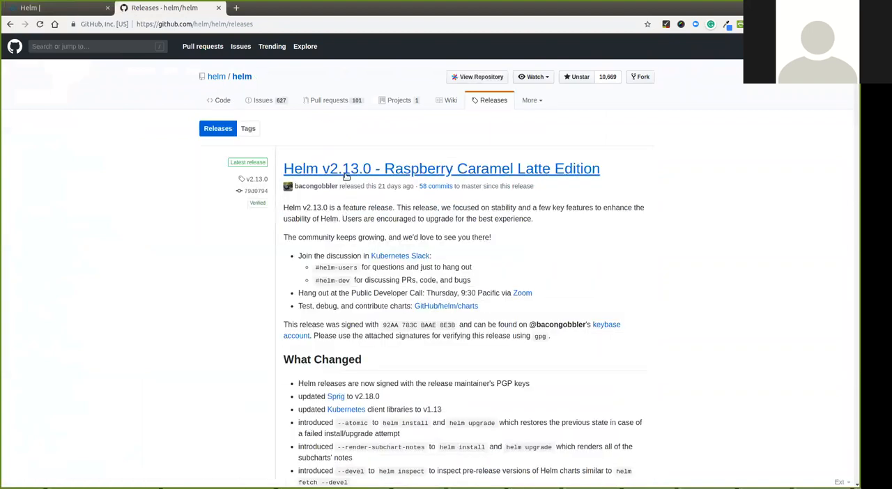
Read the Helm v2.13.0 release notes and its download links list
{"action": "scroll", "scroll_direction": "down", "scroll_amount": 3}
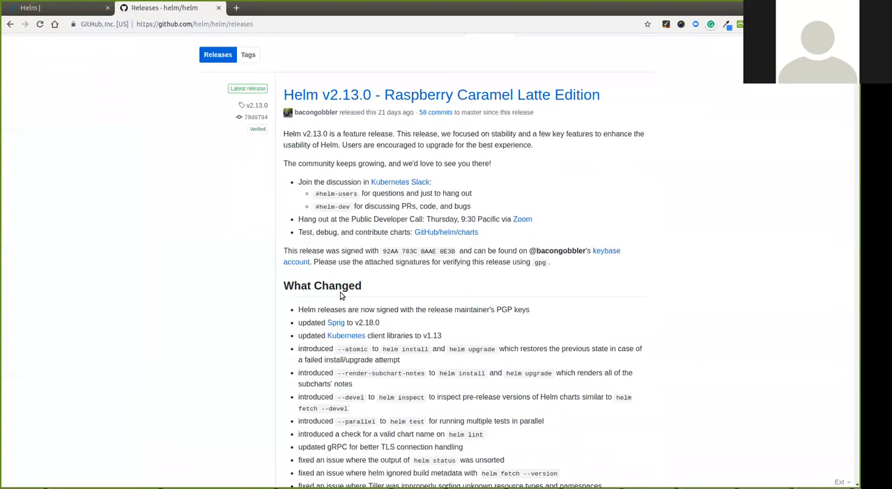
{"action": "double_click", "coordinate": [433, 336]}
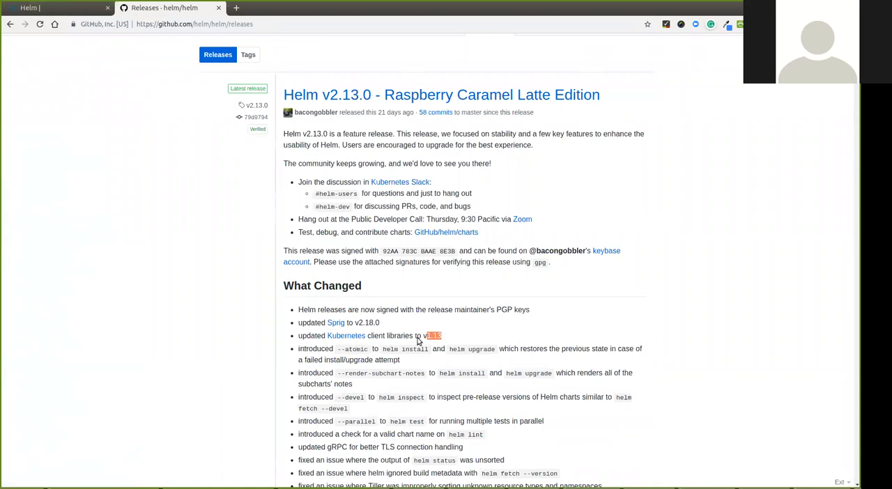
{"action": "mouse_move", "coordinate": [457, 345]}
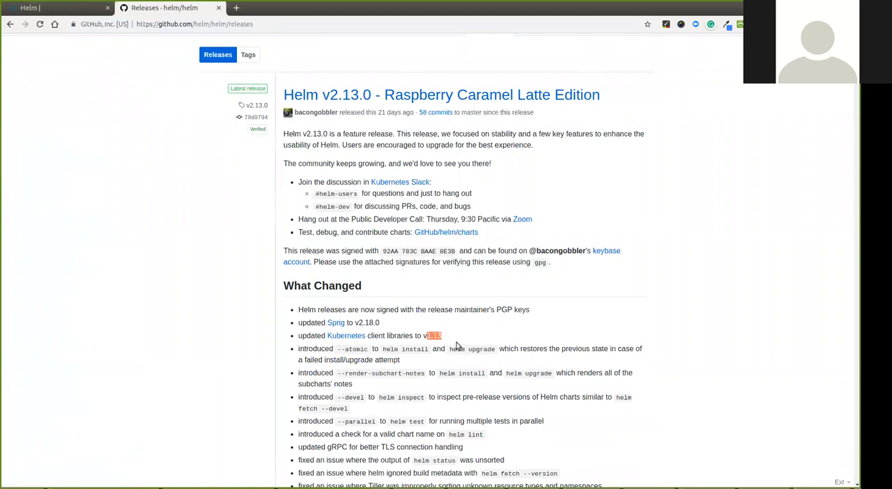
{"action": "mouse_move", "coordinate": [447, 285]}
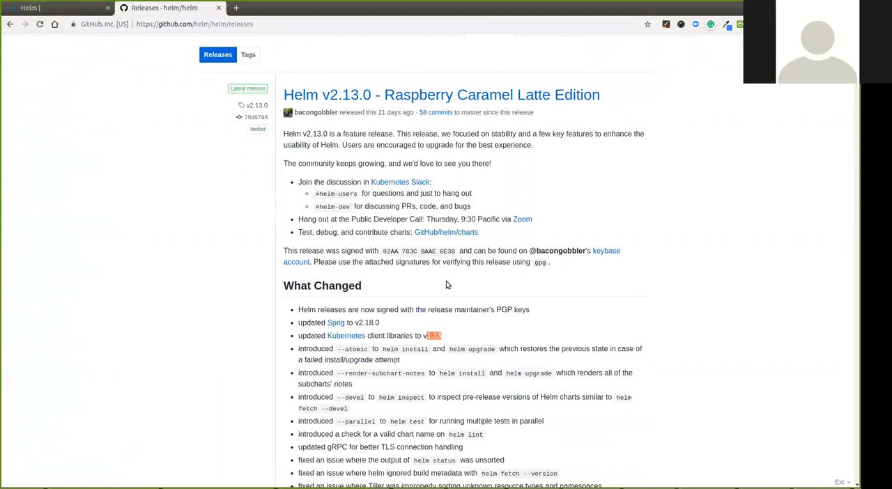
{"action": "mouse_move", "coordinate": [352, 116]}
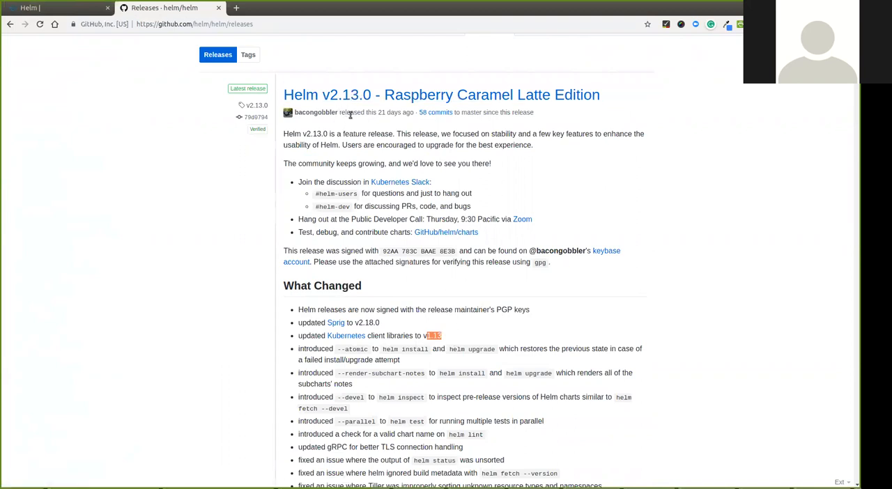
{"action": "scroll", "scroll_direction": "down", "scroll_amount": 3}
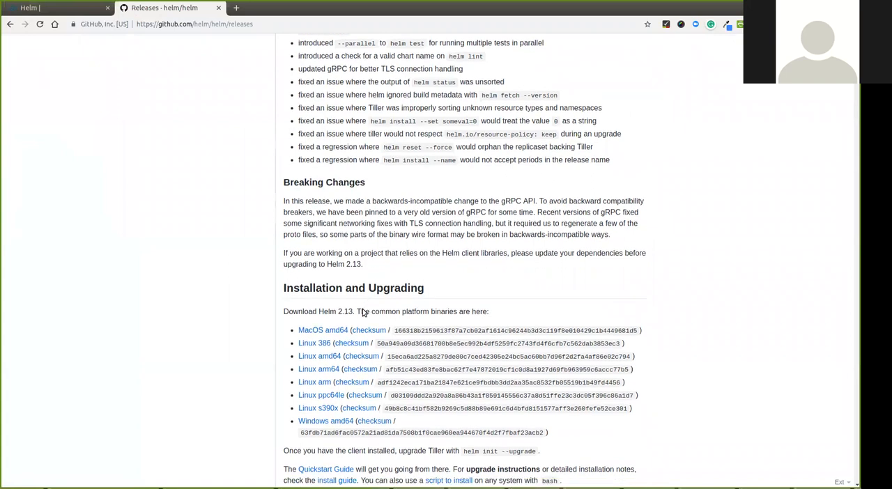
{"action": "scroll", "scroll_direction": "down", "scroll_amount": 3}
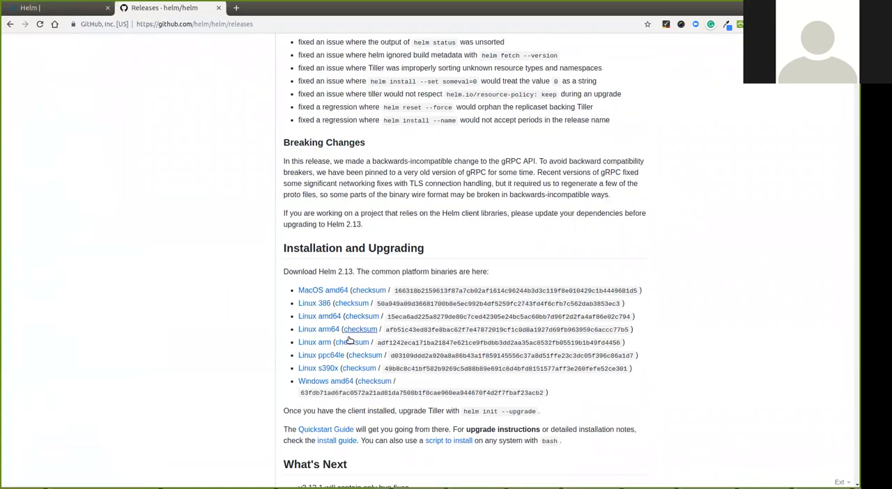
{"action": "mouse_move", "coordinate": [263, 196]}
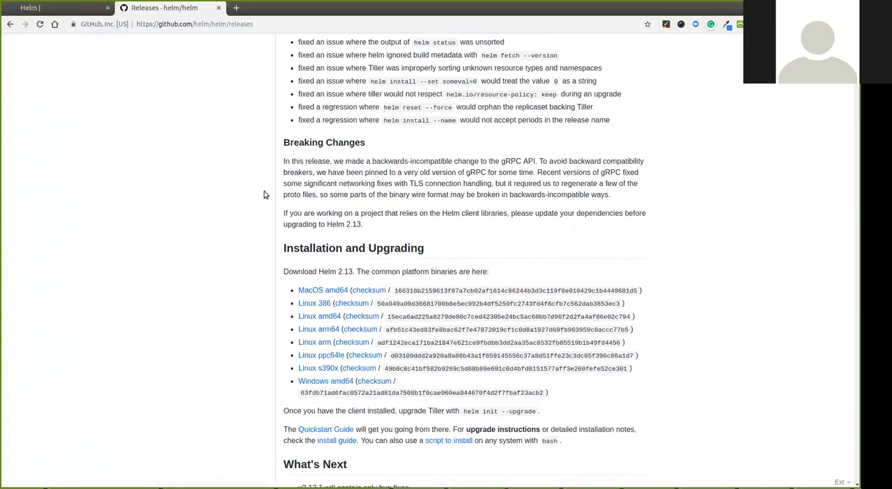
{"action": "scroll", "scroll_direction": "down", "scroll_amount": 3}
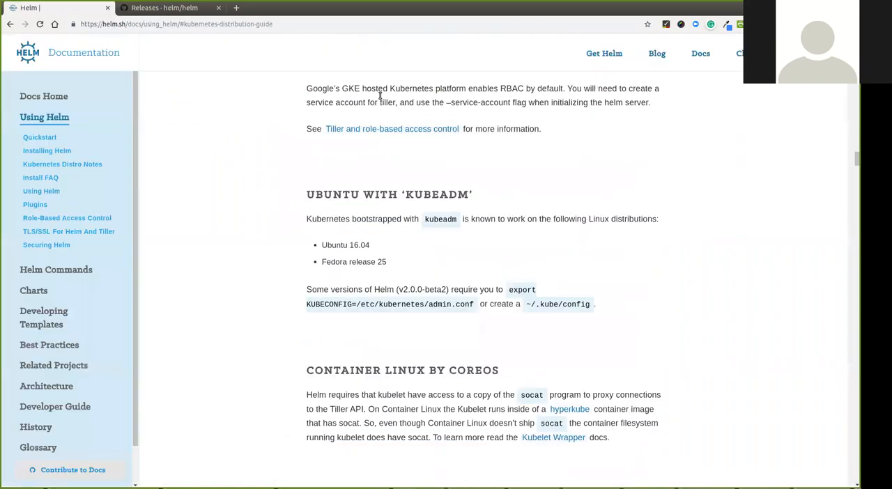
{"action": "mouse_move", "coordinate": [42, 191]}
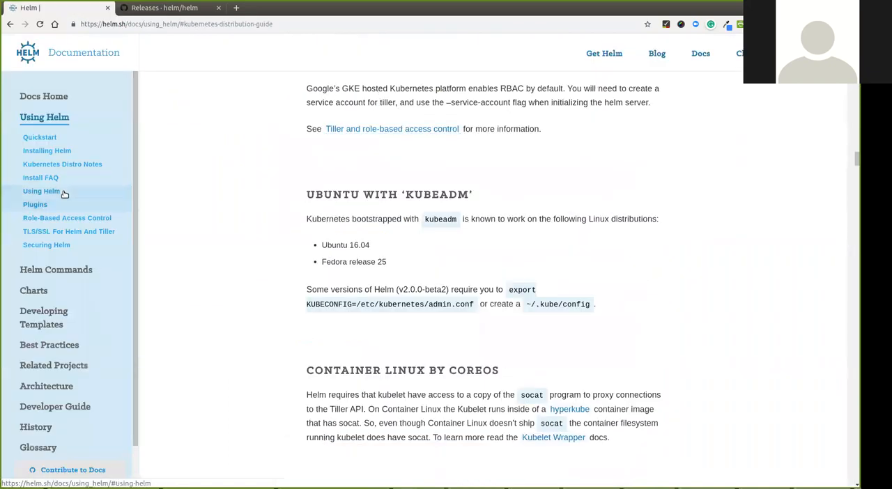
Load the Helm plugins guide and read through installing and building plugins
{"action": "left_click", "coordinate": [42, 191]}
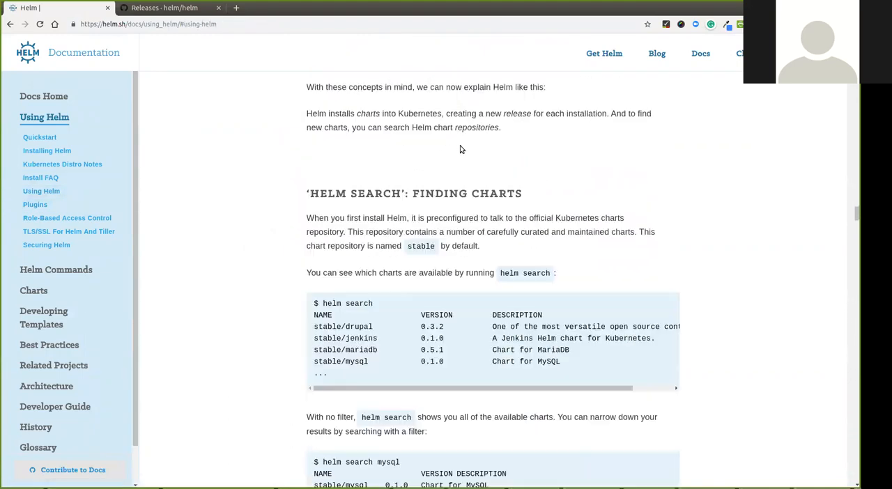
{"action": "scroll", "scroll_direction": "down", "scroll_amount": 3}
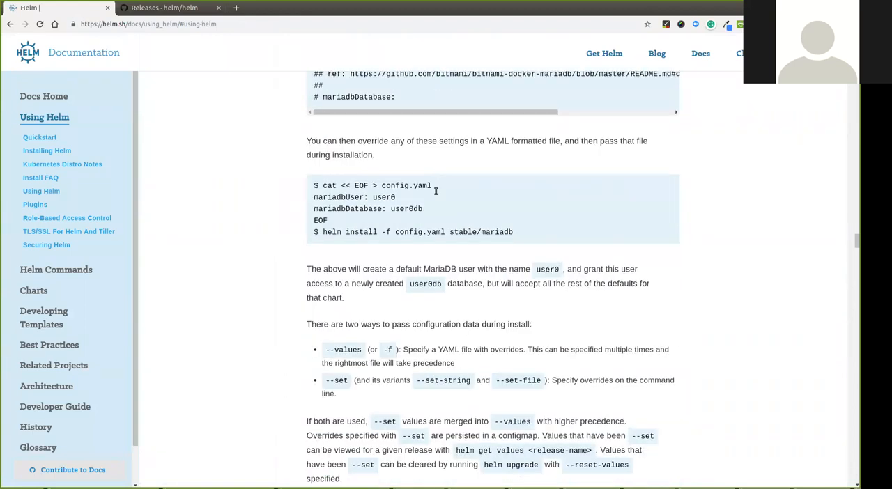
{"action": "scroll", "scroll_direction": "down", "scroll_amount": 3}
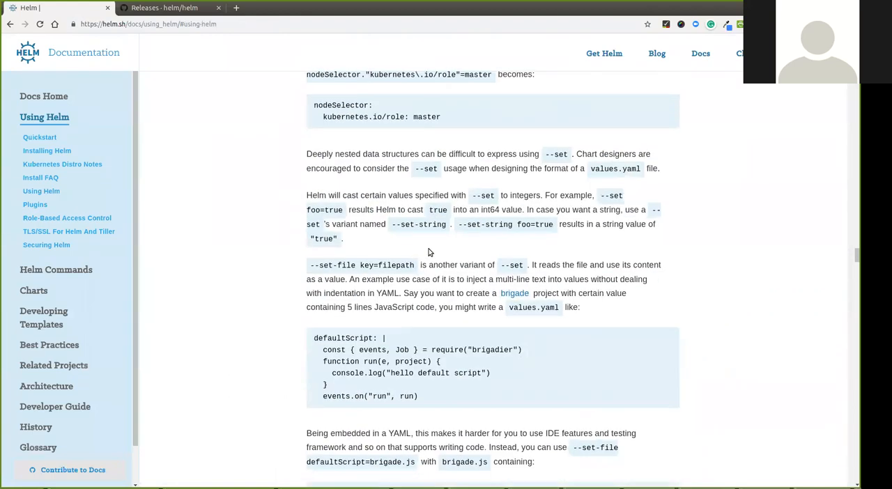
{"action": "scroll", "scroll_direction": "down", "scroll_amount": 3}
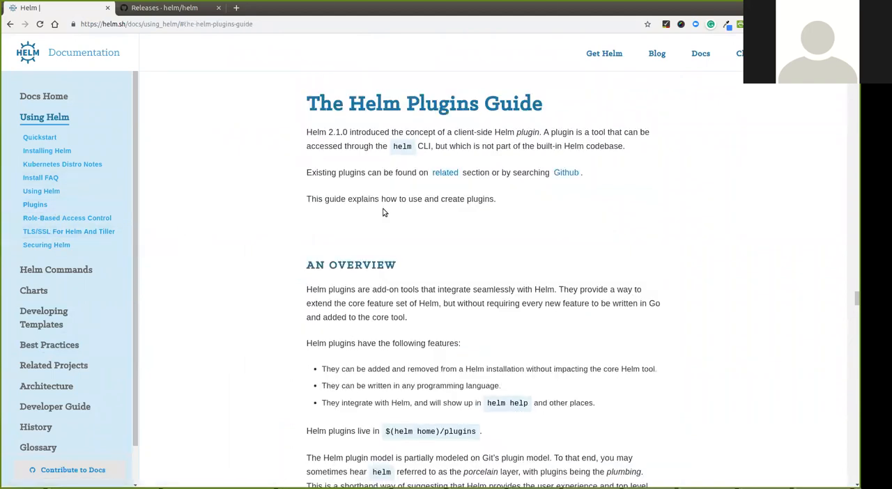
{"action": "scroll", "scroll_direction": "down", "scroll_amount": 3}
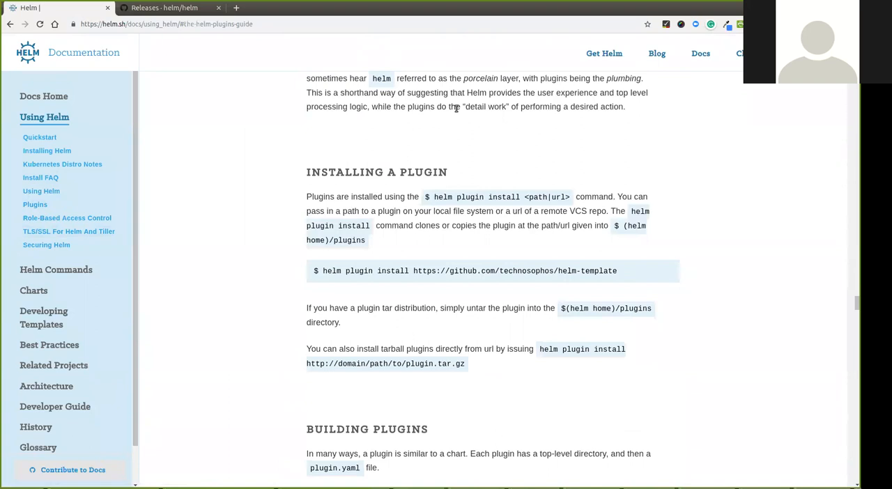
{"action": "mouse_move", "coordinate": [454, 268]}
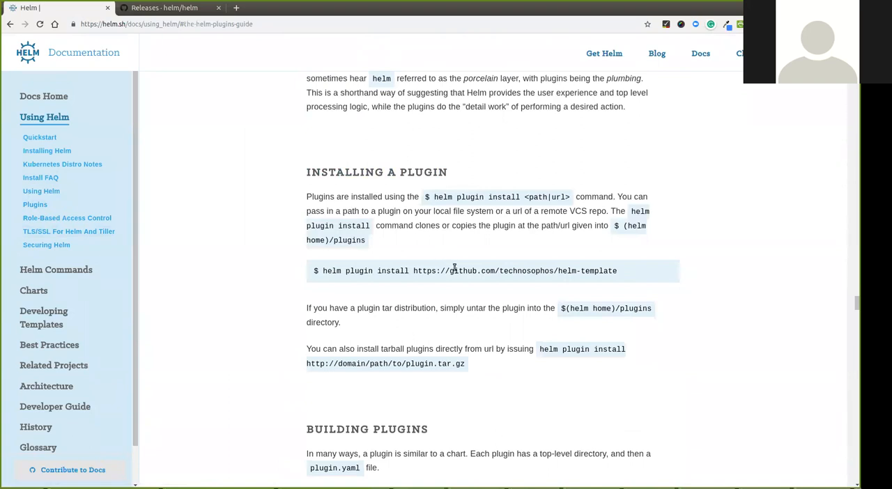
{"action": "mouse_move", "coordinate": [581, 278]}
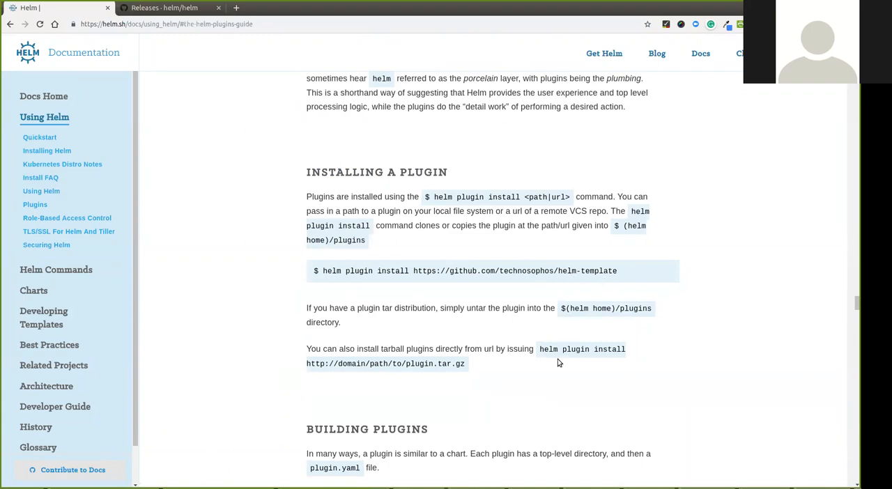
{"action": "scroll", "scroll_direction": "down", "scroll_amount": 3}
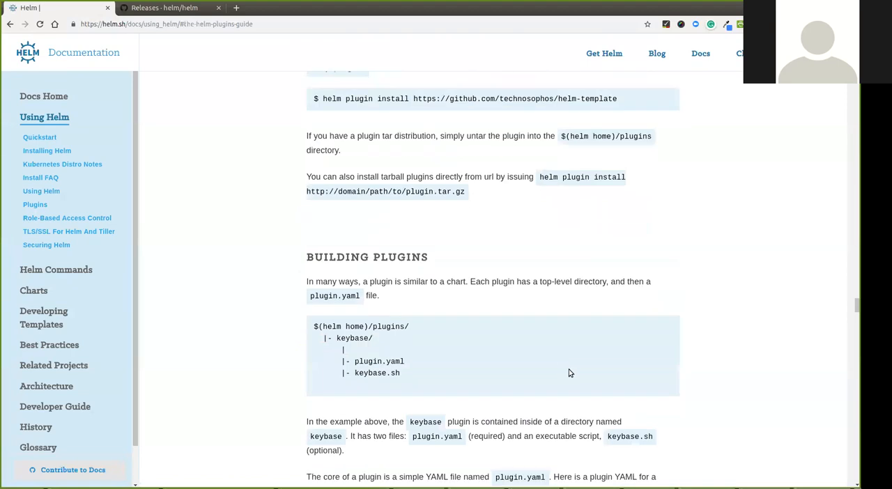
Continue to the Downloader Plugins section with its plugin.yaml downloaders example
{"action": "scroll", "scroll_direction": "down", "scroll_amount": 3}
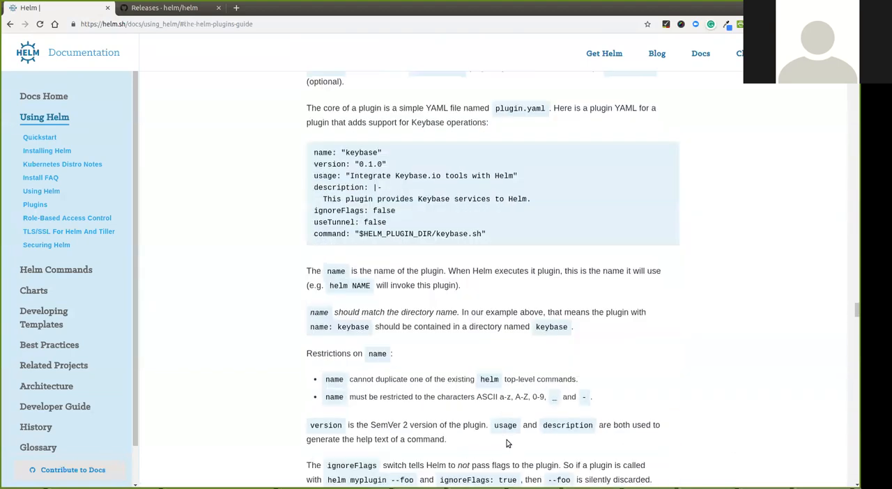
{"action": "scroll", "scroll_direction": "down", "scroll_amount": 3}
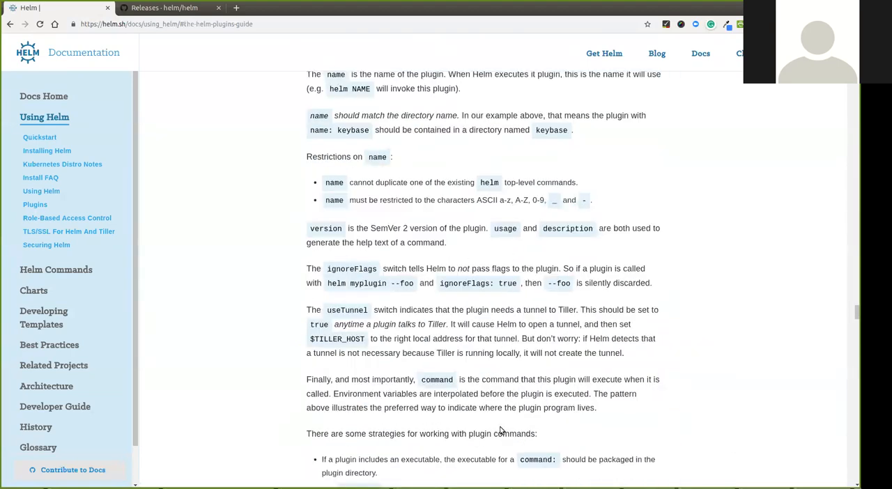
{"action": "scroll", "scroll_direction": "down", "scroll_amount": 3}
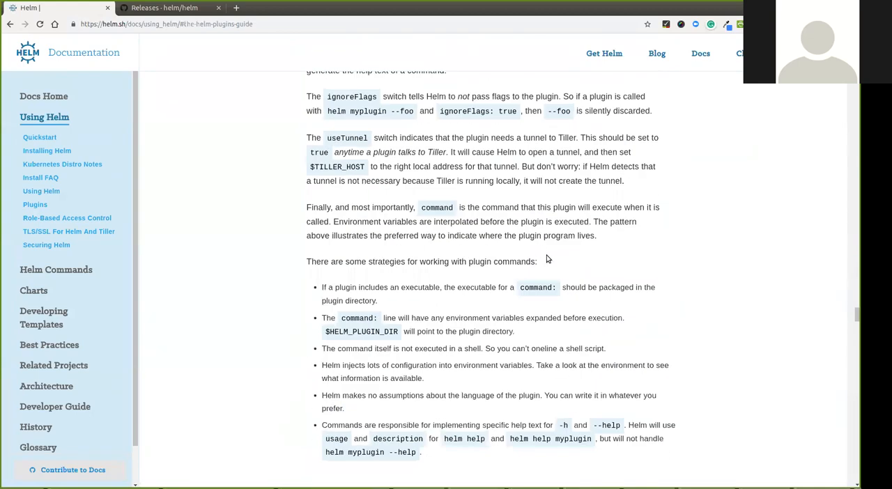
{"action": "scroll", "scroll_direction": "up", "scroll_amount": 3}
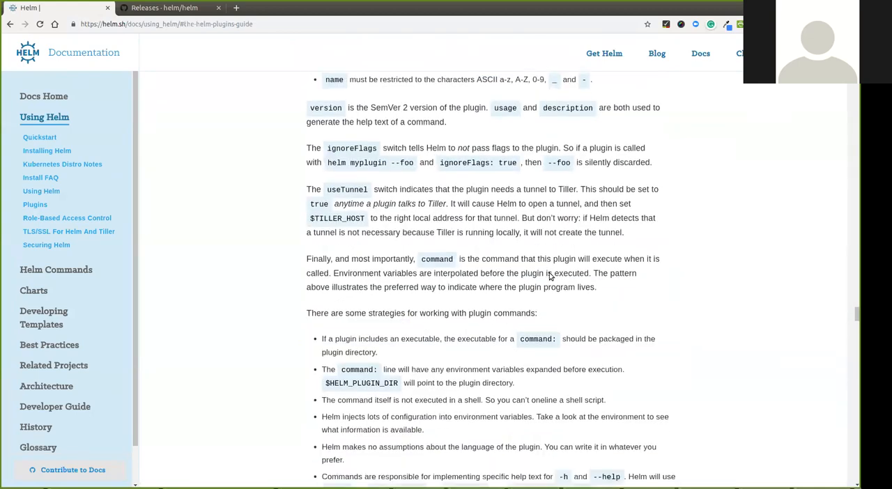
{"action": "scroll", "scroll_direction": "down", "scroll_amount": 3}
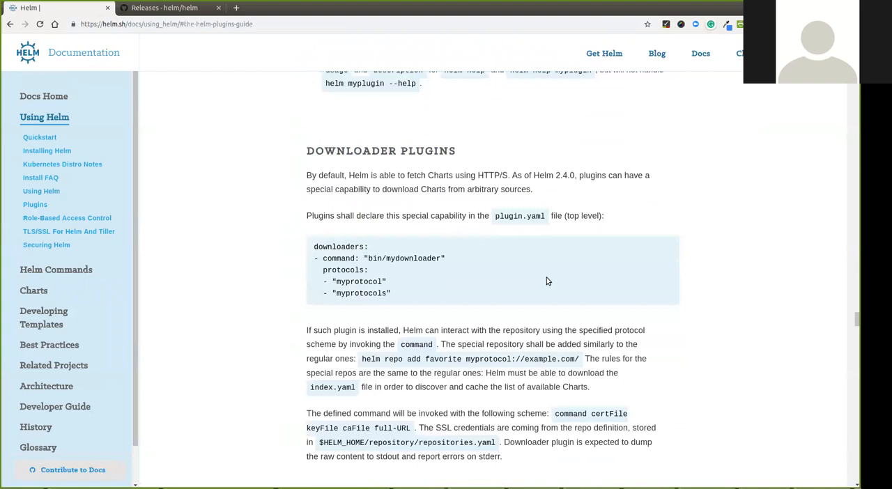
{"action": "scroll", "scroll_direction": "down", "scroll_amount": 3}
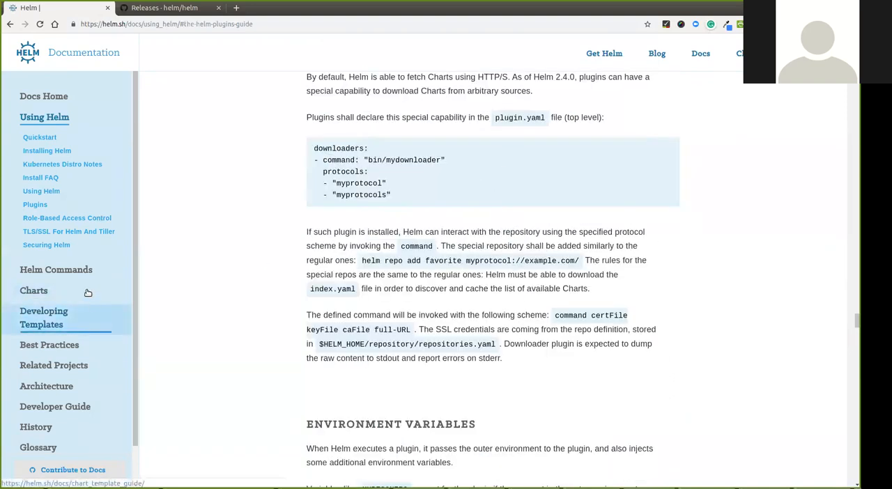
{"action": "mouse_move", "coordinate": [347, 48]}
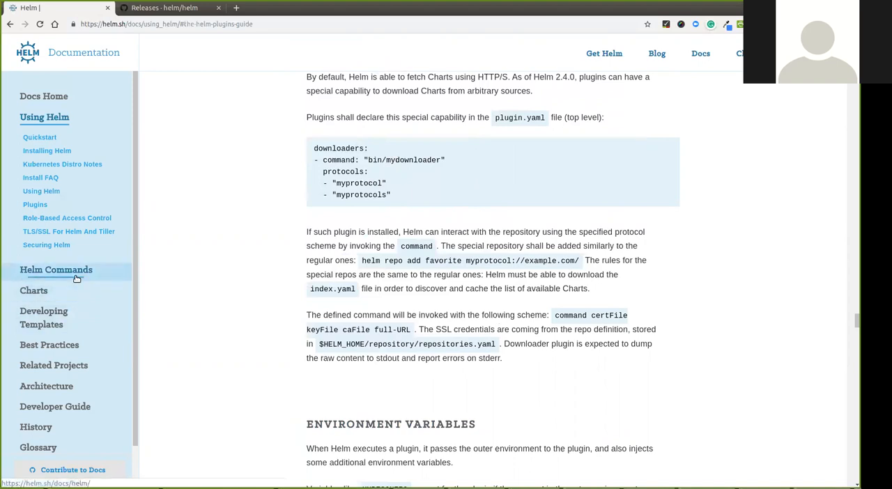
Load the helm install command reference and look over its chart reference examples and synopsis
{"action": "left_click", "coordinate": [56, 270]}
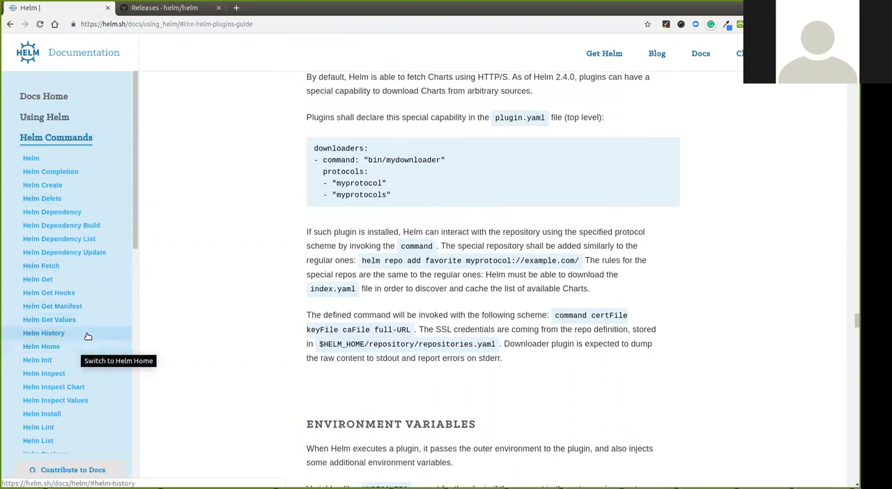
{"action": "mouse_move", "coordinate": [95, 293]}
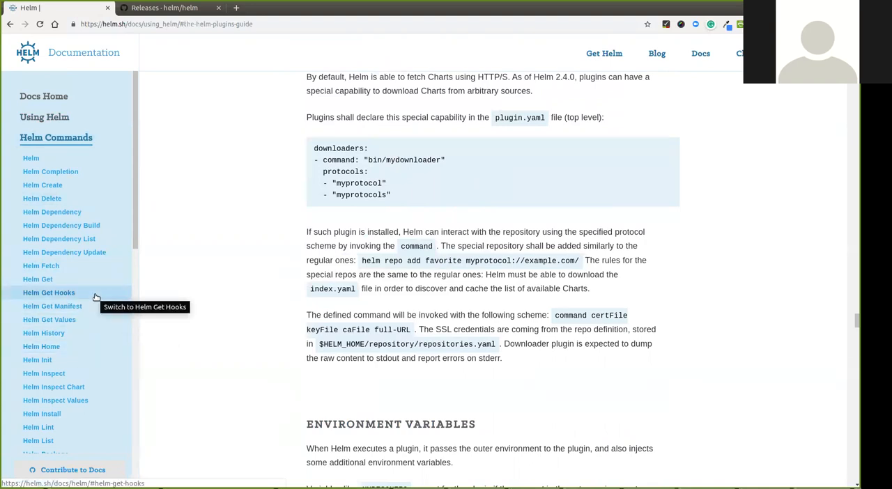
{"action": "mouse_move", "coordinate": [55, 360]}
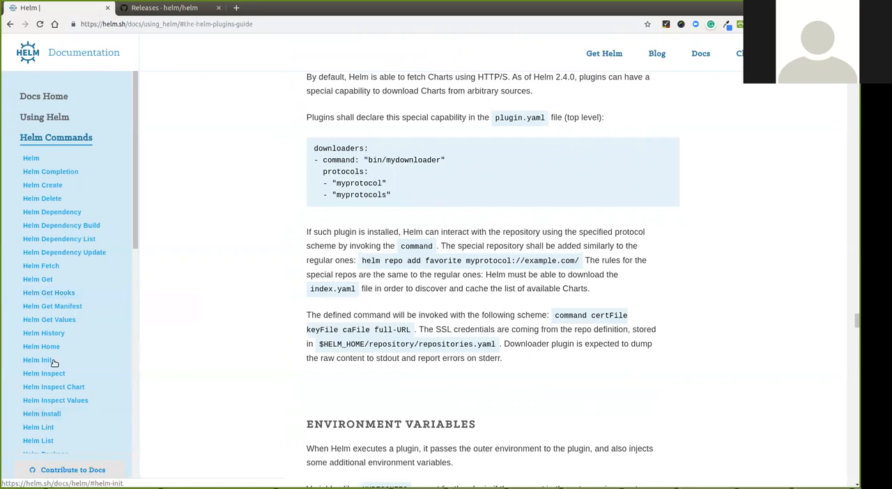
{"action": "left_click", "coordinate": [42, 413]}
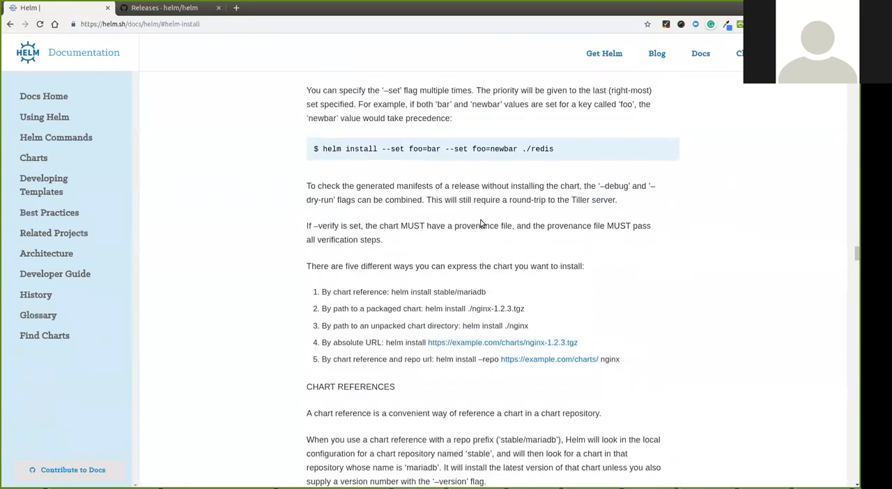
{"action": "scroll", "scroll_direction": "up", "scroll_amount": 3}
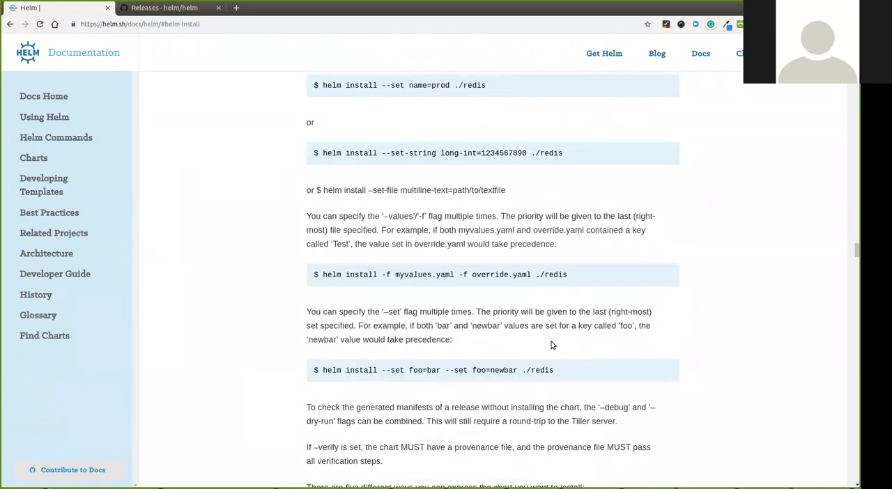
{"action": "scroll", "scroll_direction": "up", "scroll_amount": 3}
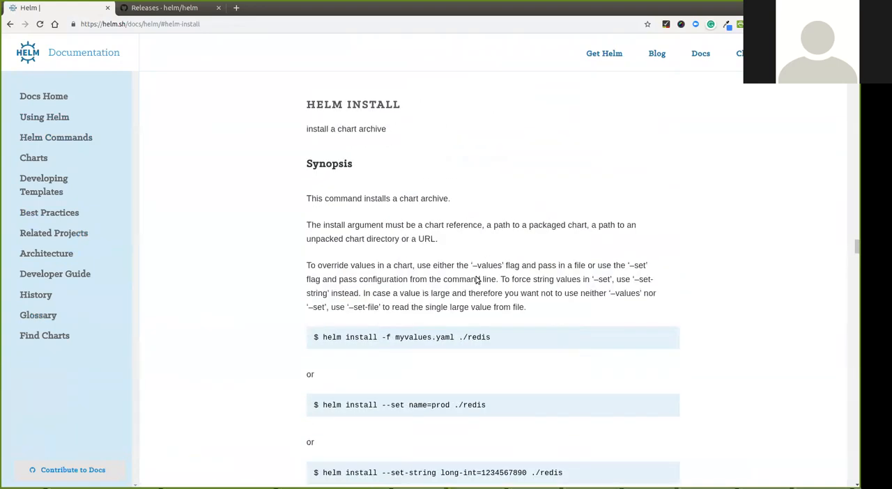
{"action": "scroll", "scroll_direction": "down", "scroll_amount": 3}
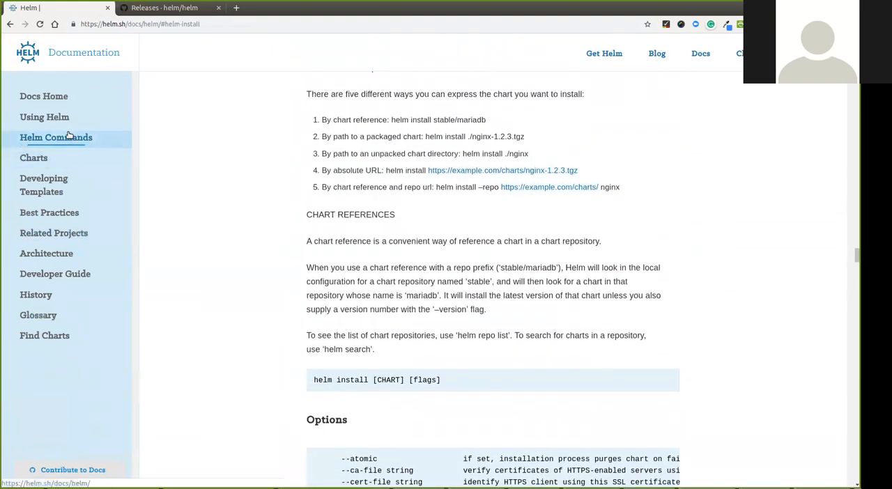
Load the Charts page under Using Helm describing Helm's chart packaging format
{"action": "left_click", "coordinate": [45, 117]}
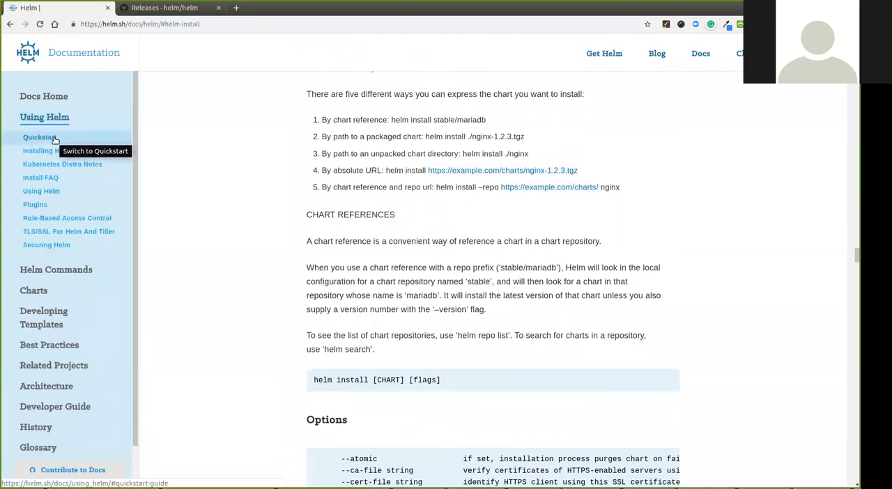
{"action": "mouse_move", "coordinate": [48, 150]}
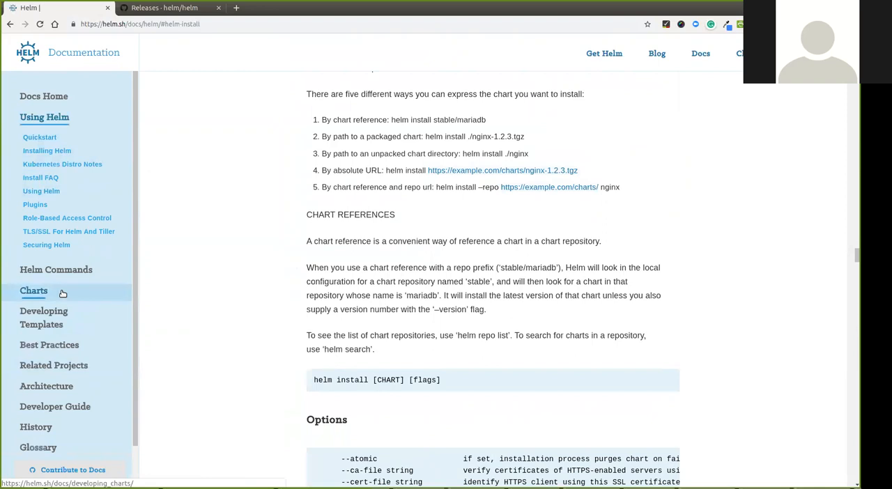
{"action": "left_click", "coordinate": [33, 290]}
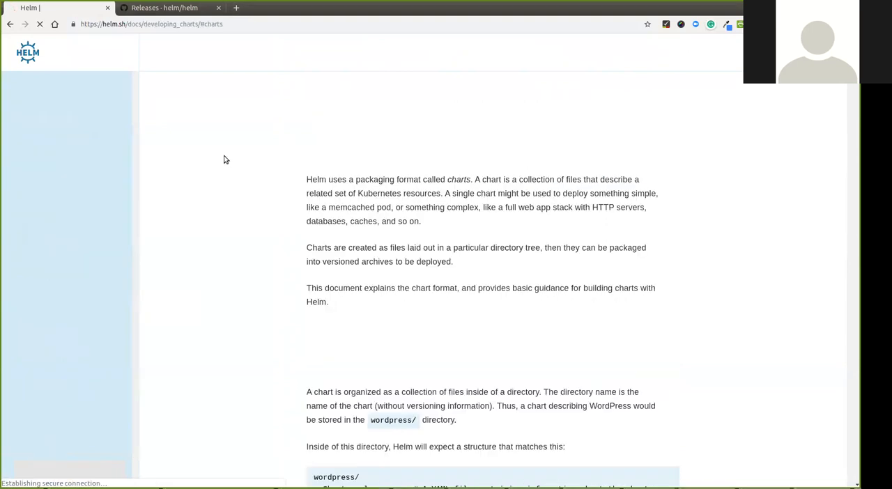
Bring up the github.com/kubedb/cli repository in a new tab, then search for golang text/template docs
{"action": "left_click", "coordinate": [237, 9]}
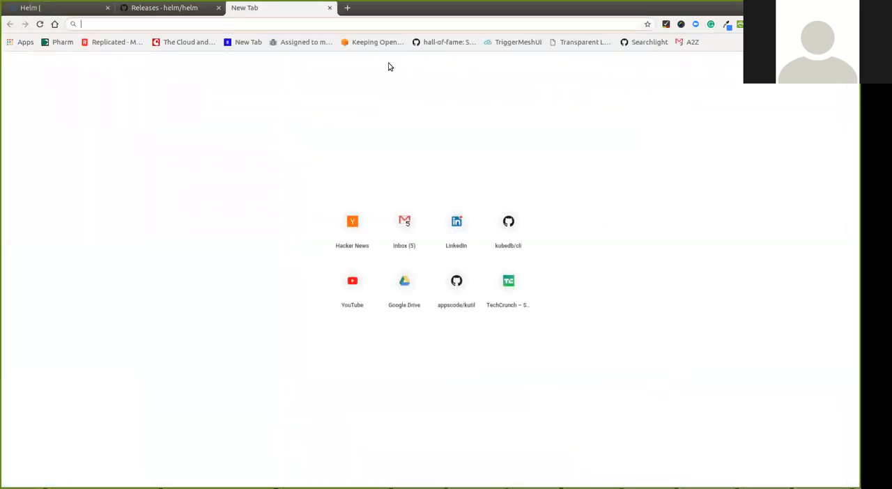
{"action": "type", "text": "kubedb/cli"}
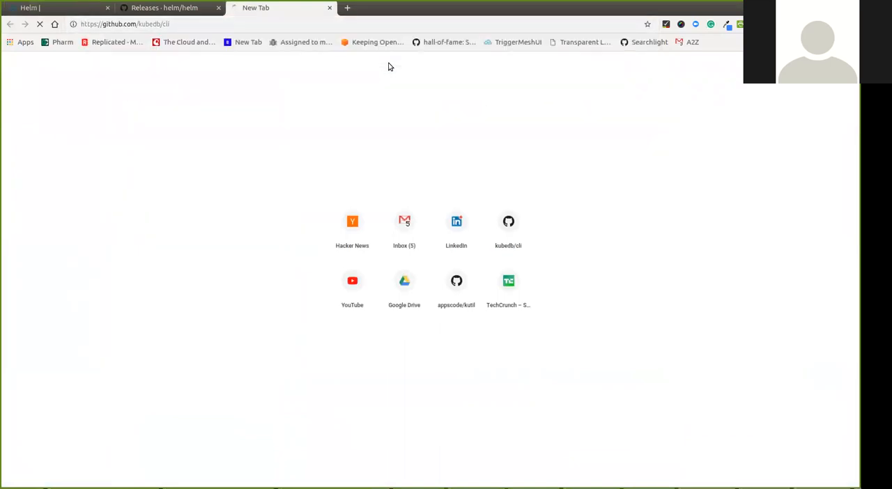
{"action": "left_click", "coordinate": [508, 222]}
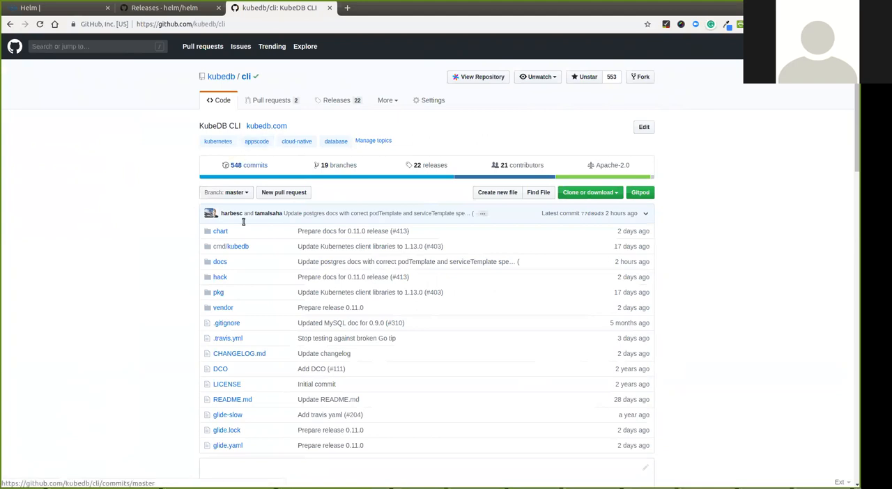
{"action": "mouse_move", "coordinate": [231, 245]}
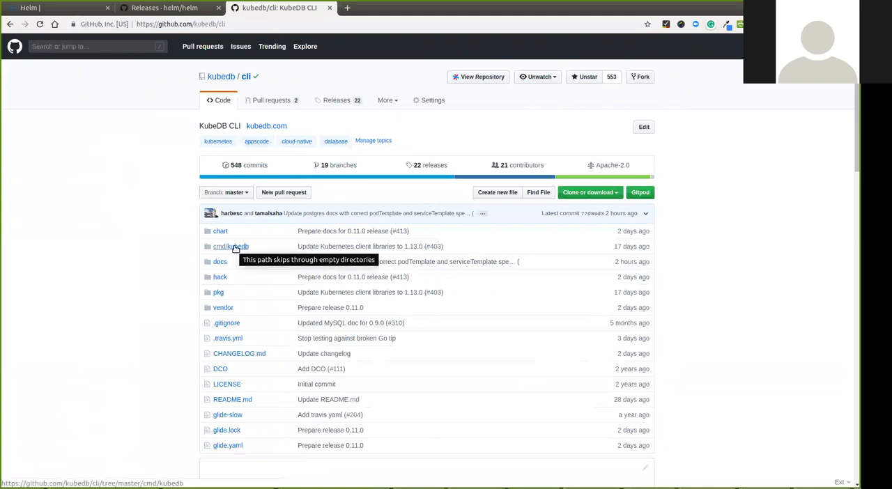
{"action": "mouse_move", "coordinate": [188, 117]}
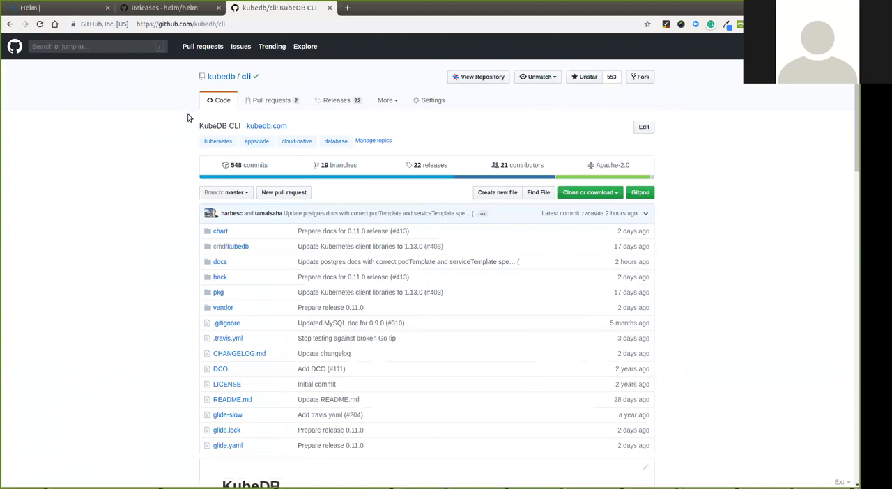
{"action": "mouse_move", "coordinate": [234, 333]}
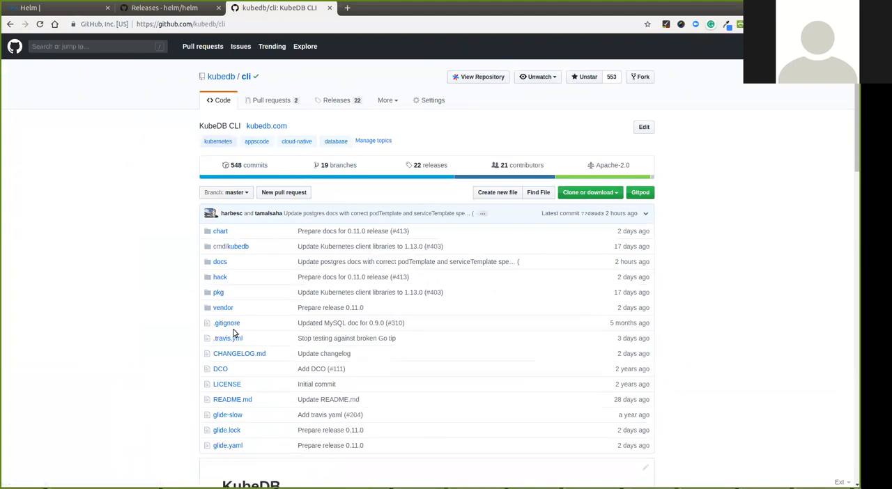
{"action": "mouse_move", "coordinate": [220, 232]}
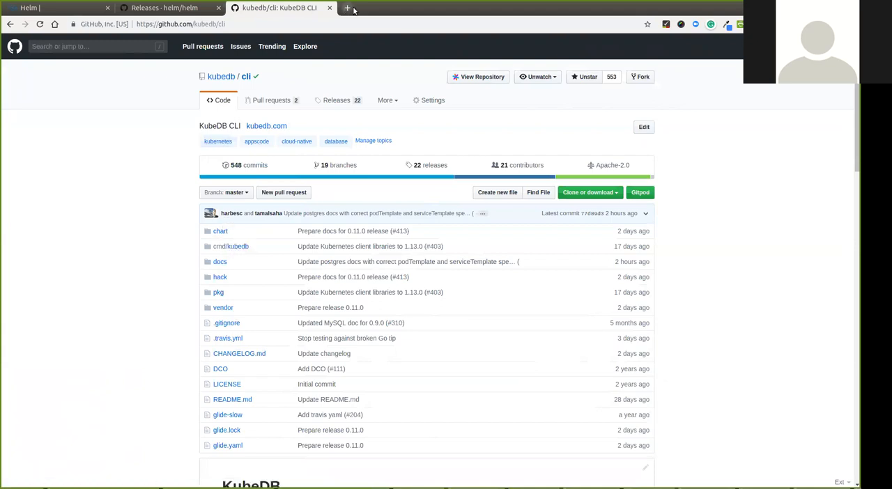
{"action": "type", "text": "golang.org/pkg/text/template/"}
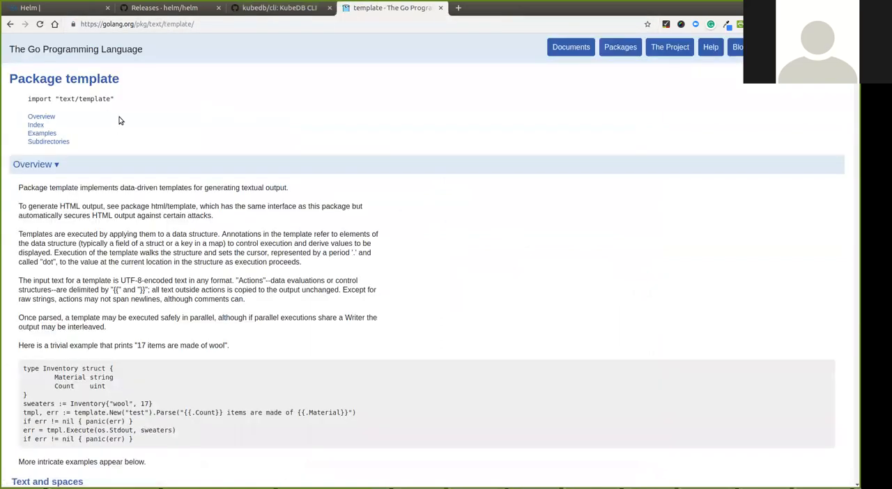
{"action": "mouse_move", "coordinate": [111, 115]}
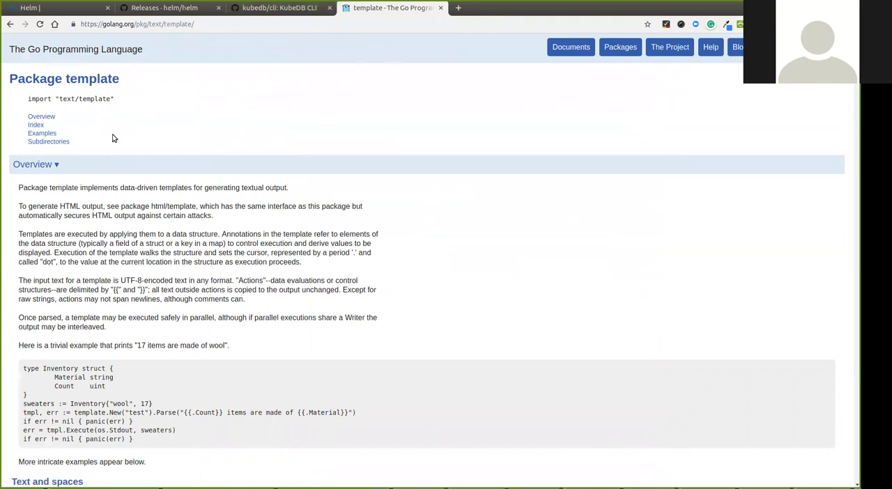
{"action": "scroll", "scroll_direction": "down", "scroll_amount": 3}
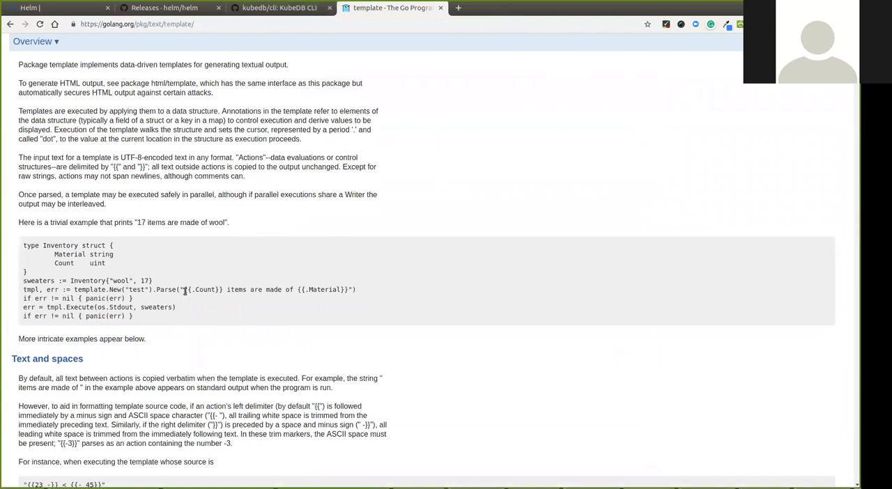
{"action": "double_click", "coordinate": [204, 290]}
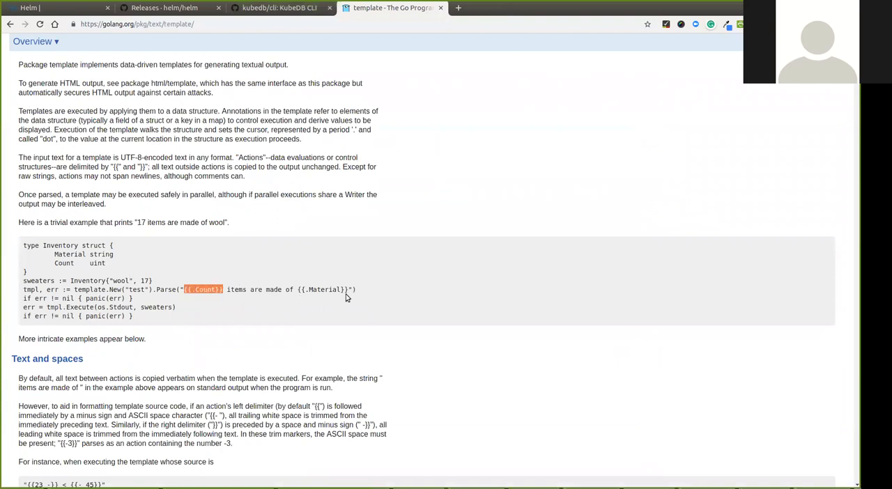
{"action": "mouse_move", "coordinate": [318, 298]}
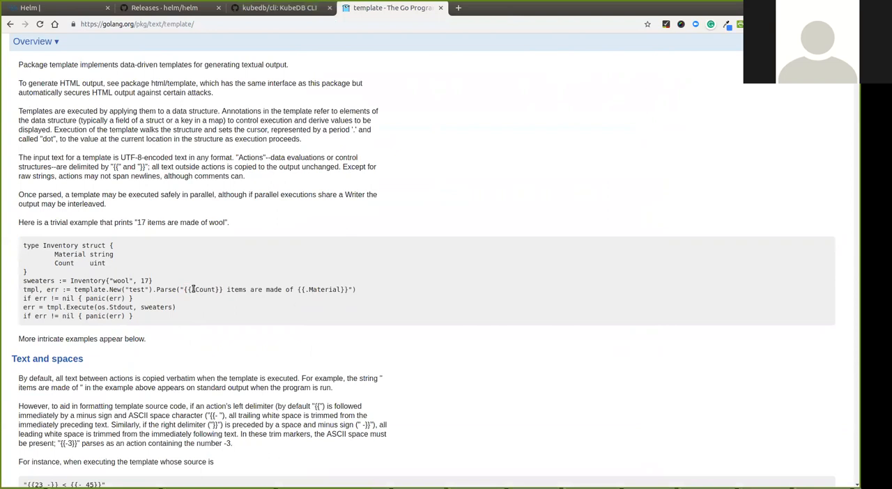
{"action": "double_click", "coordinate": [204, 290]}
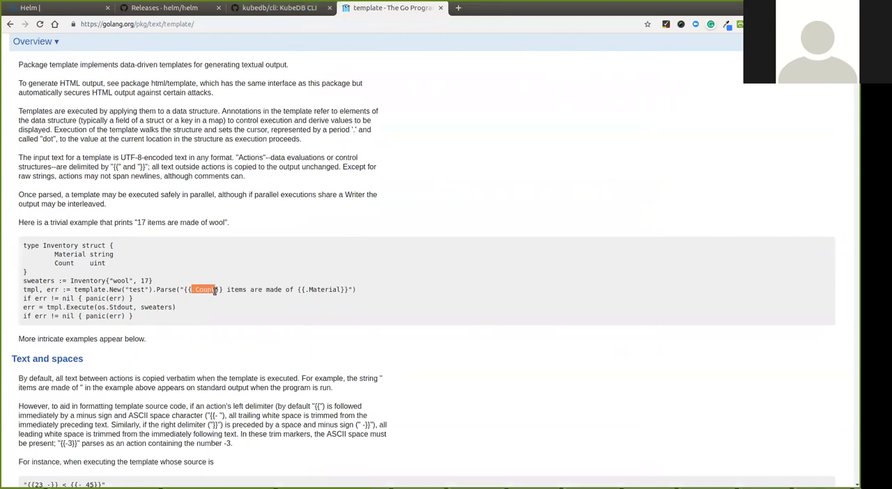
{"action": "mouse_move", "coordinate": [316, 287]}
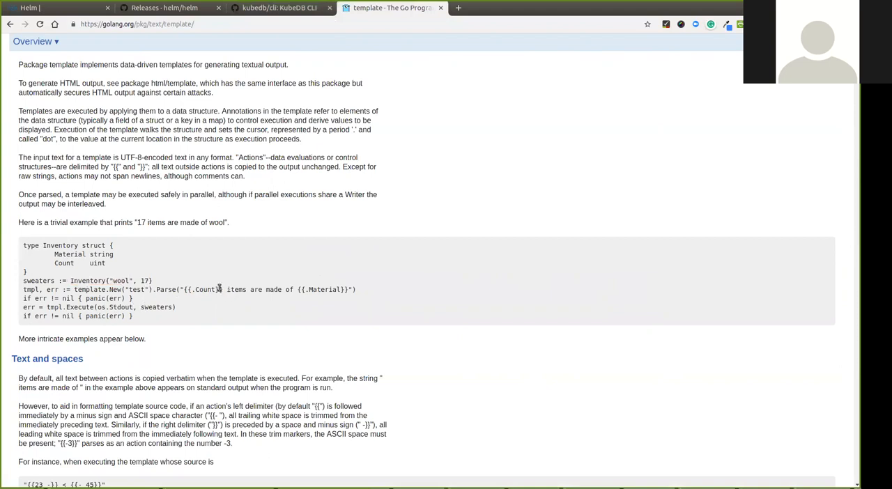
{"action": "mouse_move", "coordinate": [223, 310]}
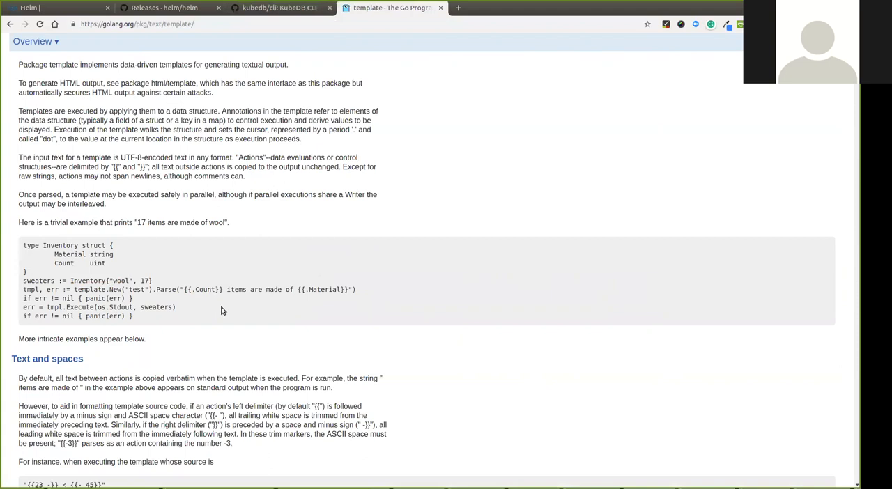
{"action": "mouse_move", "coordinate": [100, 306]}
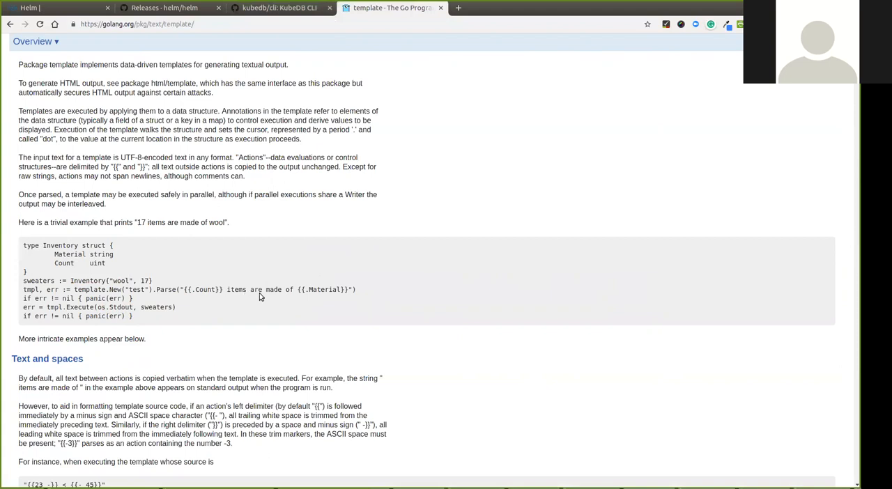
{"action": "mouse_move", "coordinate": [314, 299]}
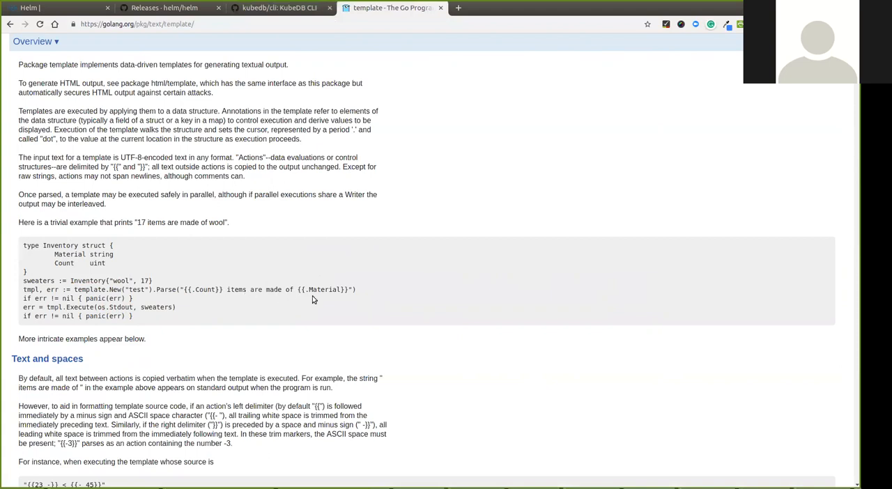
{"action": "mouse_move", "coordinate": [100, 276]}
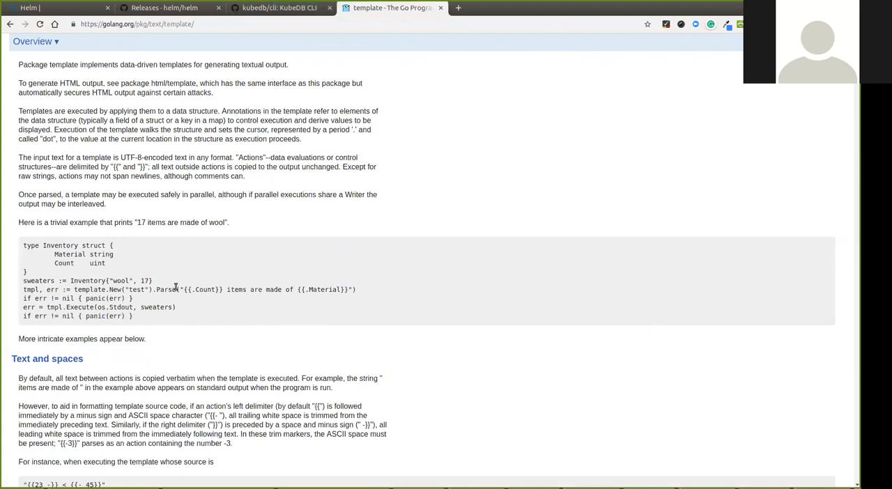
{"action": "mouse_move", "coordinate": [137, 268]}
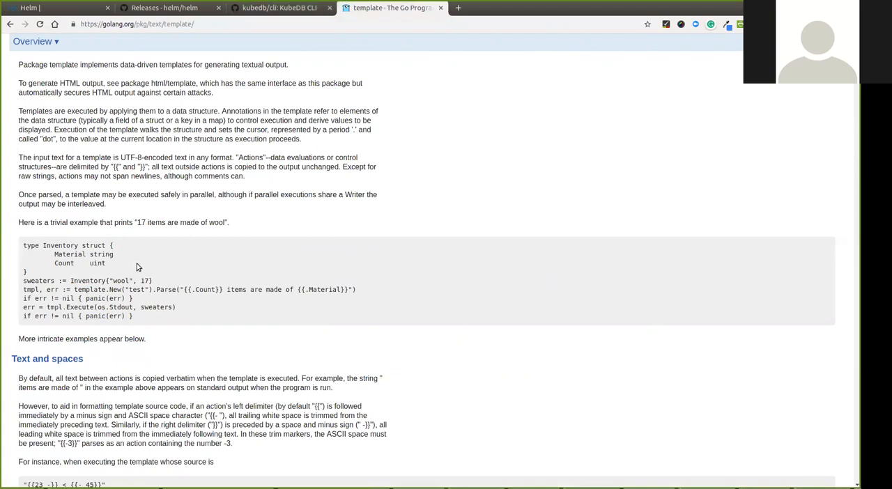
{"action": "mouse_move", "coordinate": [148, 215]}
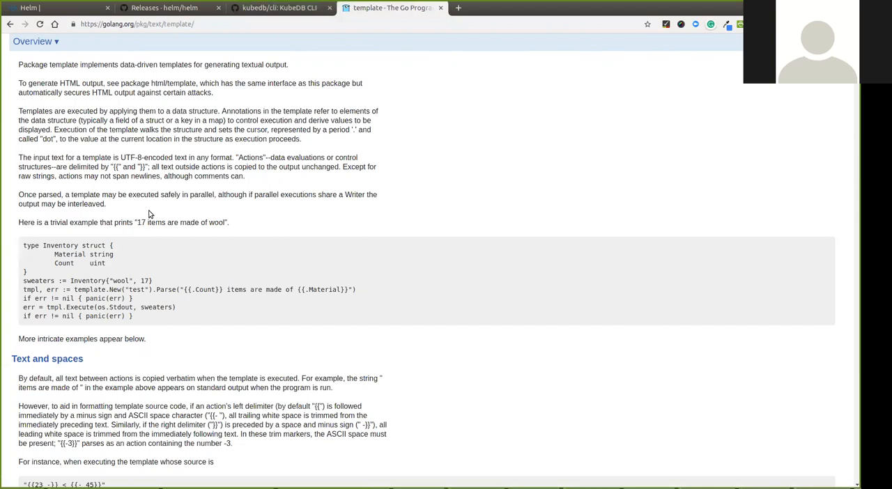
{"action": "mouse_move", "coordinate": [169, 304]}
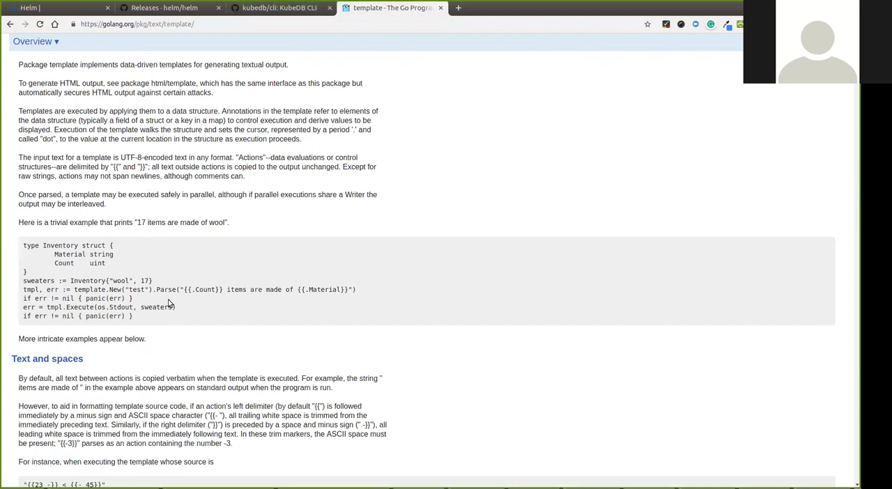
{"action": "mouse_move", "coordinate": [173, 319]}
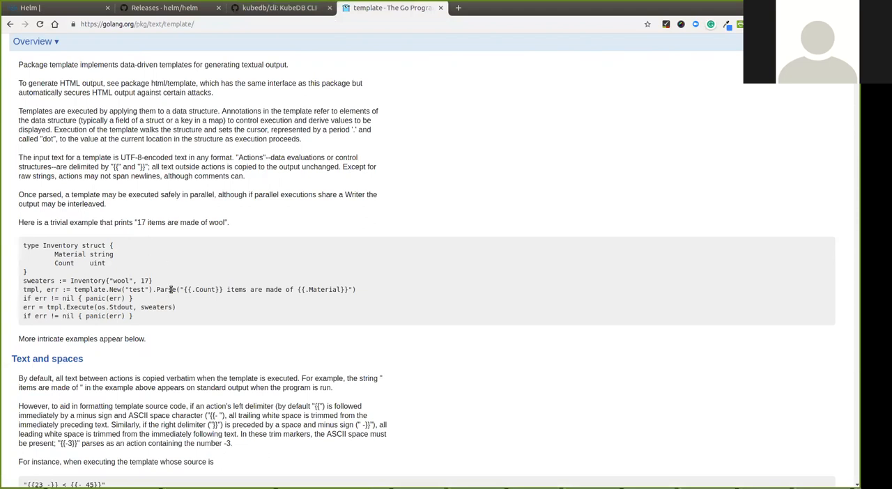
{"action": "mouse_move", "coordinate": [194, 287]}
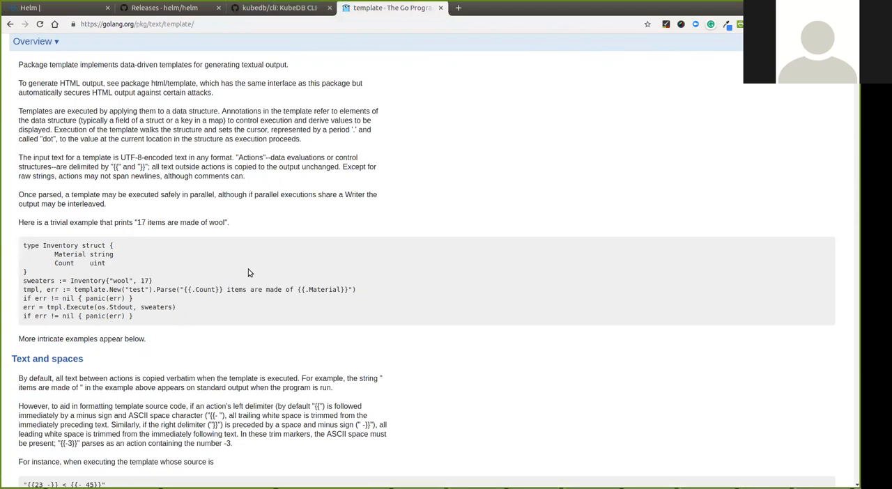
{"action": "left_click_drag", "start_coordinate": [187, 290], "coordinate": [128, 299]}
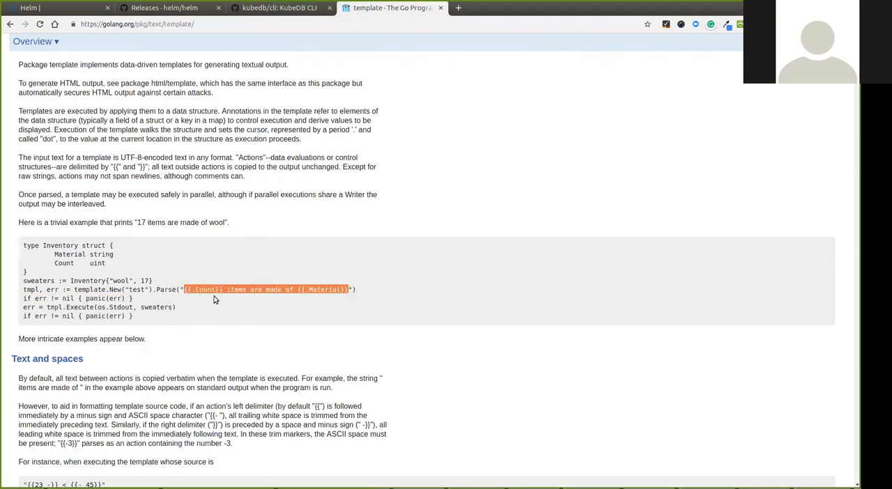
{"action": "mouse_move", "coordinate": [343, 318]}
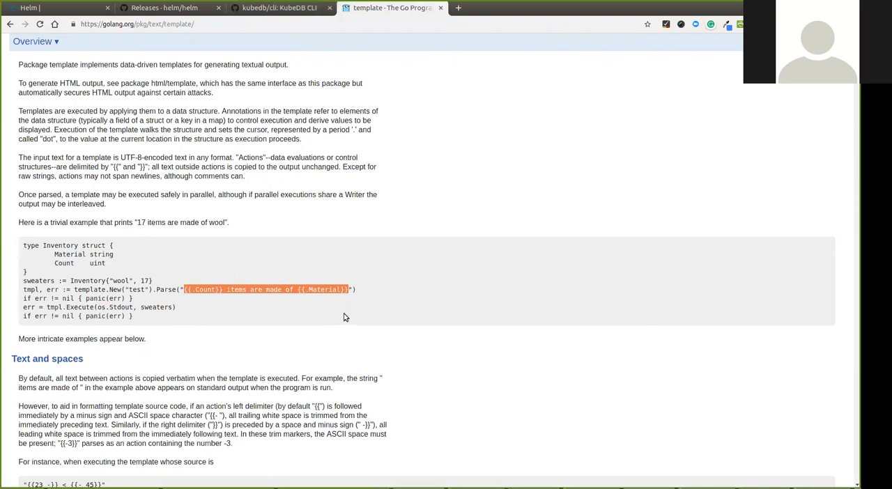
{"action": "mouse_move", "coordinate": [368, 187]}
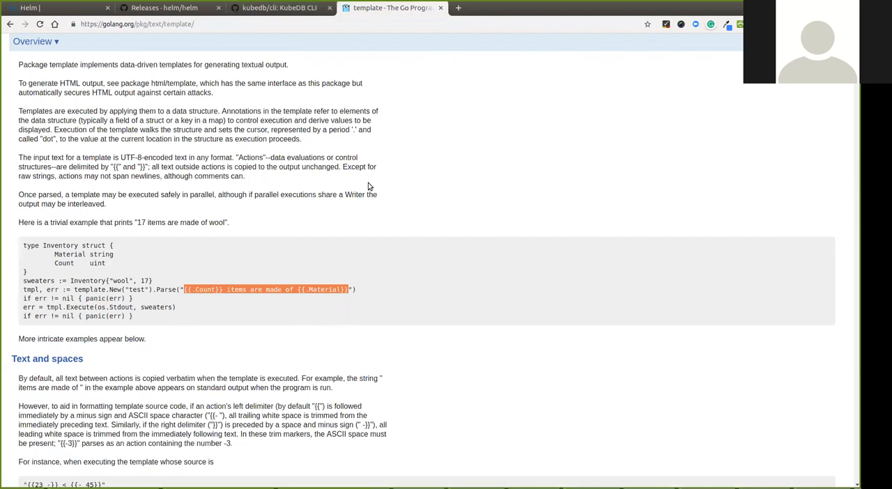
Navigate the kubedb/cli repository into chart/kubedb/templates listing its YAML files
{"action": "left_click", "coordinate": [279, 8]}
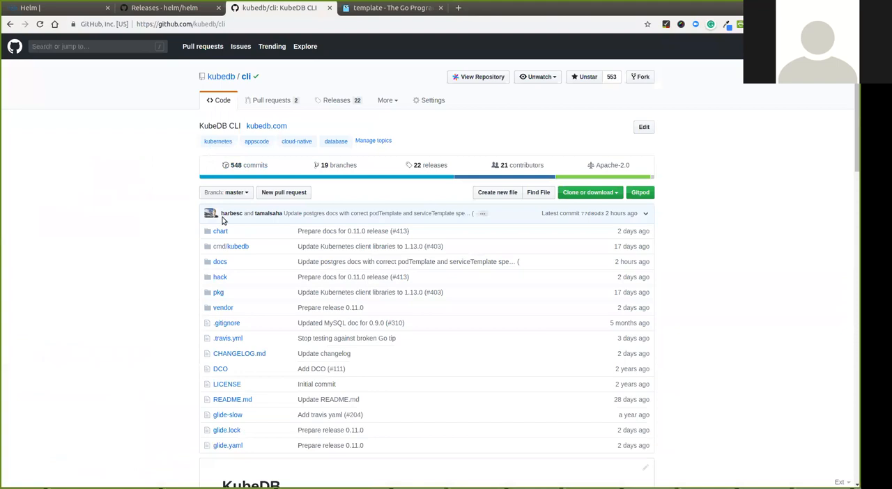
{"action": "left_click", "coordinate": [221, 231]}
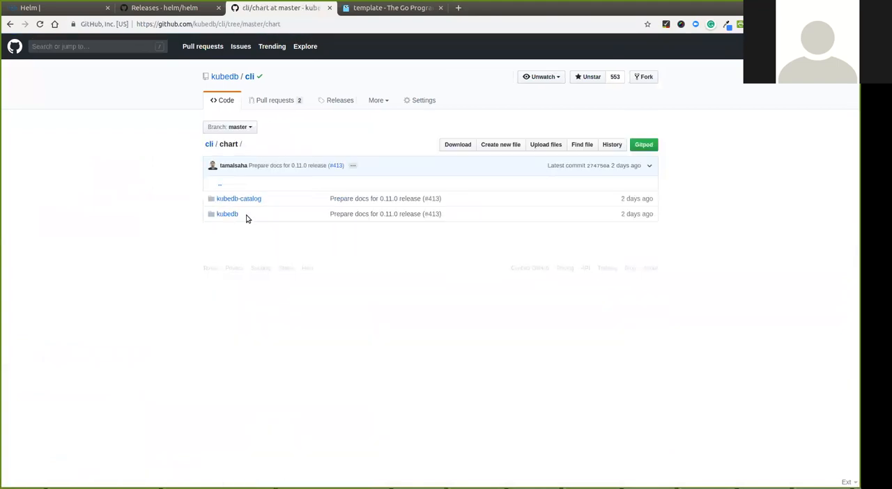
{"action": "mouse_move", "coordinate": [223, 230]}
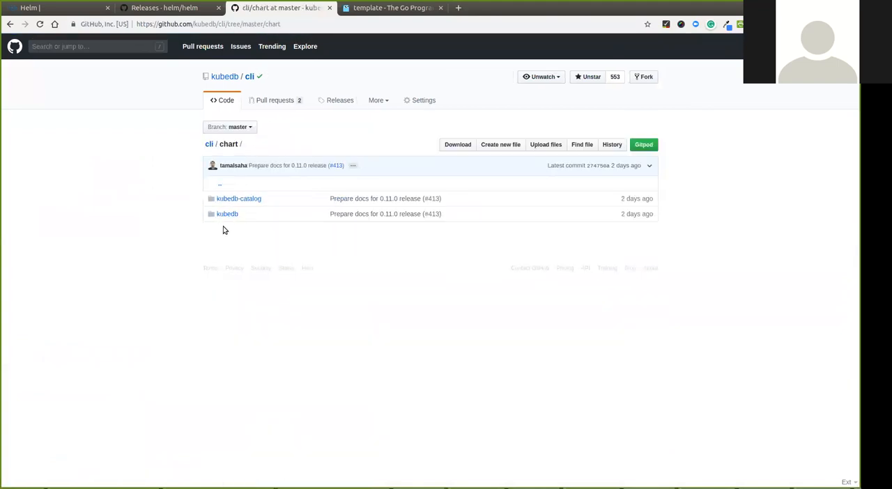
{"action": "left_click", "coordinate": [228, 214]}
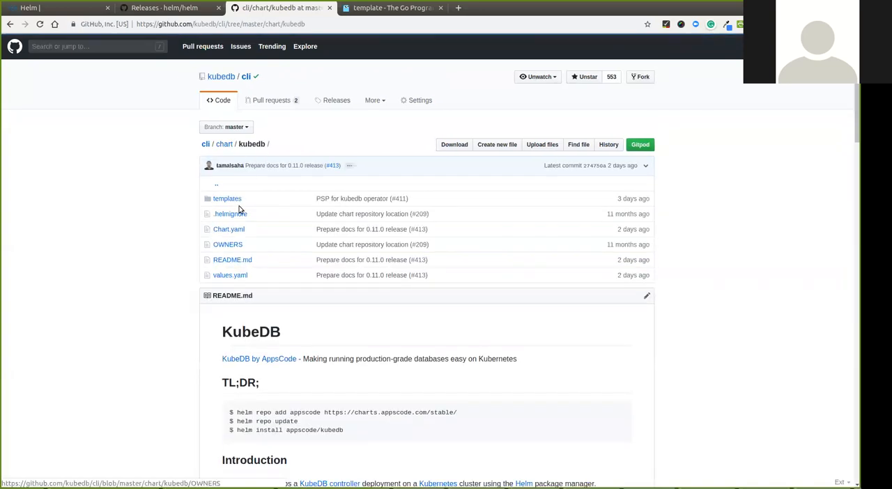
{"action": "left_click", "coordinate": [228, 198]}
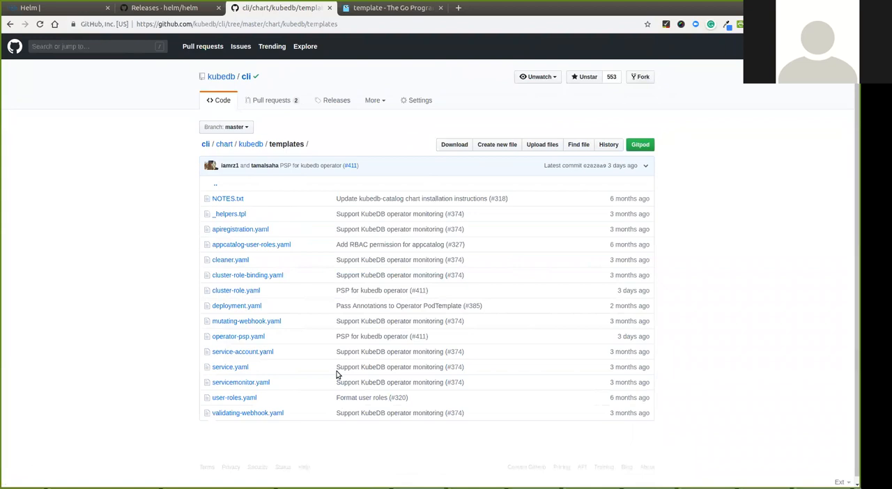
Read through the chart's deployment.yaml template and return to the templates folder listing
{"action": "left_click", "coordinate": [237, 305]}
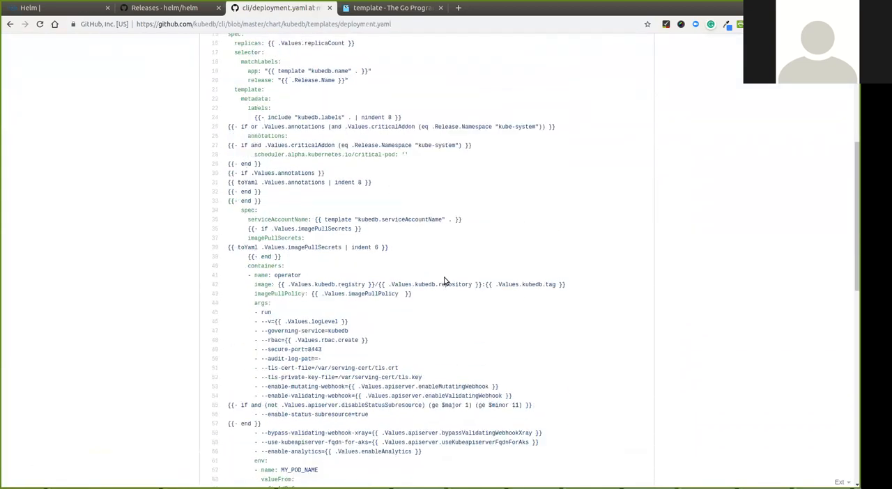
{"action": "scroll", "scroll_direction": "down", "scroll_amount": 3}
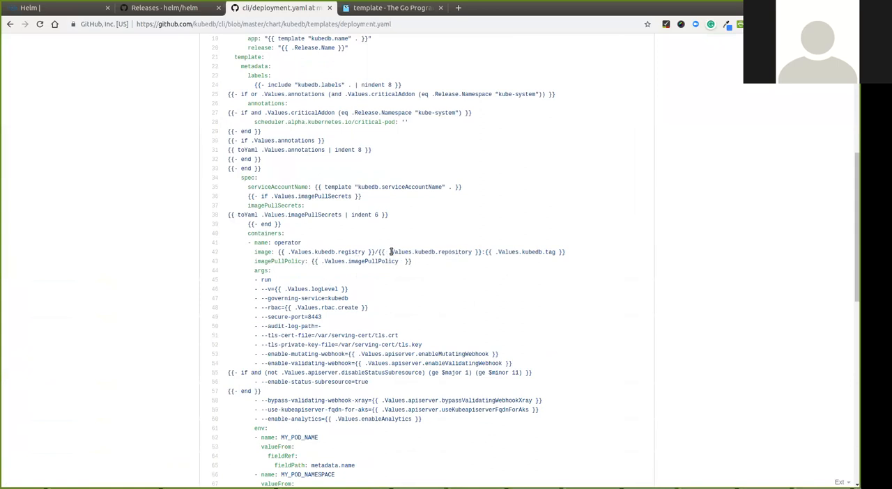
{"action": "mouse_move", "coordinate": [544, 251]}
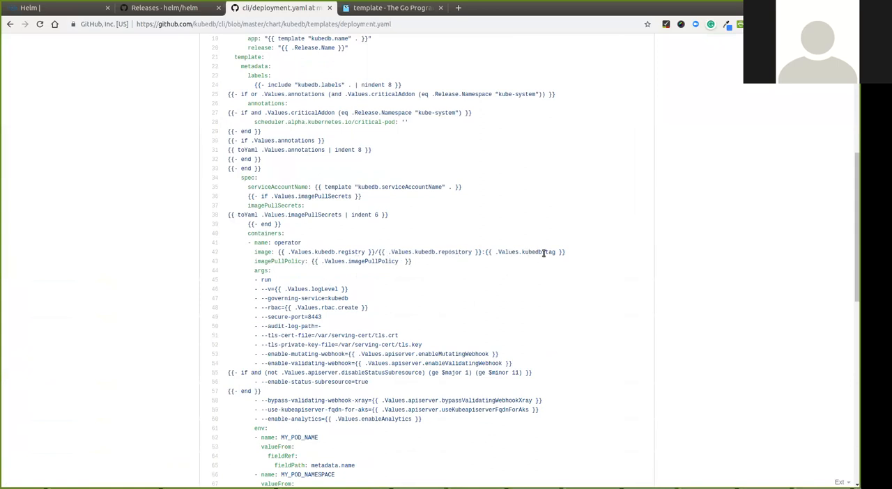
{"action": "mouse_move", "coordinate": [366, 262]}
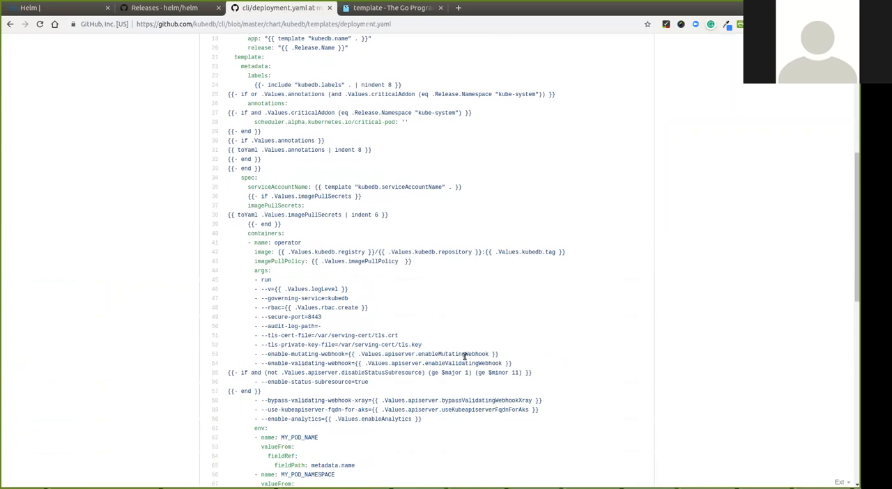
{"action": "mouse_move", "coordinate": [284, 290]}
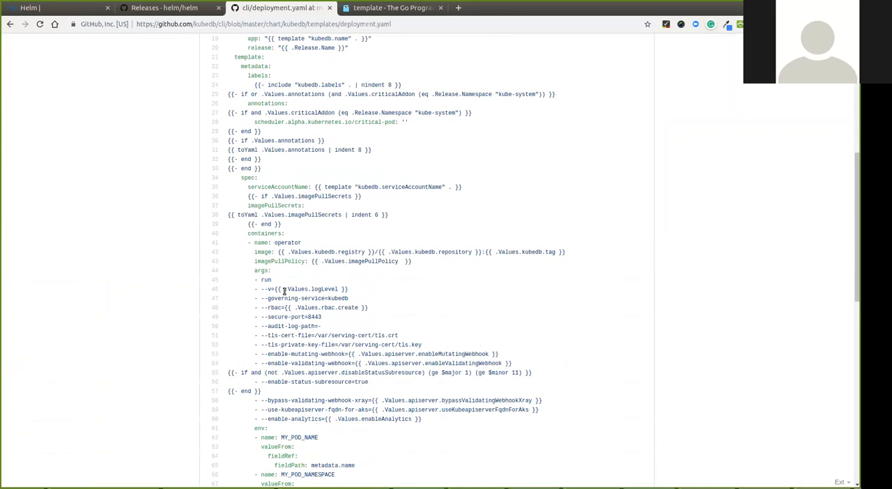
{"action": "mouse_move", "coordinate": [402, 396]}
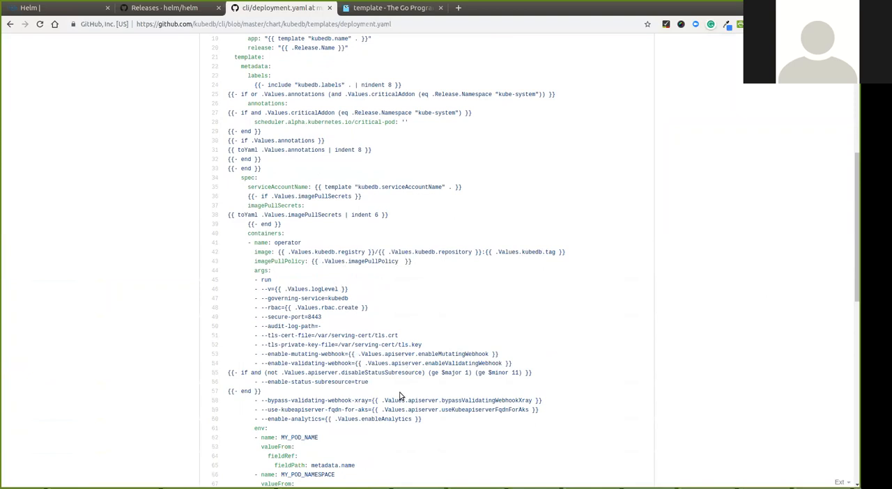
{"action": "mouse_move", "coordinate": [499, 240]}
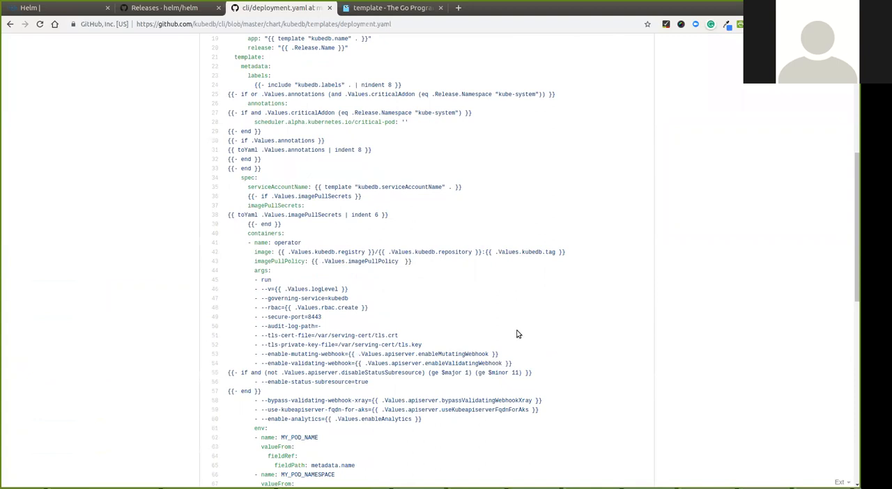
{"action": "mouse_move", "coordinate": [566, 367]}
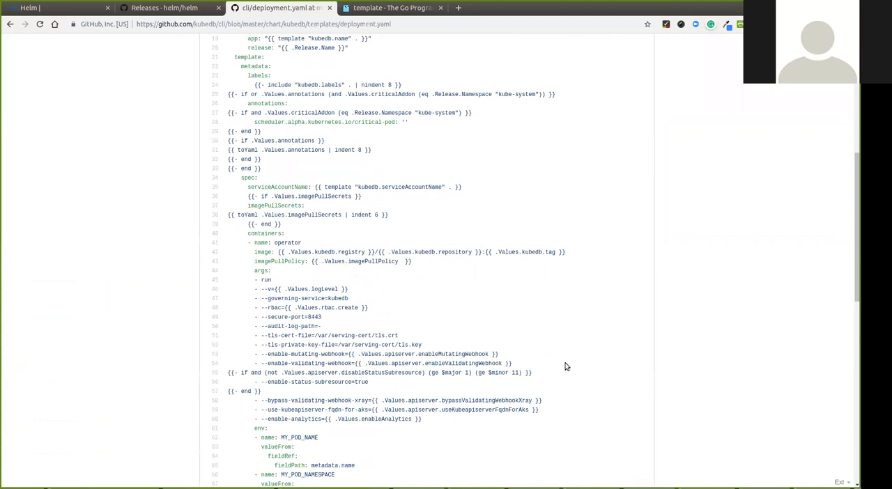
{"action": "mouse_move", "coordinate": [551, 322]}
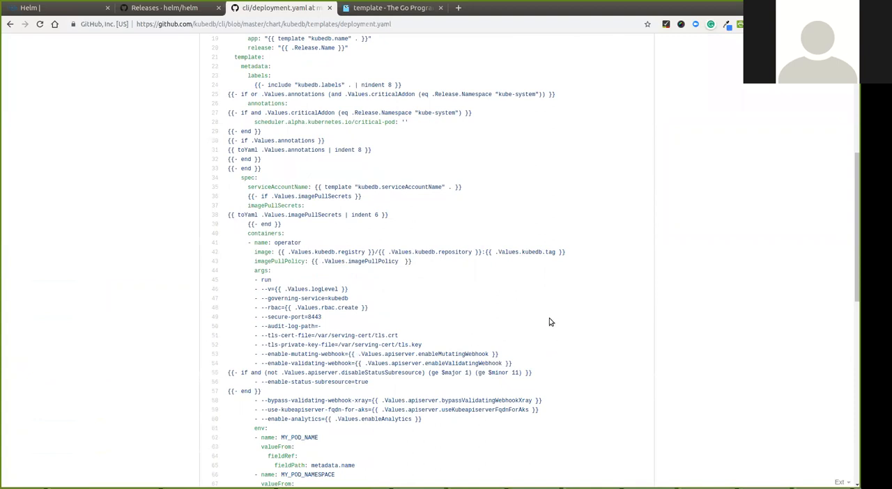
{"action": "mouse_move", "coordinate": [443, 435]}
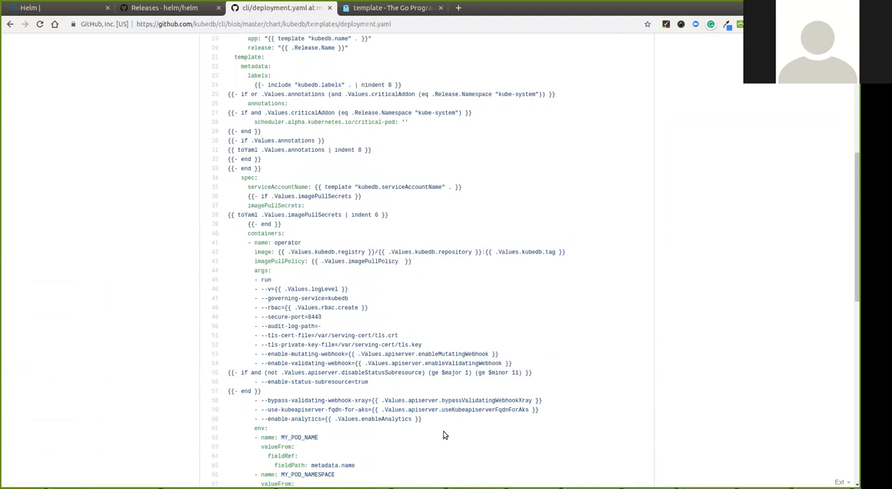
{"action": "mouse_move", "coordinate": [418, 460]}
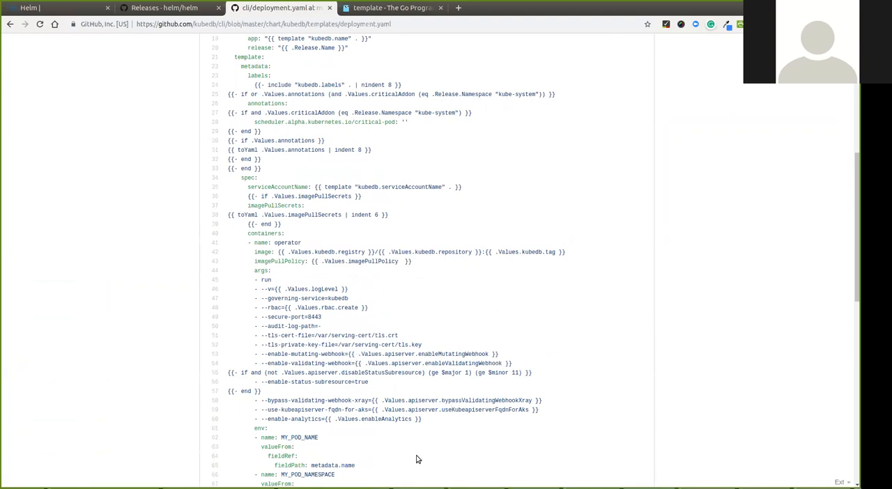
{"action": "mouse_move", "coordinate": [388, 106]}
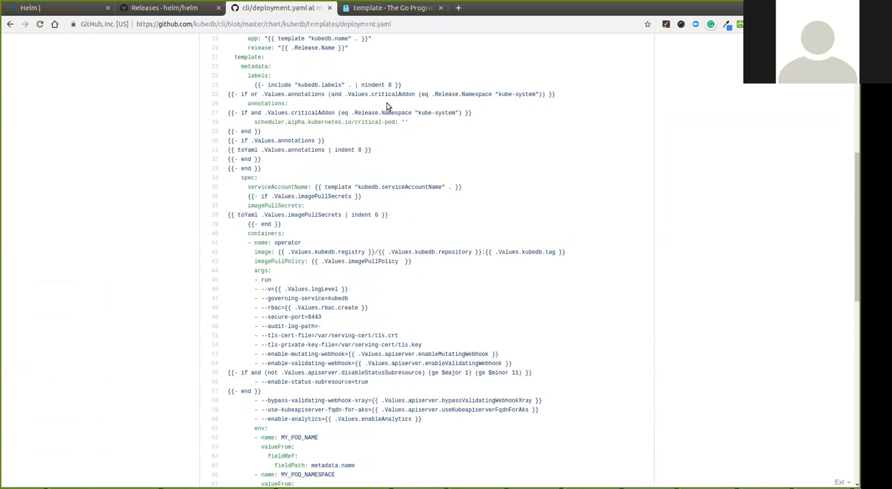
{"action": "mouse_move", "coordinate": [449, 206]}
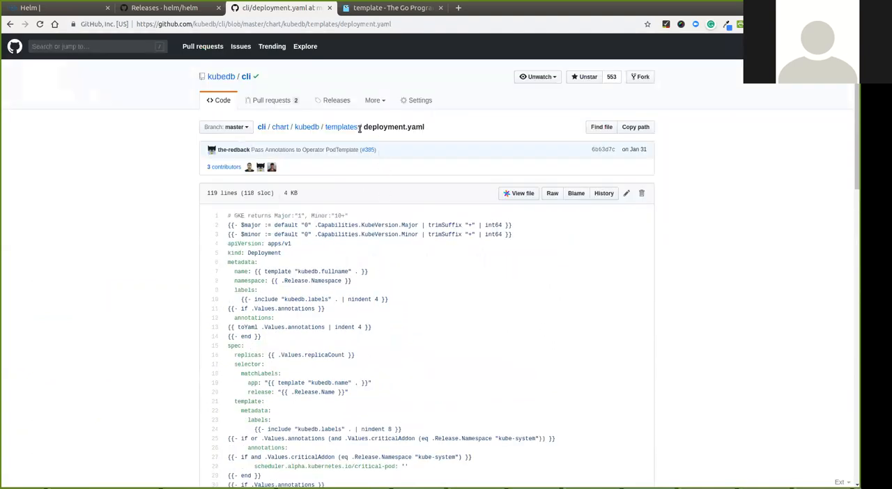
{"action": "mouse_move", "coordinate": [383, 183]}
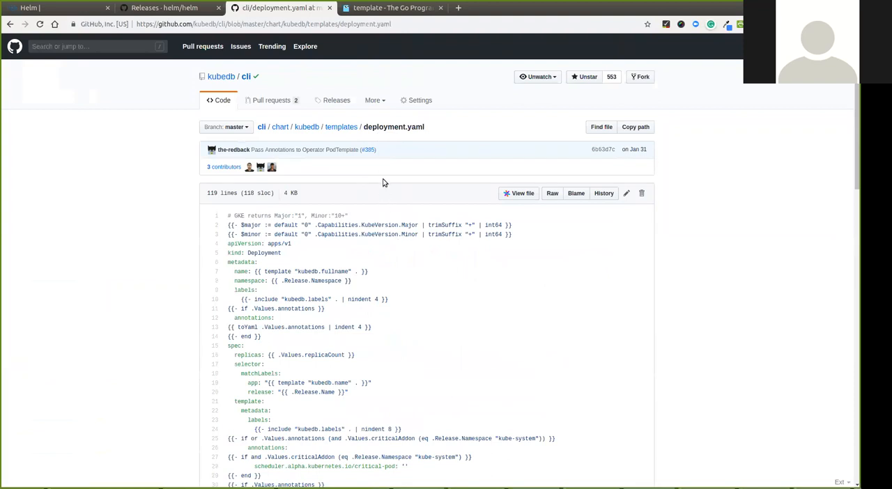
{"action": "mouse_move", "coordinate": [315, 248]}
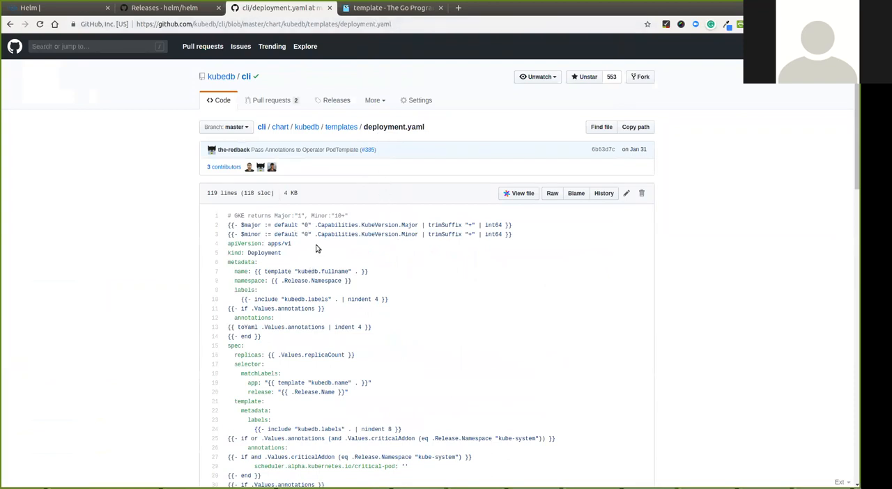
{"action": "scroll", "scroll_direction": "down", "scroll_amount": 3}
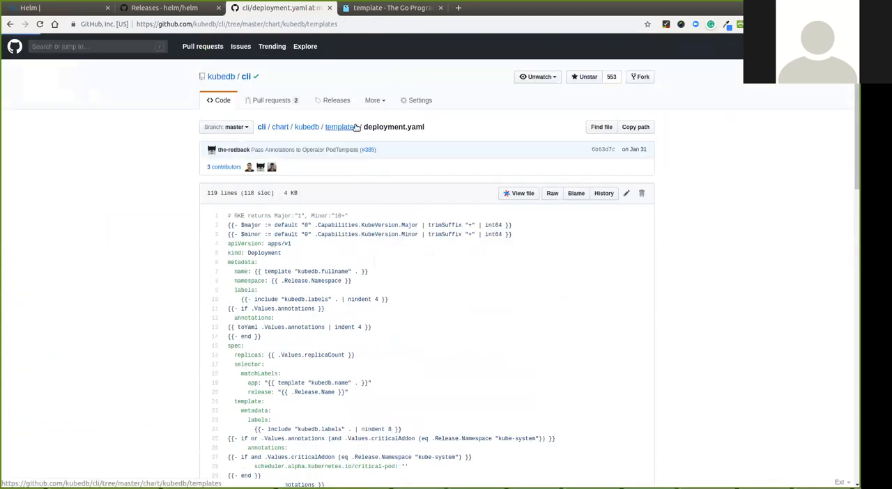
{"action": "left_click", "coordinate": [340, 127]}
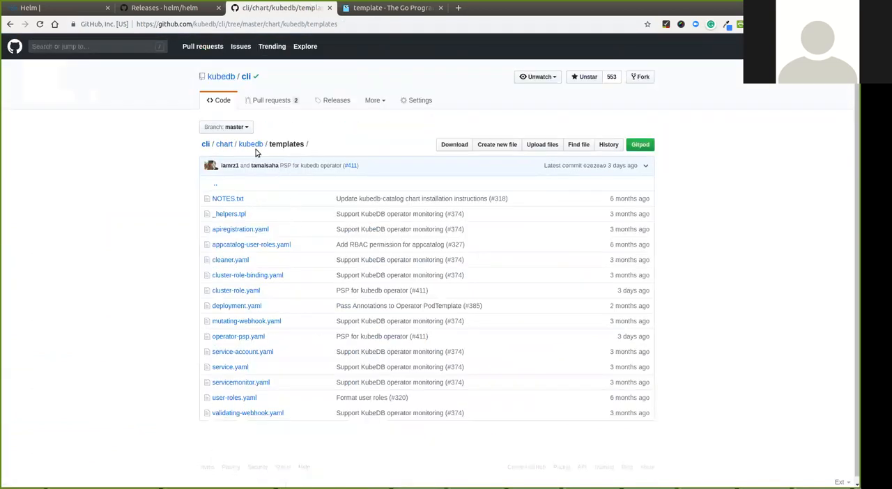
Read through the kubedb chart's values.yaml configuration from the chart's root folder
{"action": "left_click", "coordinate": [251, 143]}
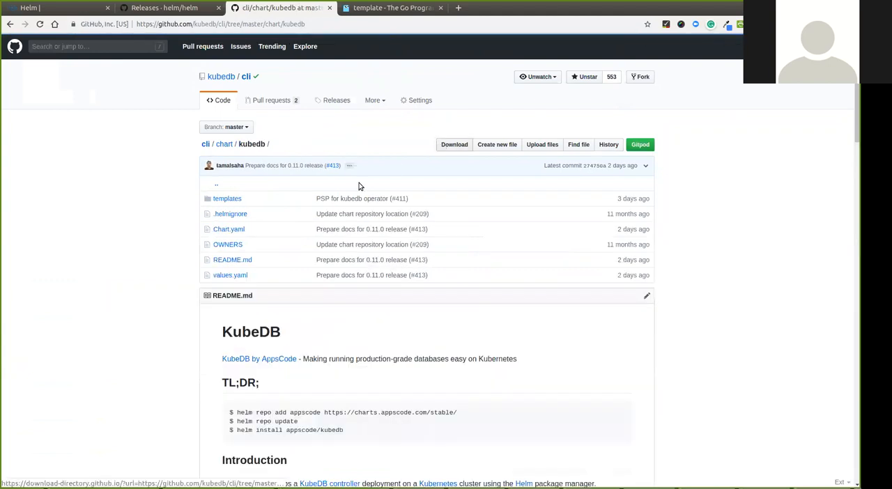
{"action": "left_click", "coordinate": [230, 275]}
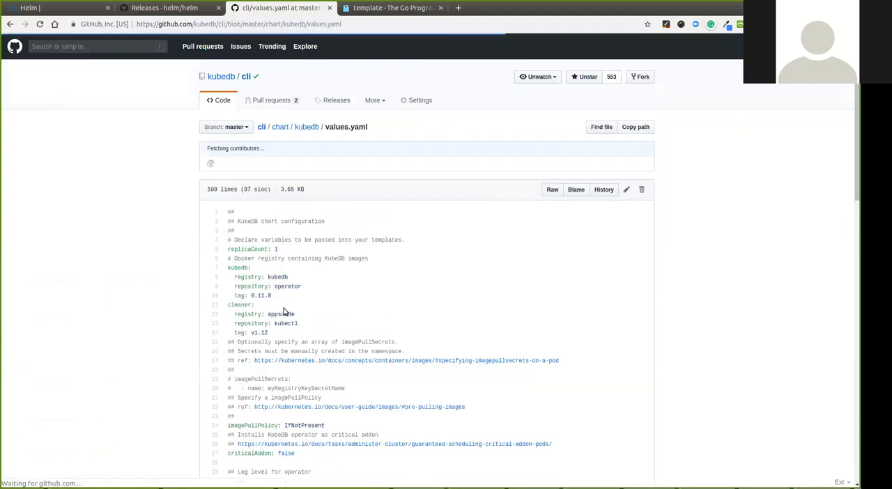
{"action": "scroll", "scroll_direction": "down", "scroll_amount": 3}
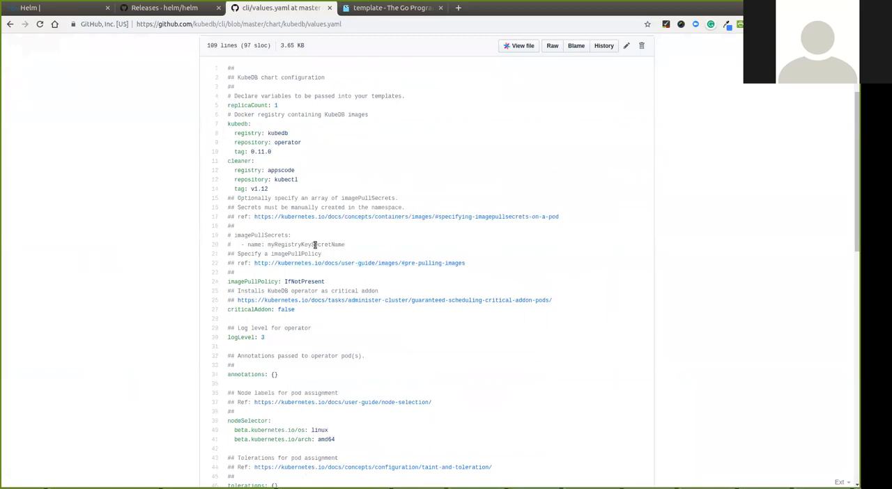
{"action": "scroll", "scroll_direction": "down", "scroll_amount": 3}
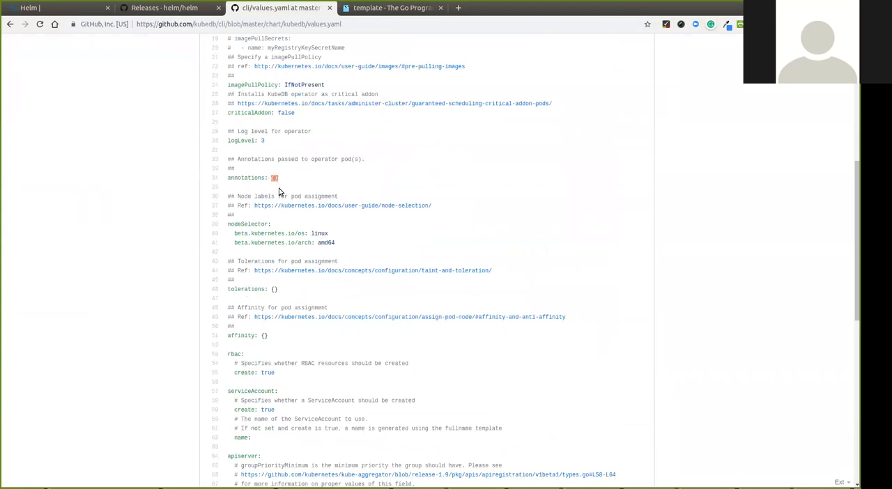
{"action": "mouse_move", "coordinate": [332, 260]}
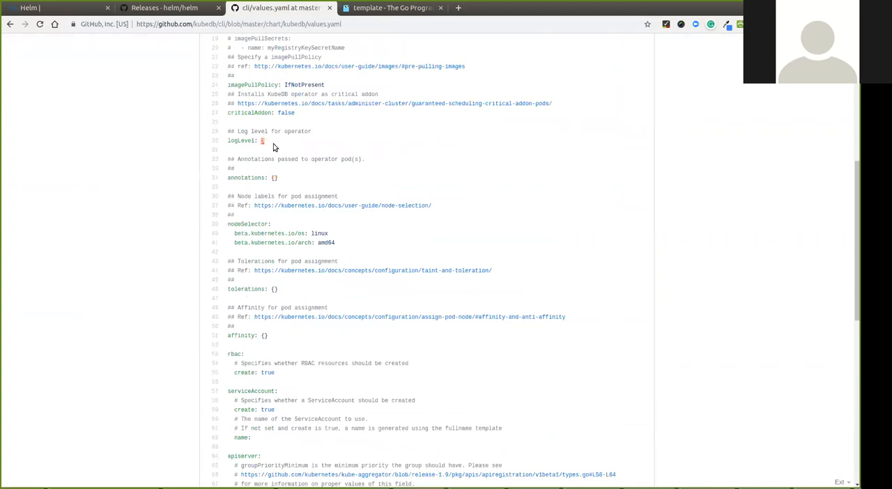
{"action": "scroll", "scroll_direction": "down", "scroll_amount": 3}
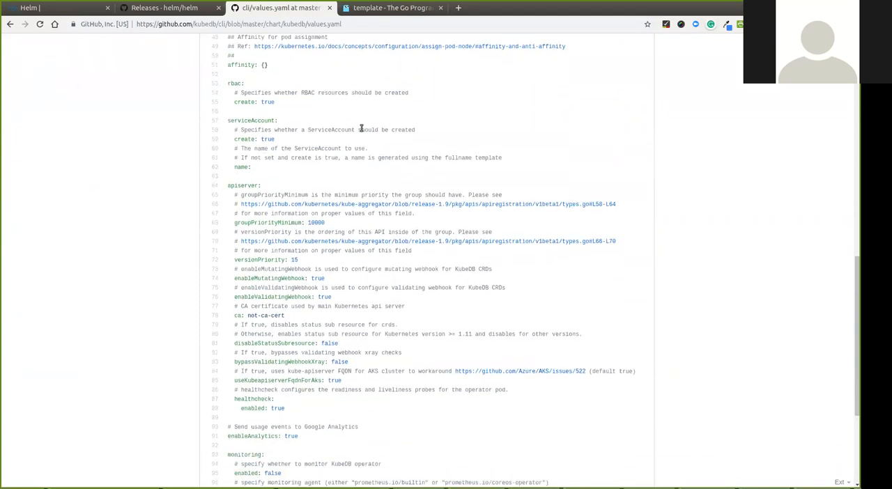
{"action": "scroll", "scroll_direction": "down", "scroll_amount": 3}
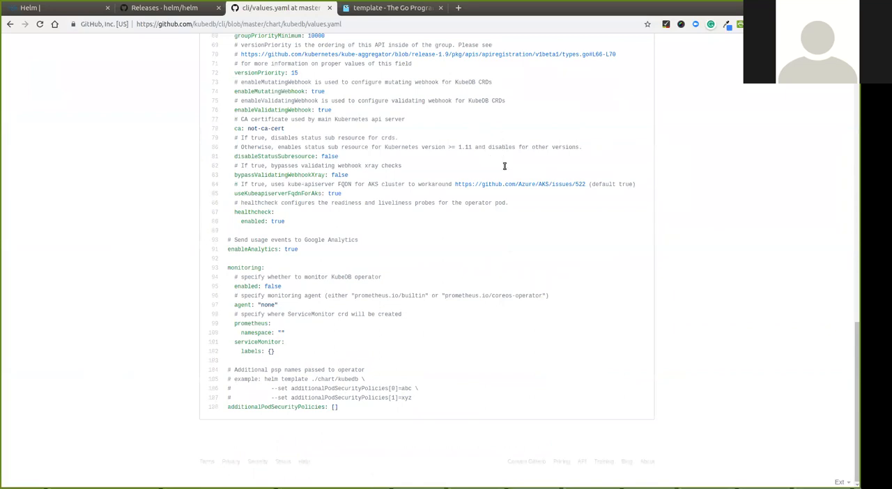
{"action": "mouse_move", "coordinate": [427, 343]}
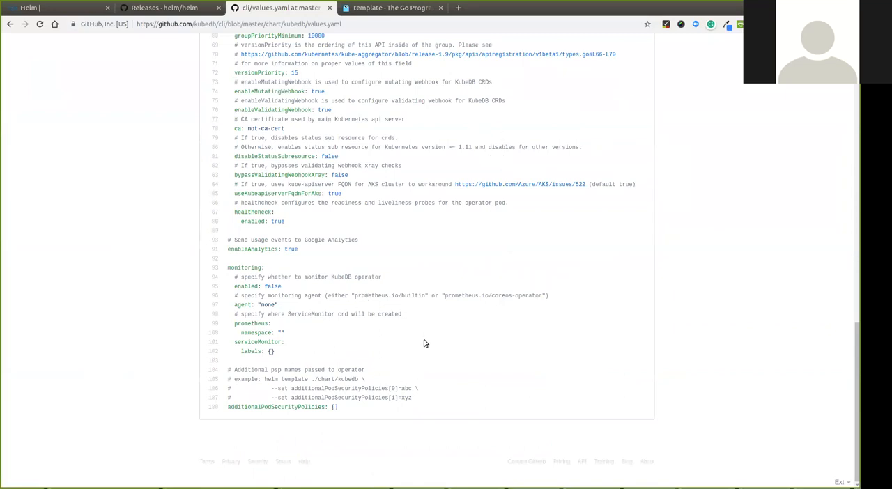
{"action": "scroll", "scroll_direction": "up", "scroll_amount": 3}
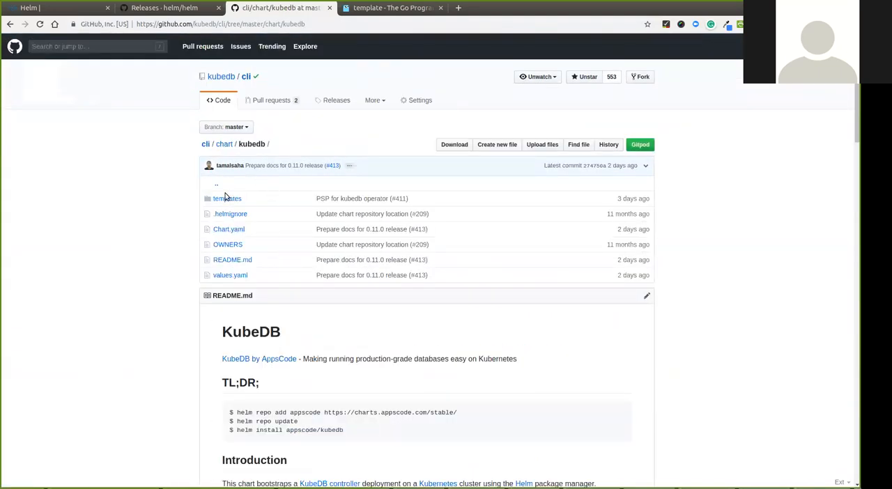
{"action": "mouse_move", "coordinate": [231, 215]}
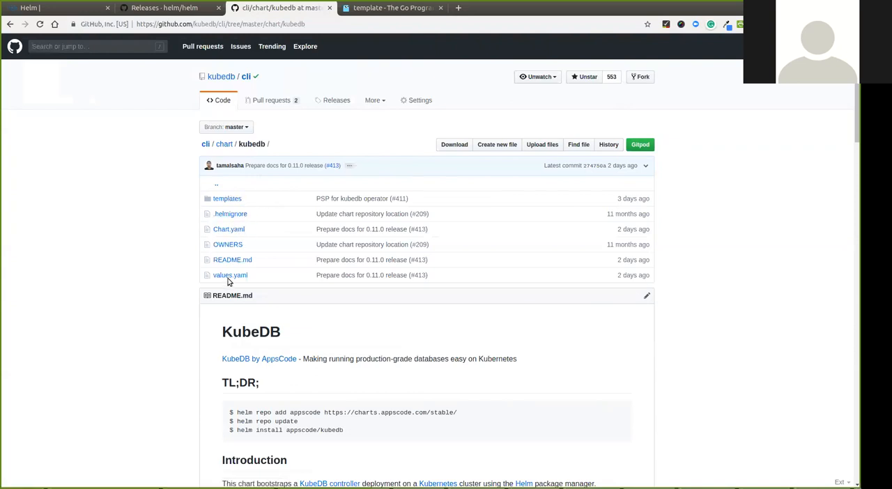
{"action": "mouse_move", "coordinate": [229, 229]}
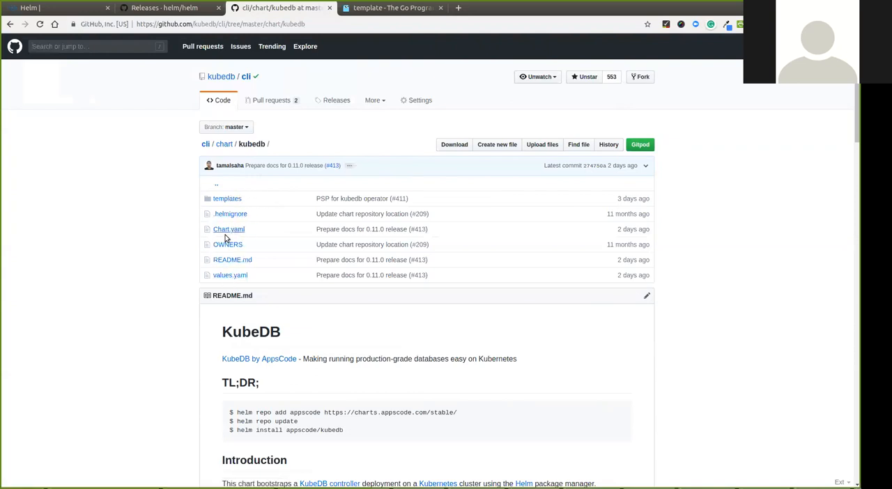
View the KubeDB chart's Chart.yaml metadata, then return to the kubedb chart folder
{"action": "left_click", "coordinate": [229, 229]}
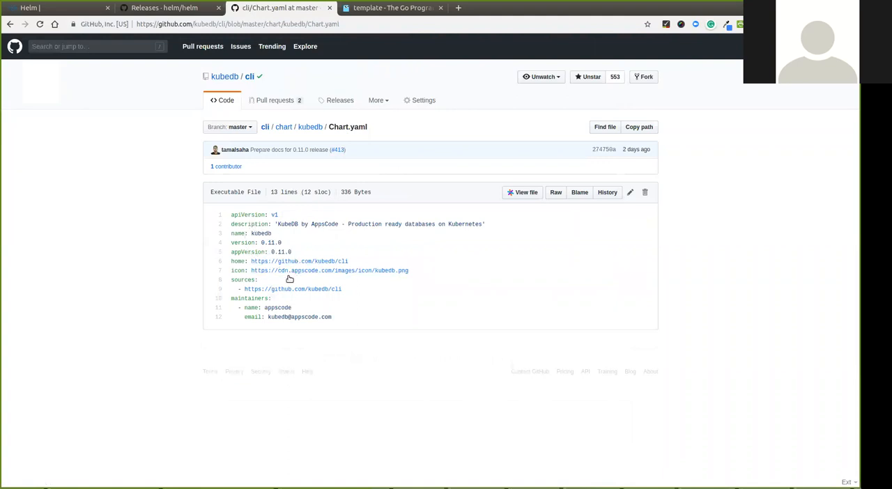
{"action": "mouse_move", "coordinate": [349, 259]}
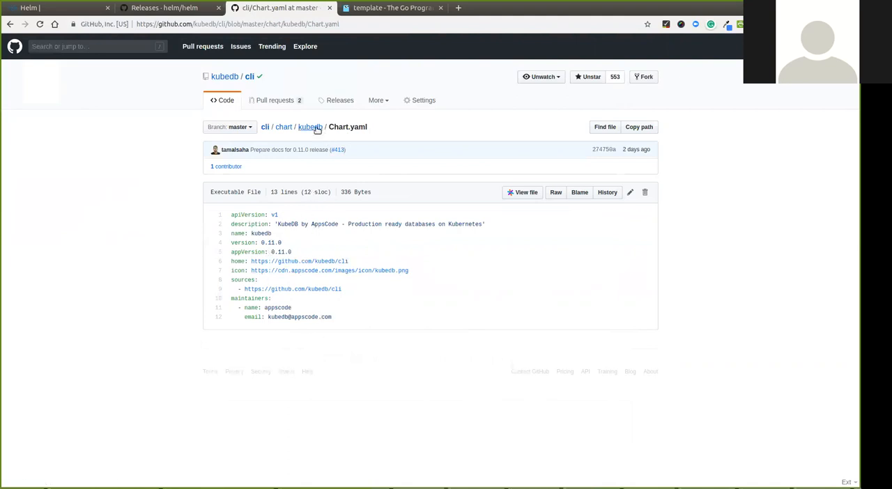
{"action": "left_click", "coordinate": [309, 127]}
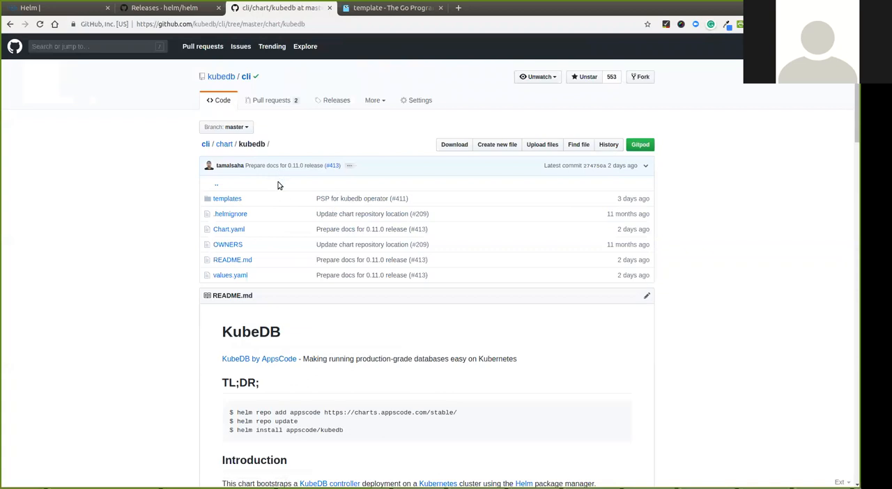
{"action": "mouse_move", "coordinate": [229, 228]}
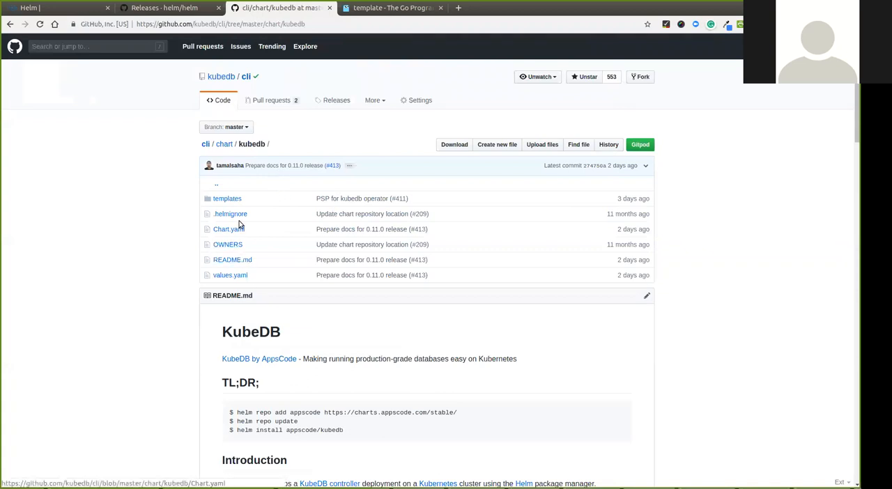
{"action": "mouse_move", "coordinate": [226, 275]}
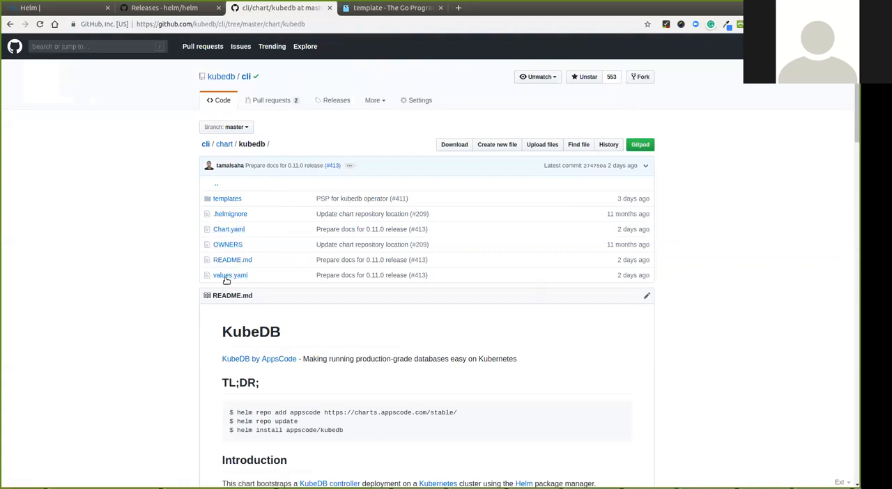
Select the helm install command in the kubedb chart README's TL;DR section
{"action": "scroll", "scroll_direction": "down", "scroll_amount": 3}
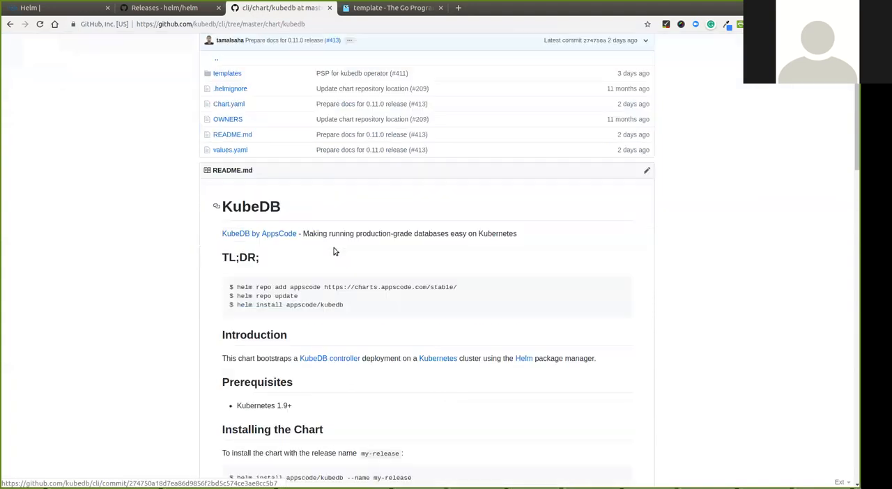
{"action": "scroll", "scroll_direction": "down", "scroll_amount": 3}
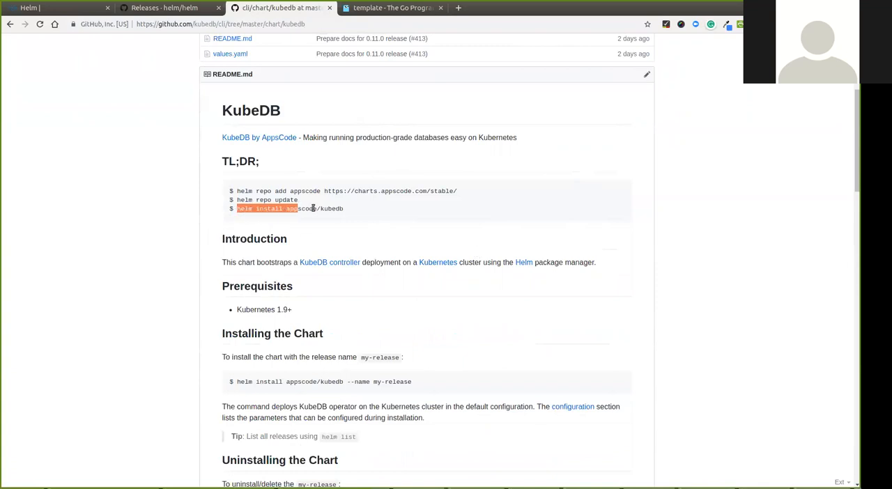
{"action": "left_click_drag", "start_coordinate": [312, 209], "coordinate": [343, 209]}
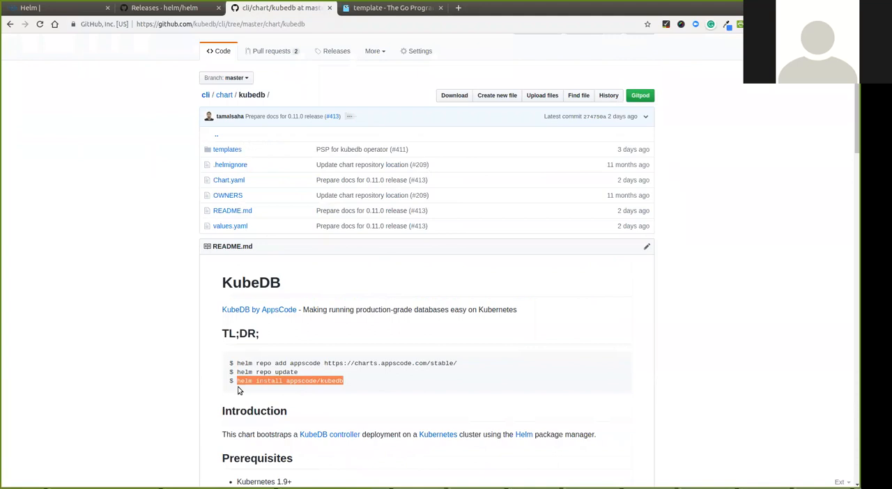
{"action": "mouse_move", "coordinate": [262, 328]}
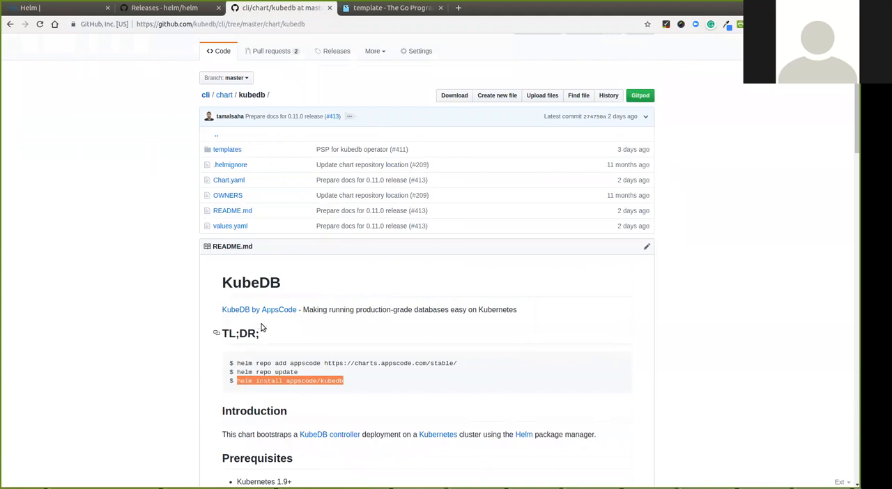
{"action": "mouse_move", "coordinate": [304, 393]}
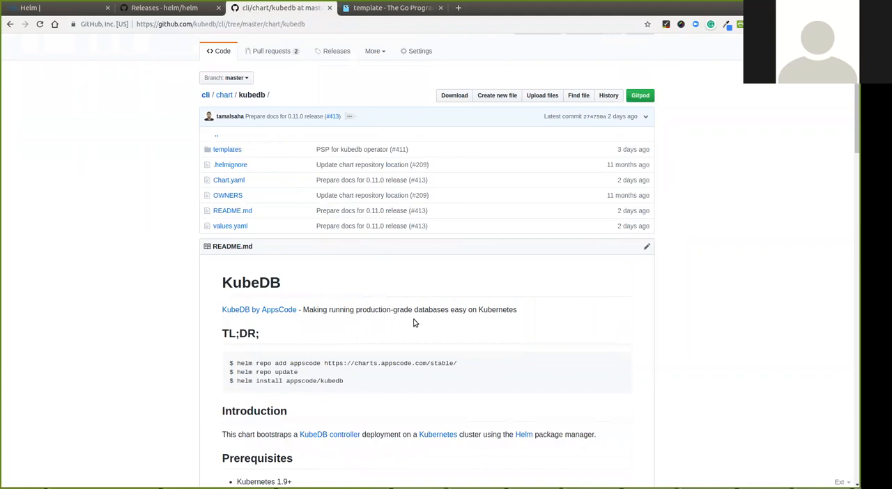
{"action": "mouse_move", "coordinate": [377, 443]}
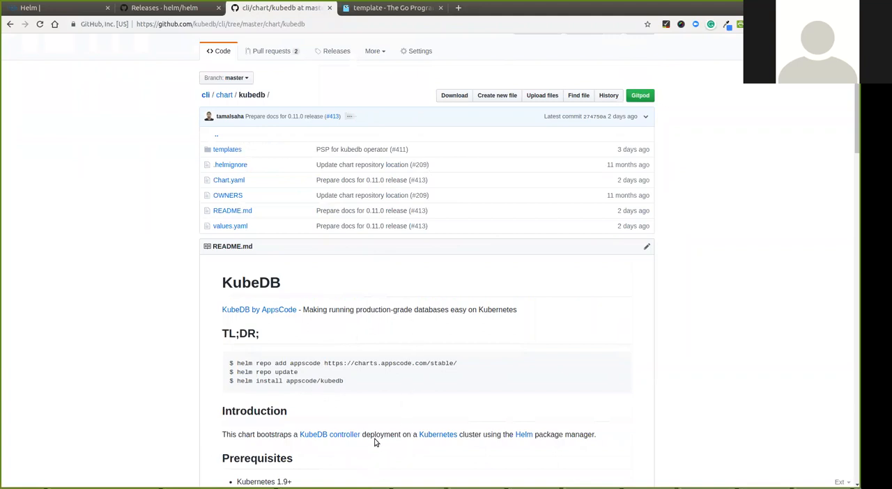
{"action": "mouse_move", "coordinate": [460, 266]}
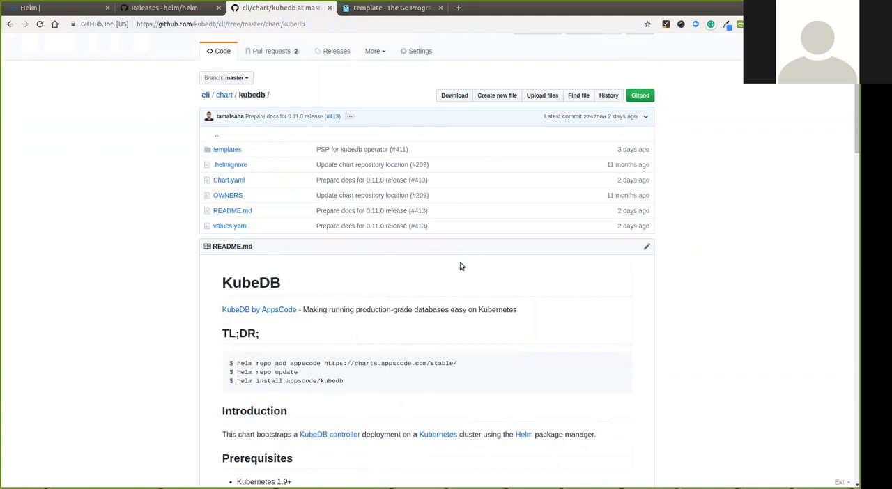
{"action": "mouse_move", "coordinate": [458, 245]}
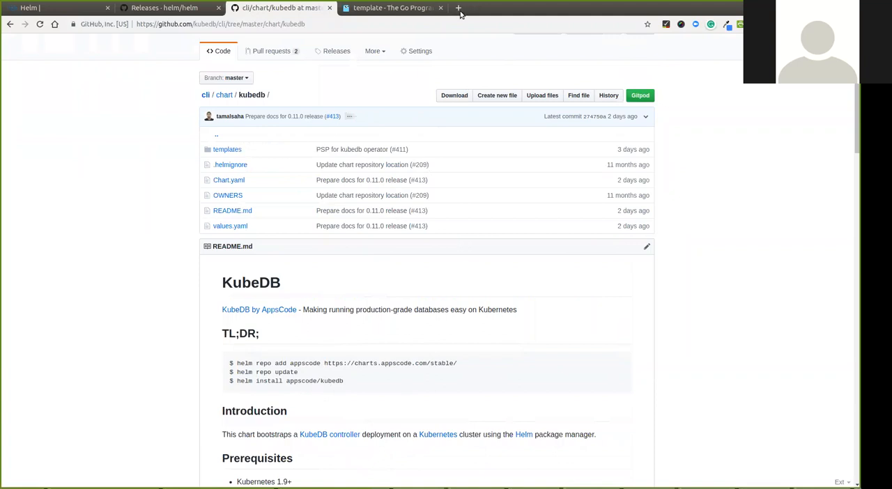
Show the appscode/charts repository's stable folder listing charts like kubedb and voyager
{"action": "left_click", "coordinate": [457, 8]}
{"action": "type", "text": "https://github.com/appscode/charts"}
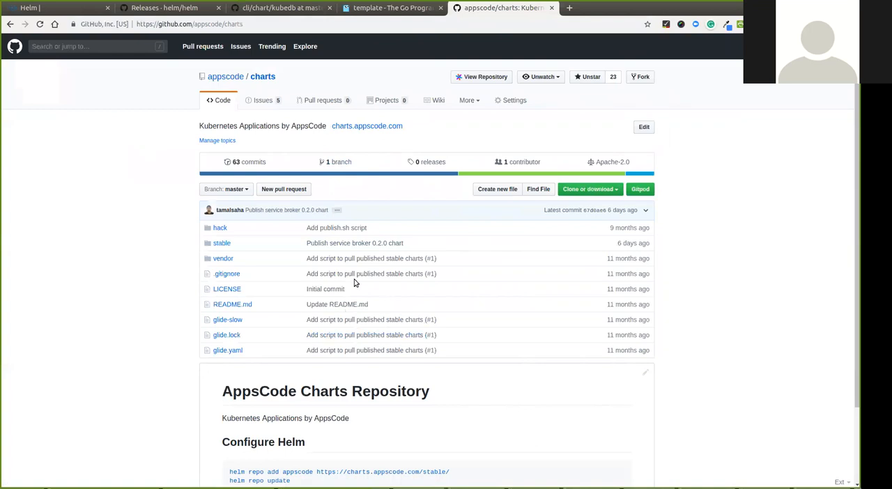
{"action": "mouse_move", "coordinate": [547, 133]}
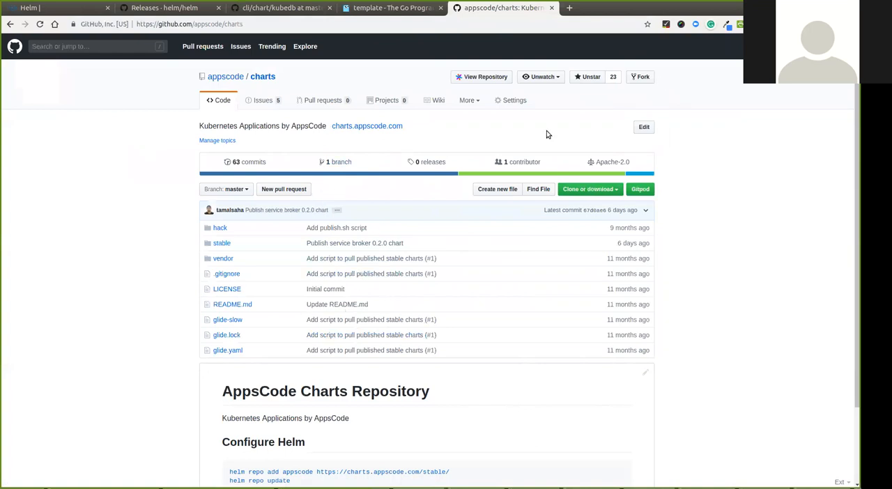
{"action": "mouse_move", "coordinate": [488, 281]}
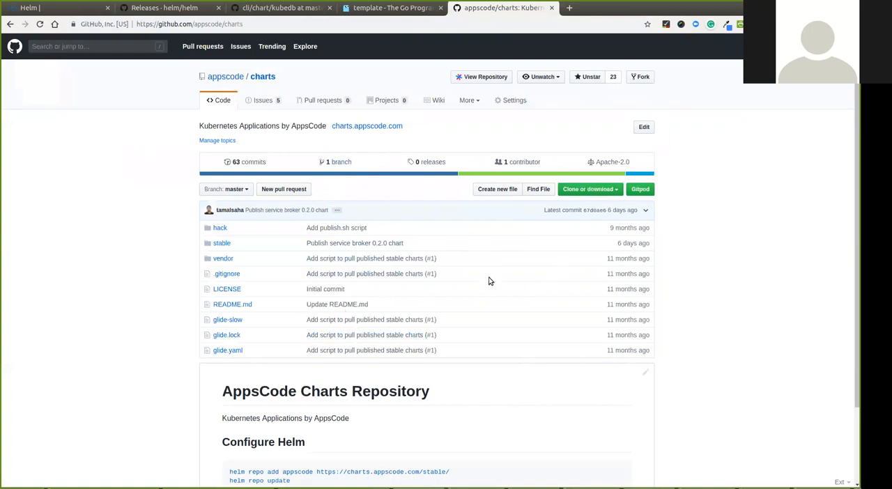
{"action": "scroll", "scroll_direction": "down", "scroll_amount": 3}
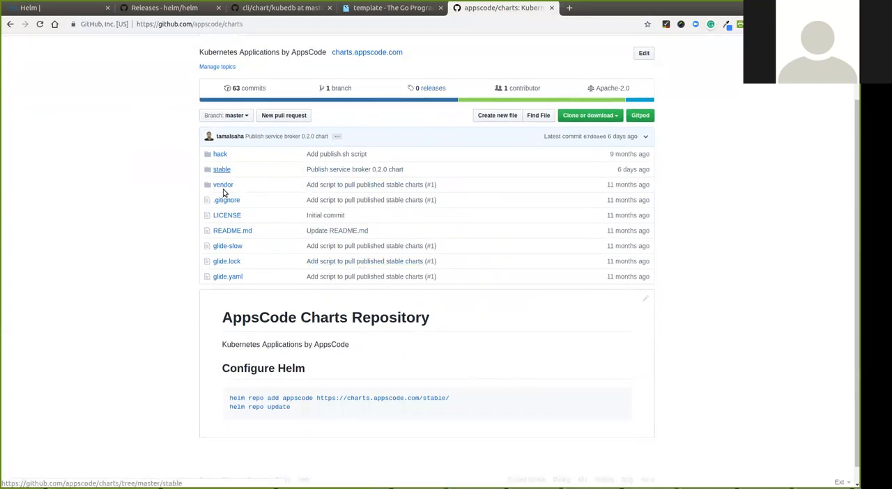
{"action": "left_click", "coordinate": [222, 170]}
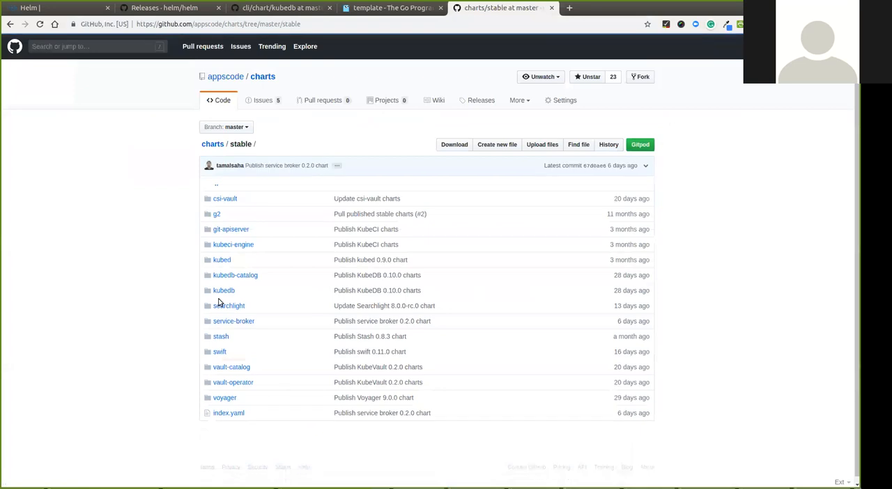
View the stable folder's index.yaml chart entries such as csi-vault
{"action": "left_click", "coordinate": [229, 412]}
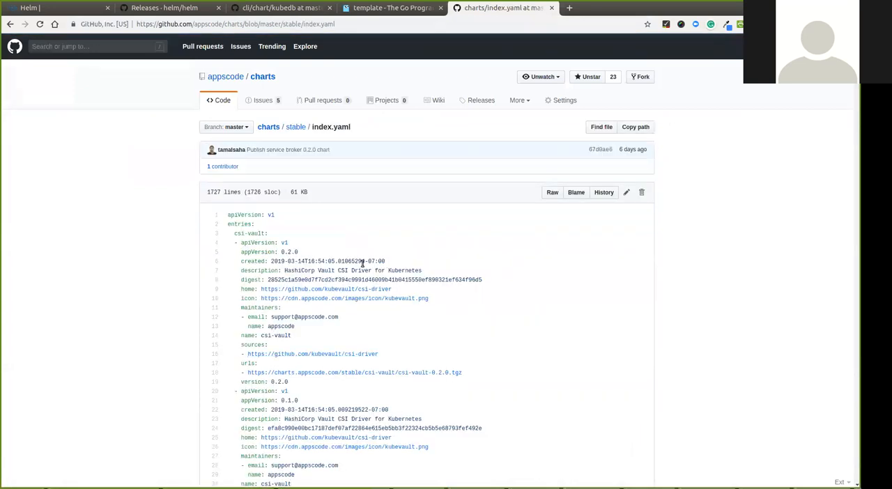
{"action": "scroll", "scroll_direction": "down", "scroll_amount": 3}
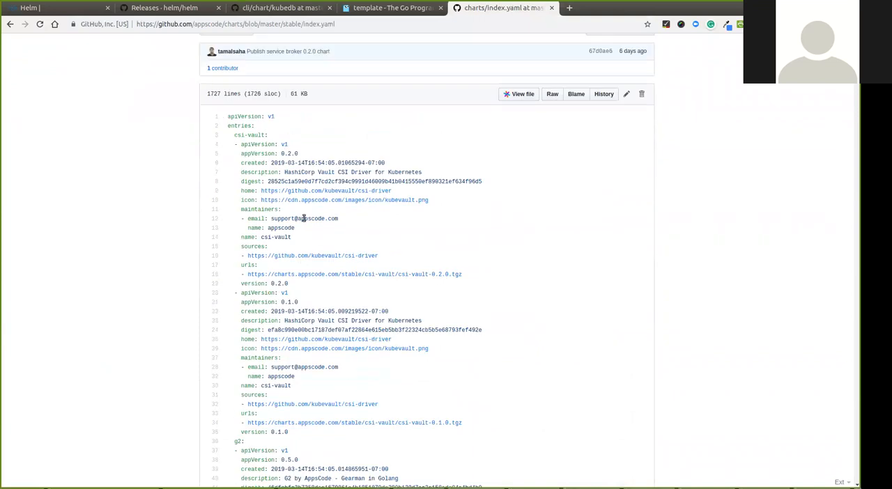
{"action": "mouse_move", "coordinate": [321, 299]}
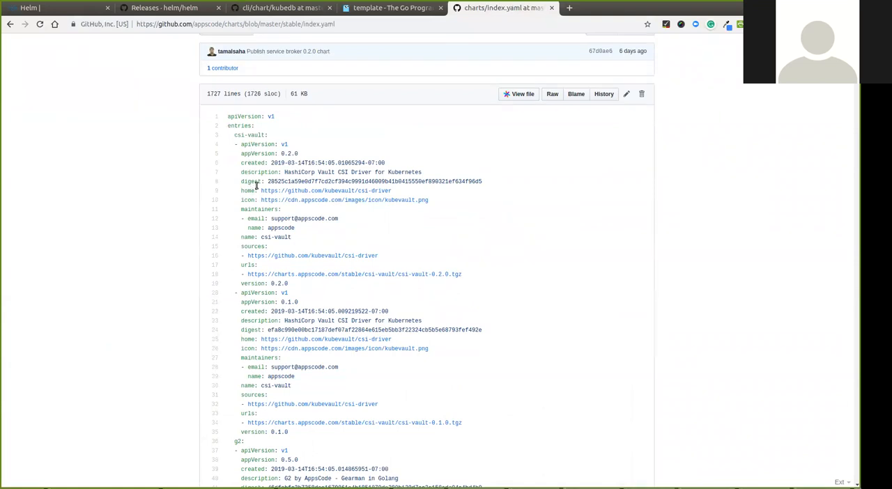
{"action": "mouse_move", "coordinate": [281, 374]}
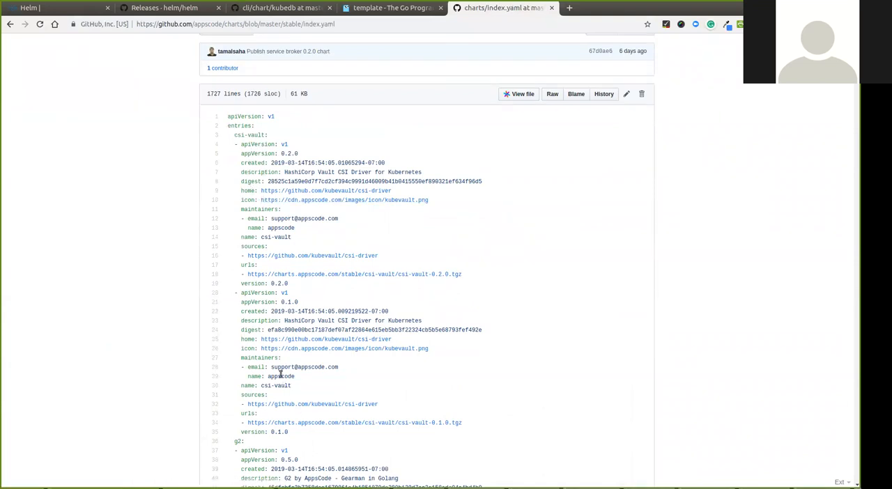
{"action": "mouse_move", "coordinate": [480, 439]}
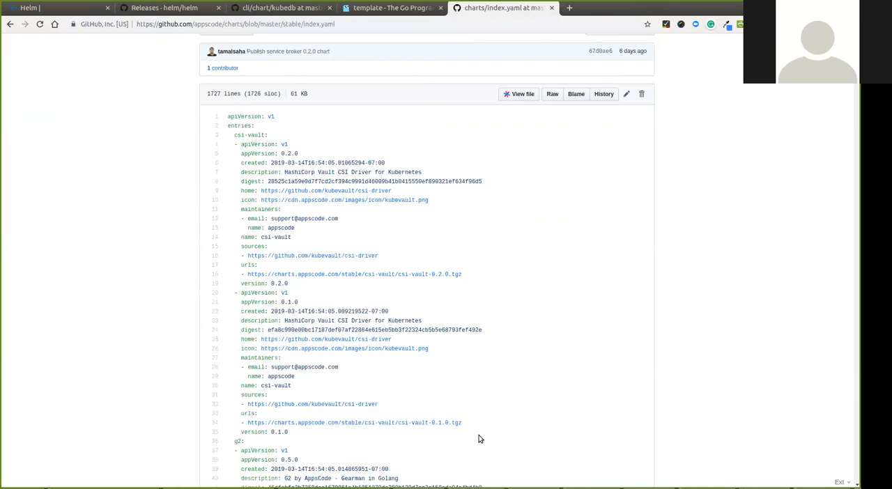
{"action": "mouse_move", "coordinate": [443, 368]}
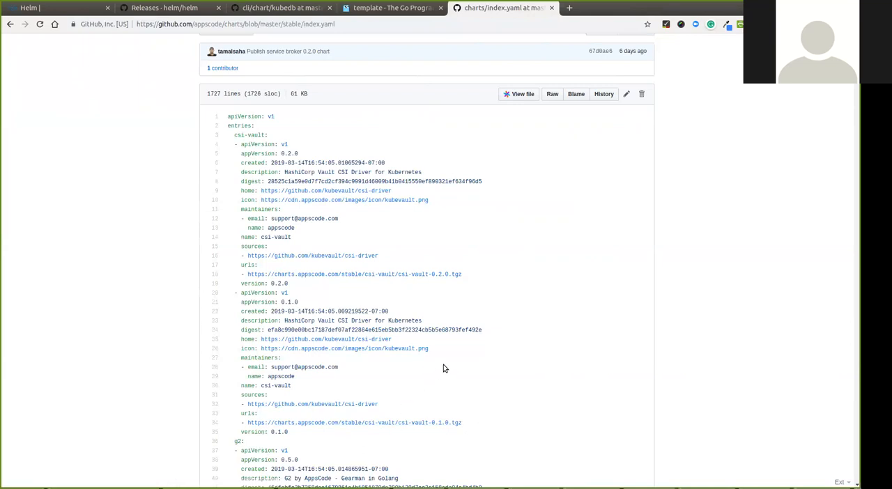
{"action": "scroll", "scroll_direction": "down", "scroll_amount": 3}
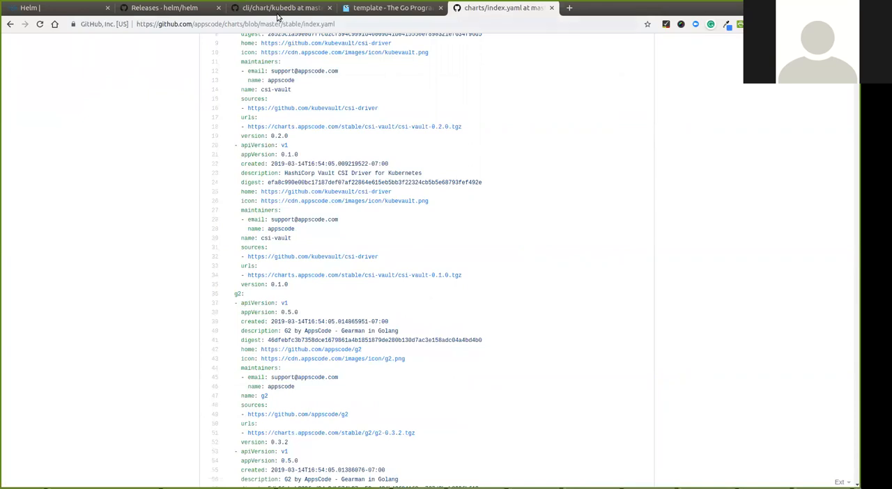
Compare the index.yaml entries with the KubeDB chart README, ending on the KubeDB chart tab
{"action": "left_click", "coordinate": [279, 9]}
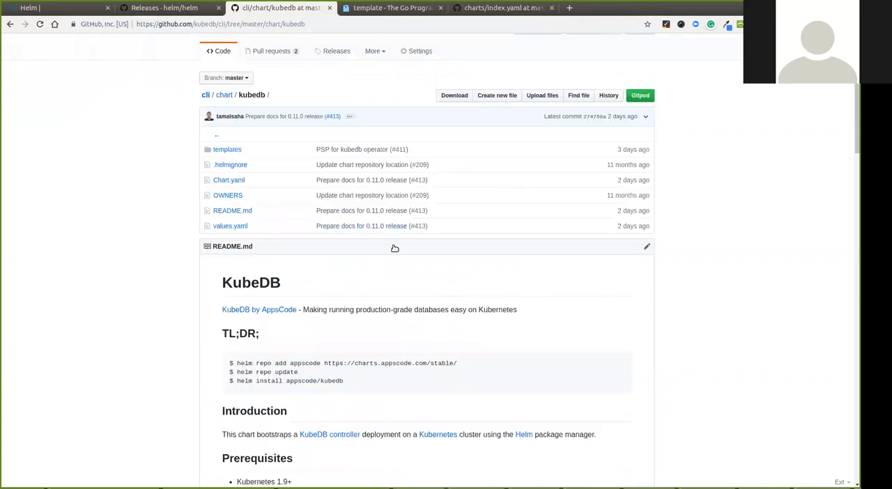
{"action": "left_click", "coordinate": [504, 8]}
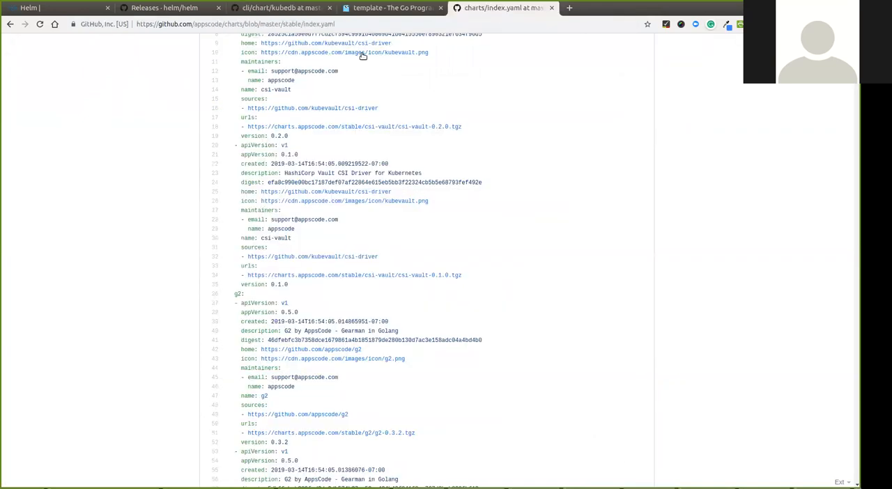
{"action": "left_click", "coordinate": [279, 9]}
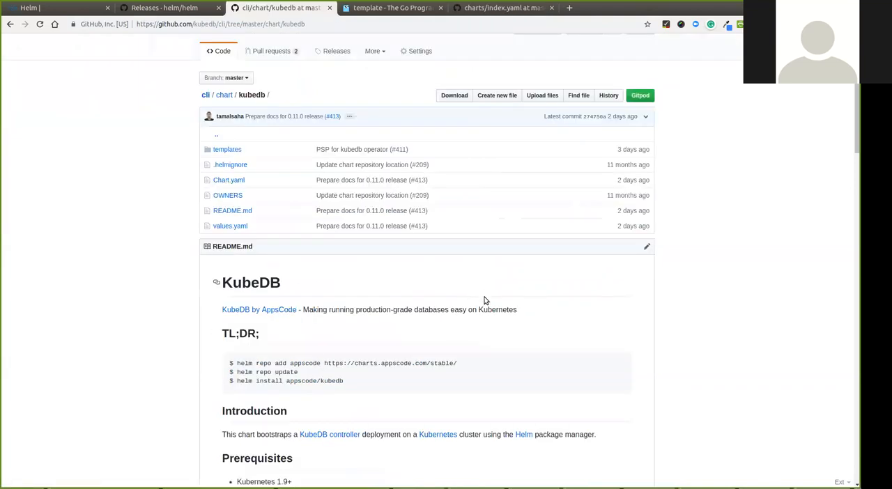
{"action": "left_click", "coordinate": [502, 8]}
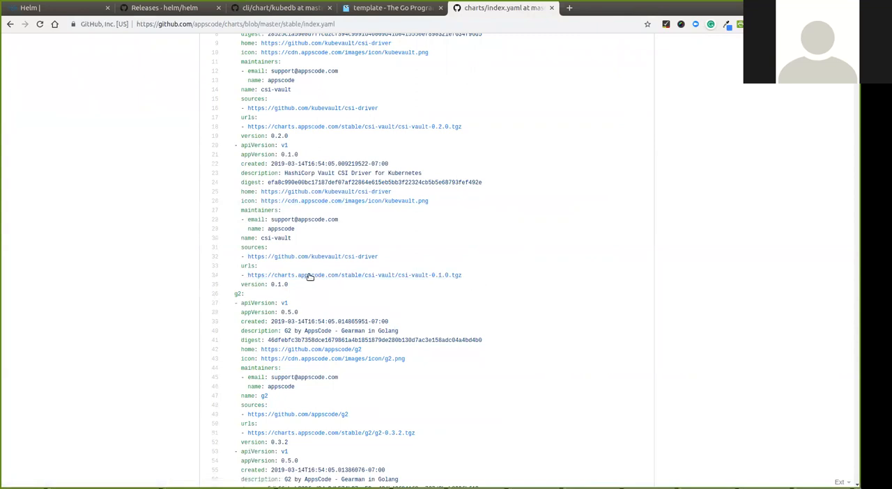
{"action": "left_click", "coordinate": [279, 9]}
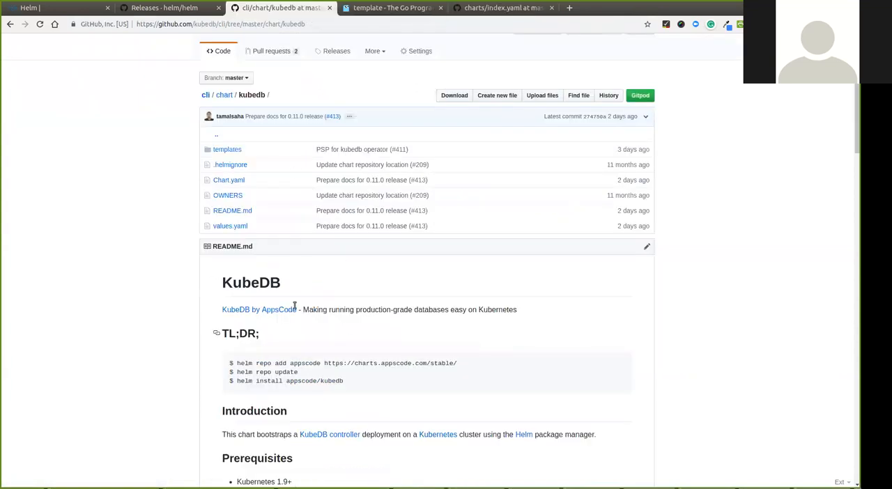
{"action": "mouse_move", "coordinate": [227, 149]}
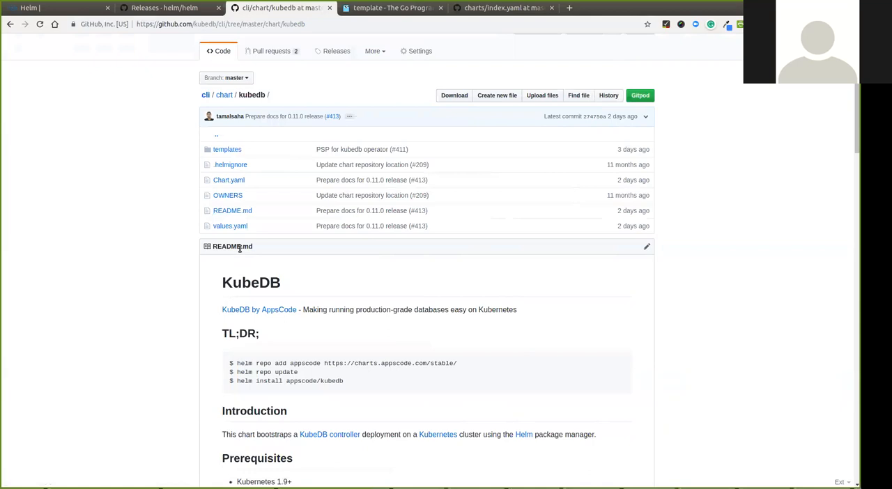
{"action": "mouse_move", "coordinate": [240, 252]}
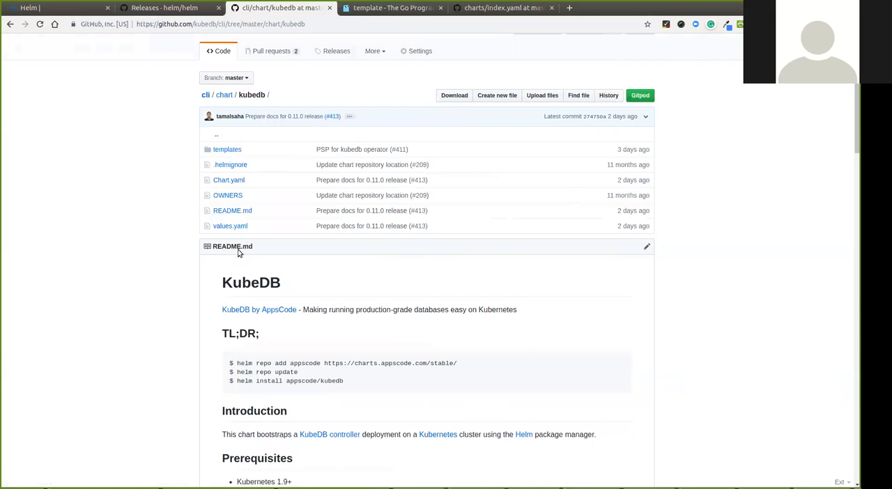
{"action": "mouse_move", "coordinate": [237, 258]}
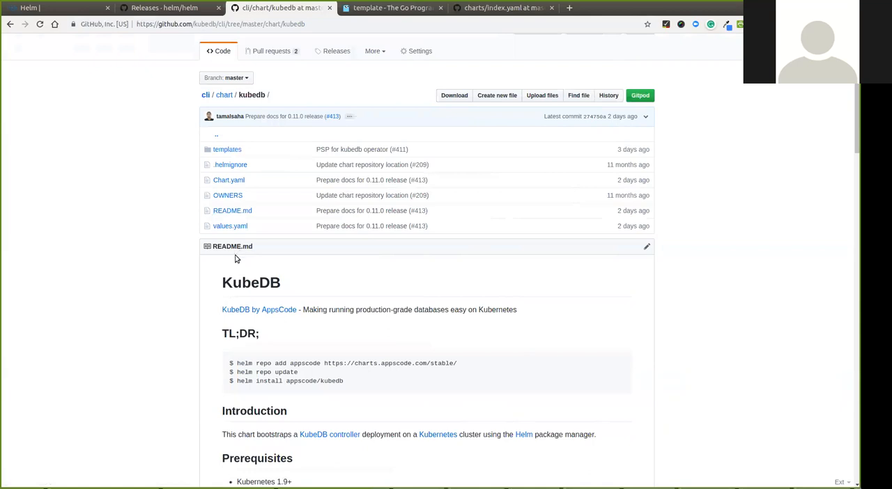
{"action": "mouse_move", "coordinate": [232, 266]}
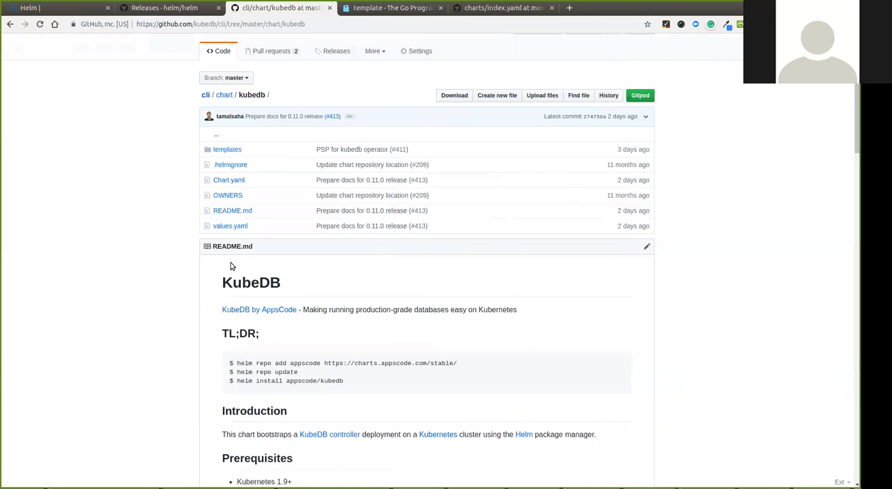
{"action": "scroll", "scroll_direction": "down", "scroll_amount": 3}
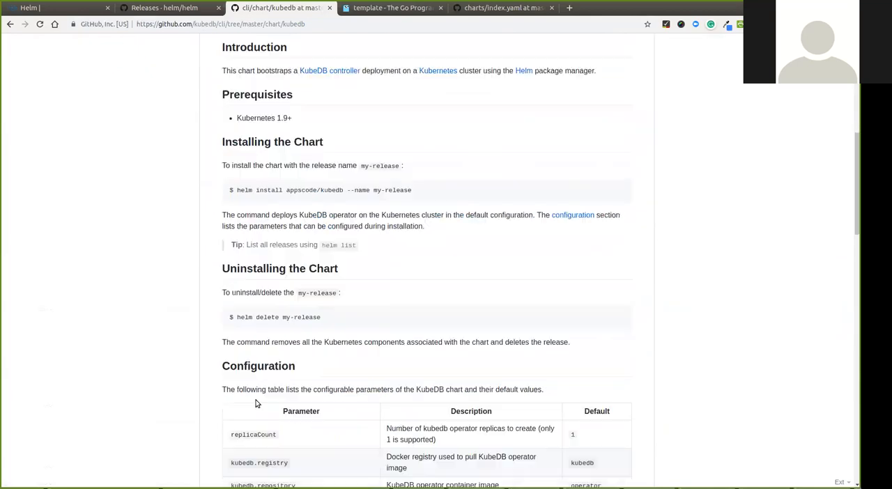
{"action": "scroll", "scroll_direction": "down", "scroll_amount": 3}
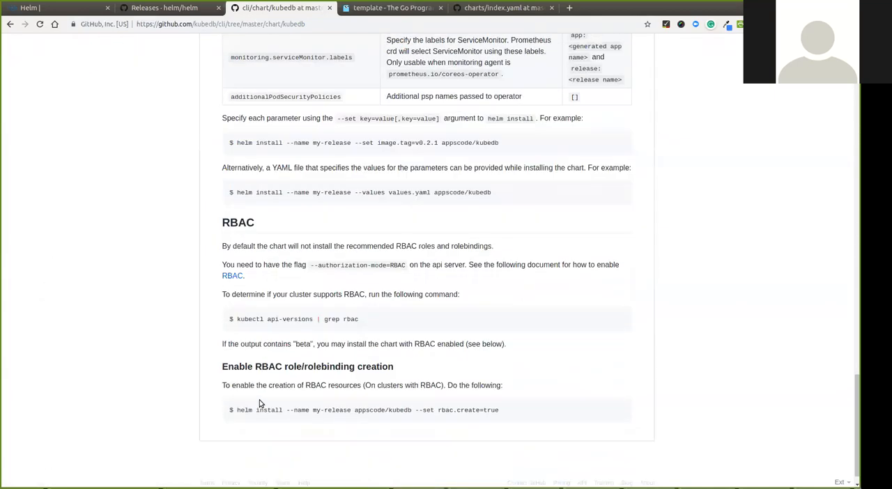
{"action": "scroll", "scroll_direction": "down", "scroll_amount": 3}
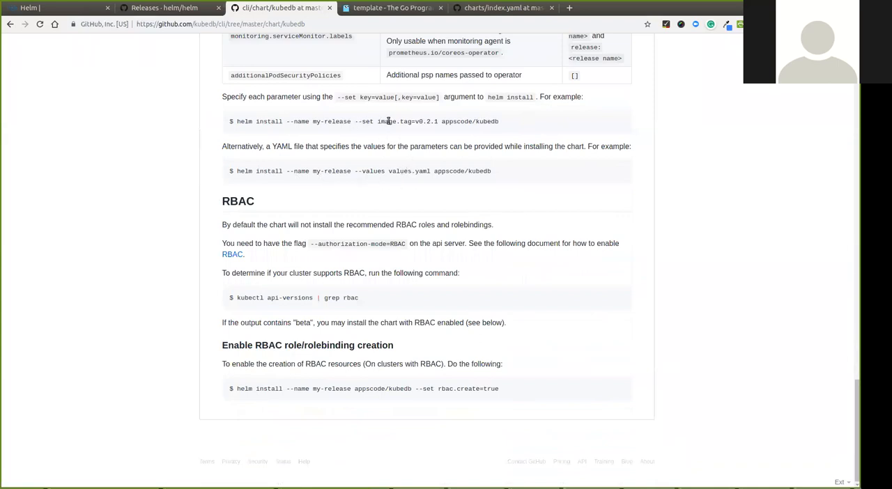
{"action": "double_click", "coordinate": [398, 121]}
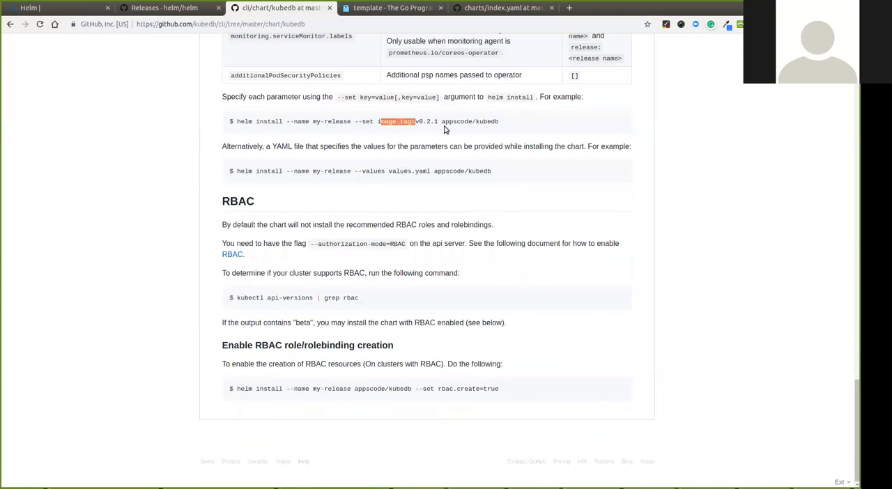
{"action": "mouse_move", "coordinate": [474, 233]}
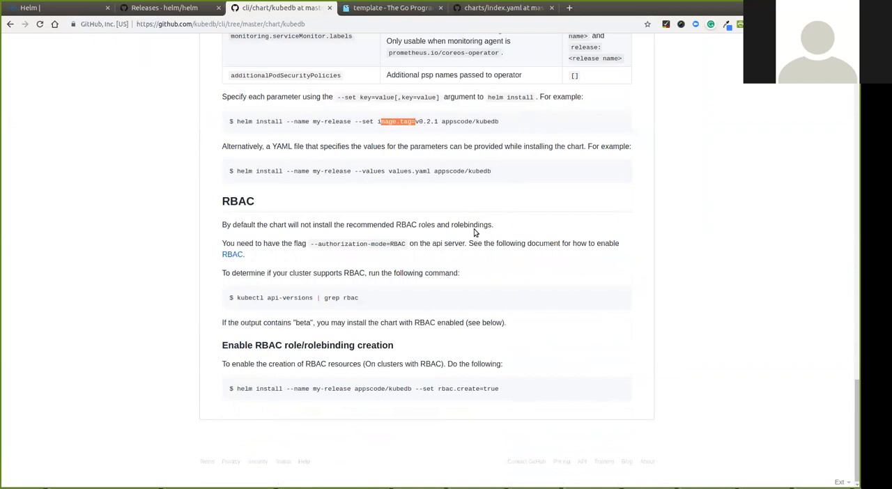
{"action": "mouse_move", "coordinate": [460, 188]}
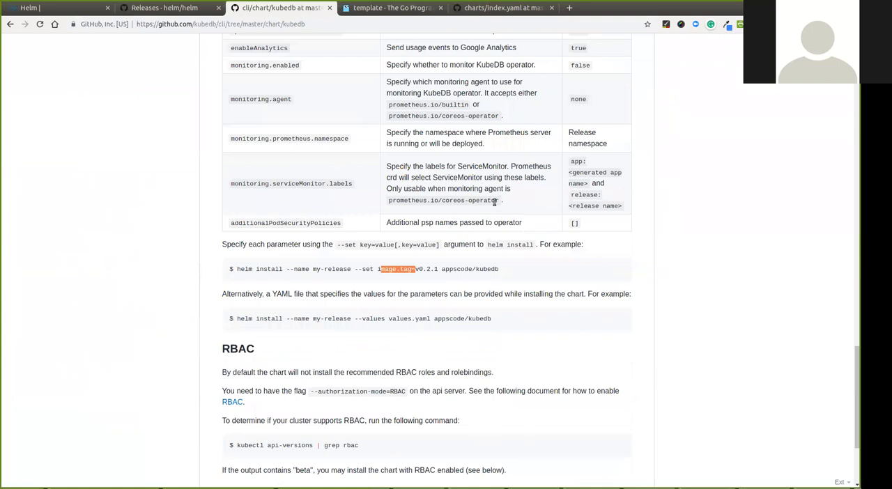
{"action": "mouse_move", "coordinate": [555, 274]}
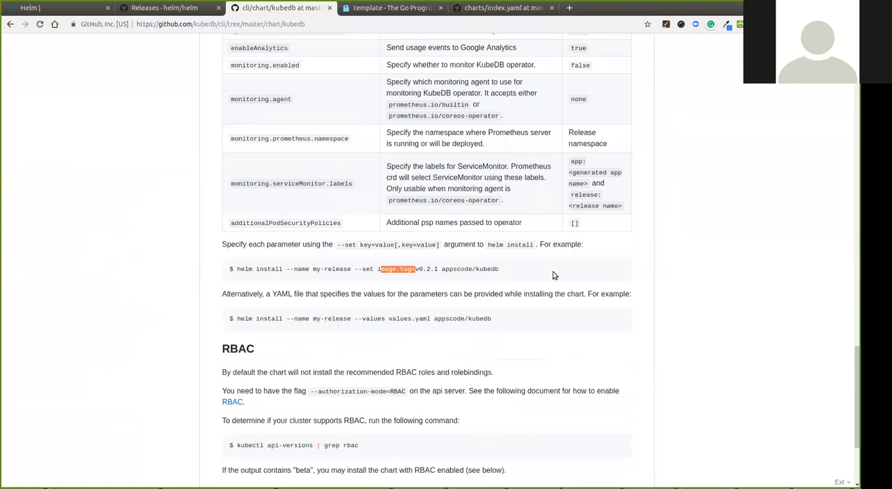
{"action": "mouse_move", "coordinate": [533, 321]}
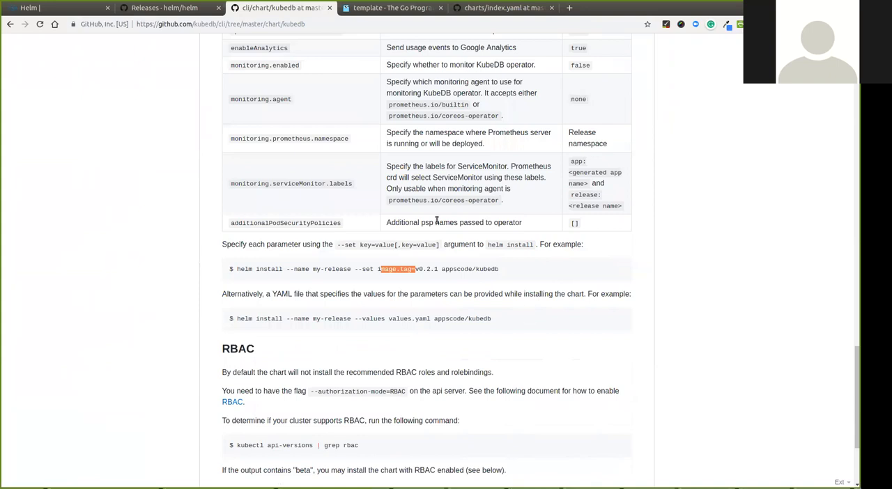
{"action": "scroll", "scroll_direction": "up", "scroll_amount": 3}
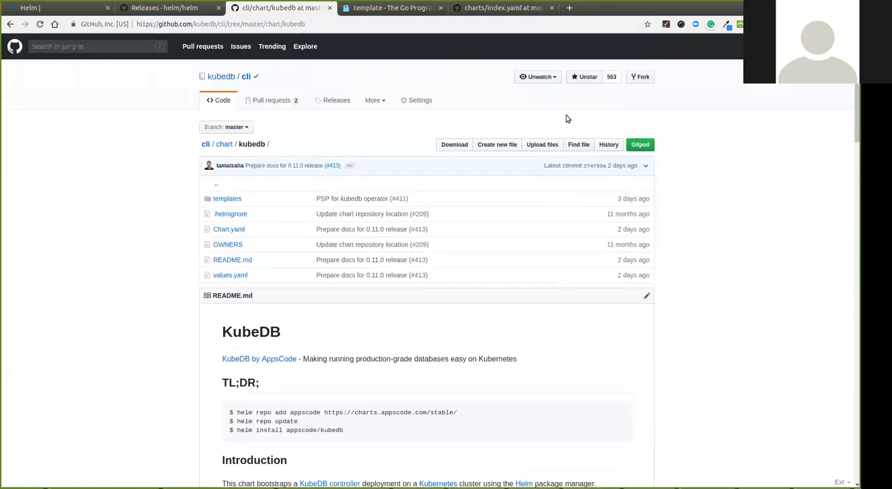
{"action": "mouse_move", "coordinate": [156, 195]}
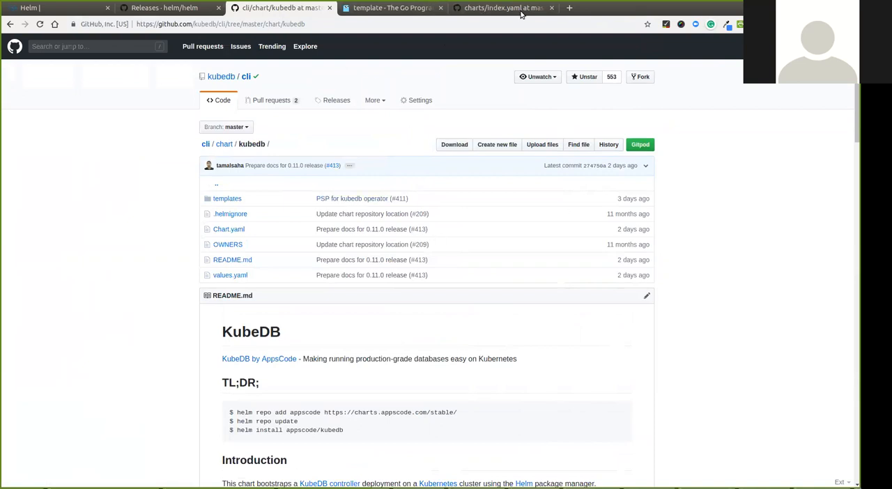
Return to the Helm Docs and briefly view the Using Helm guide before the Charts topics
{"action": "left_click", "coordinate": [502, 8]}
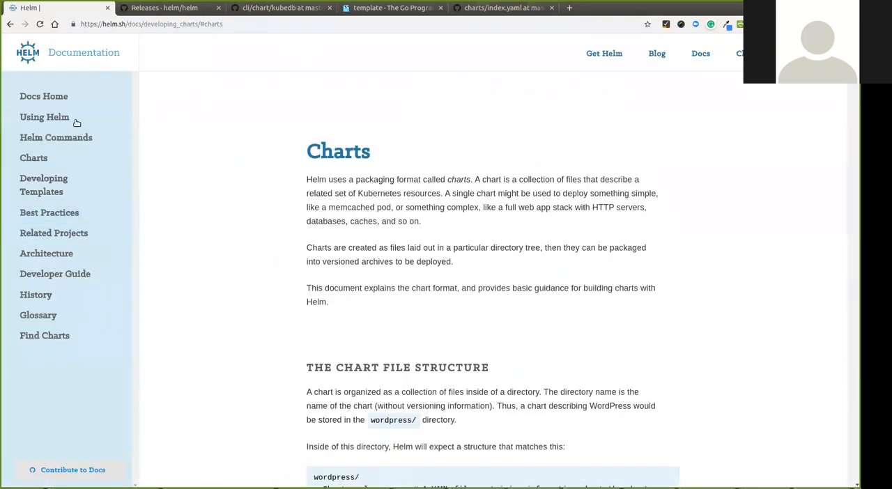
{"action": "left_click", "coordinate": [45, 117]}
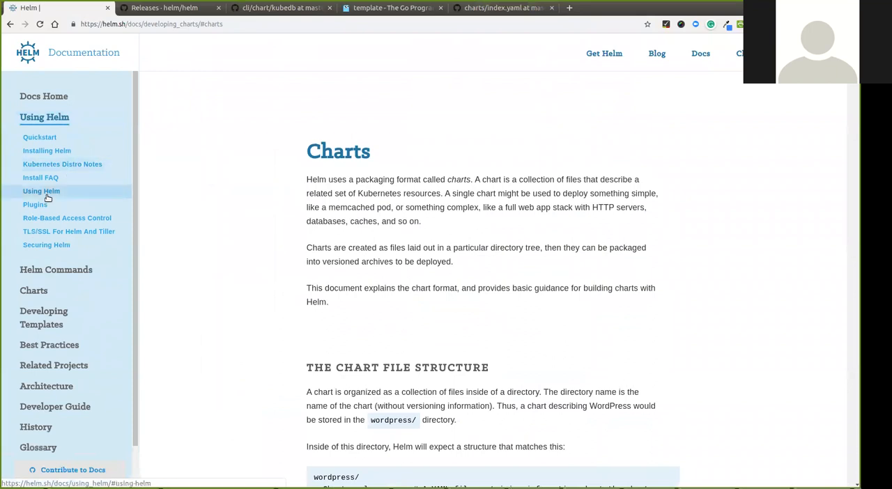
{"action": "left_click", "coordinate": [47, 150]}
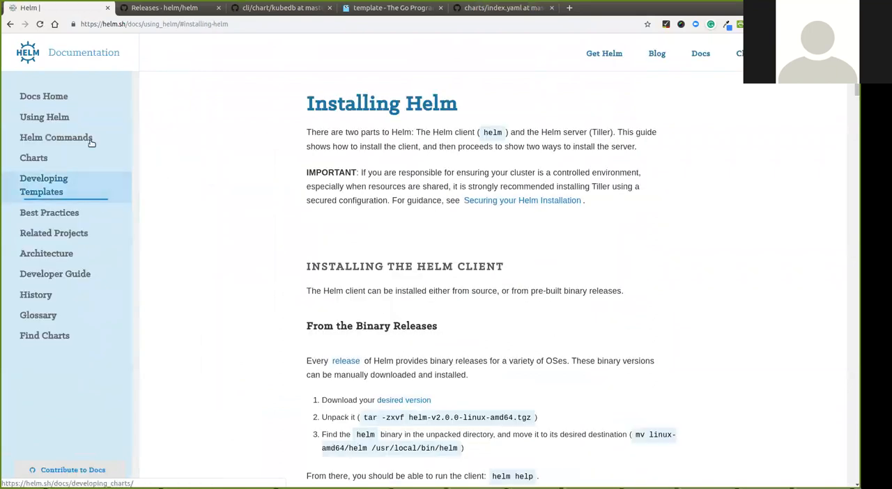
{"action": "left_click", "coordinate": [44, 117]}
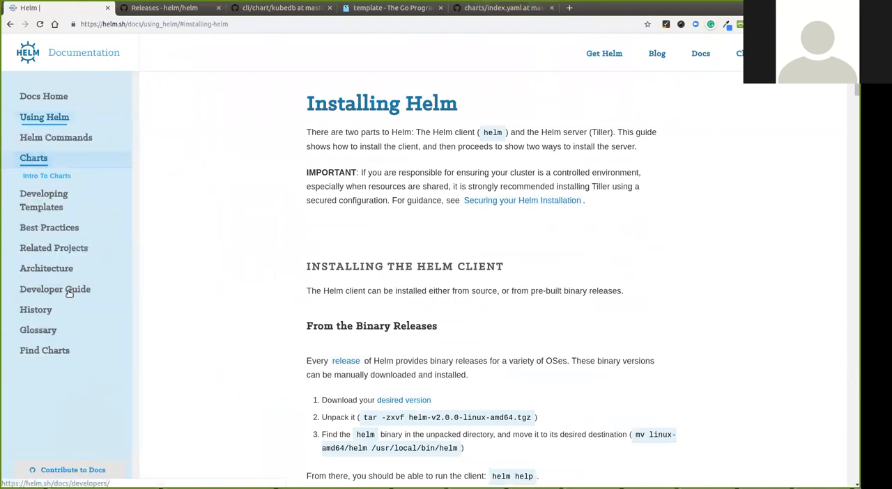
Show the Intro To Charts page and expand the Developing Templates topic list
{"action": "left_click", "coordinate": [34, 157]}
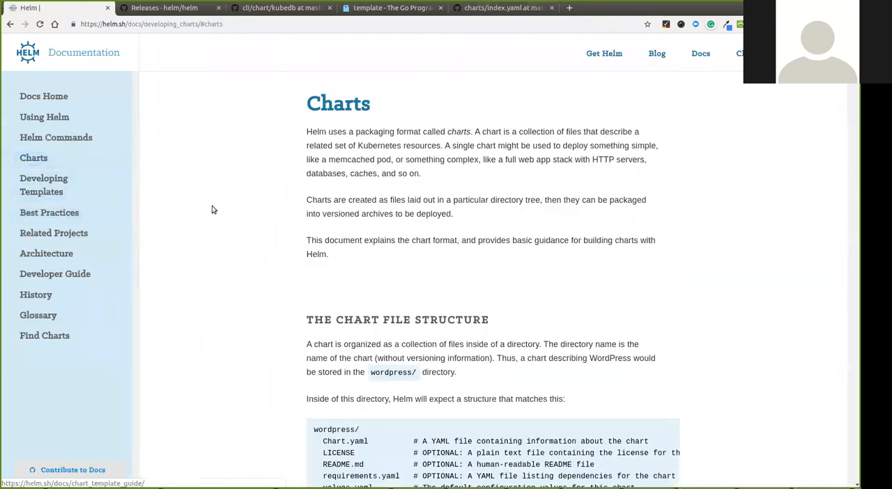
{"action": "left_click", "coordinate": [34, 158]}
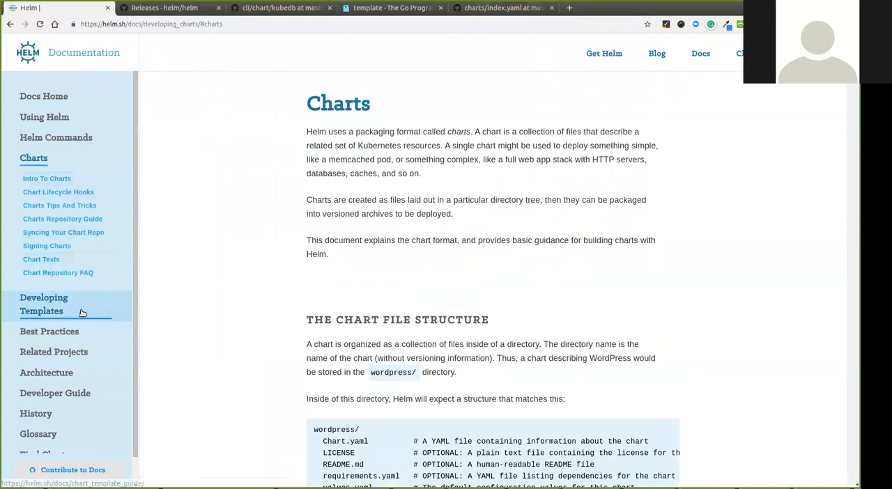
{"action": "left_click", "coordinate": [43, 304]}
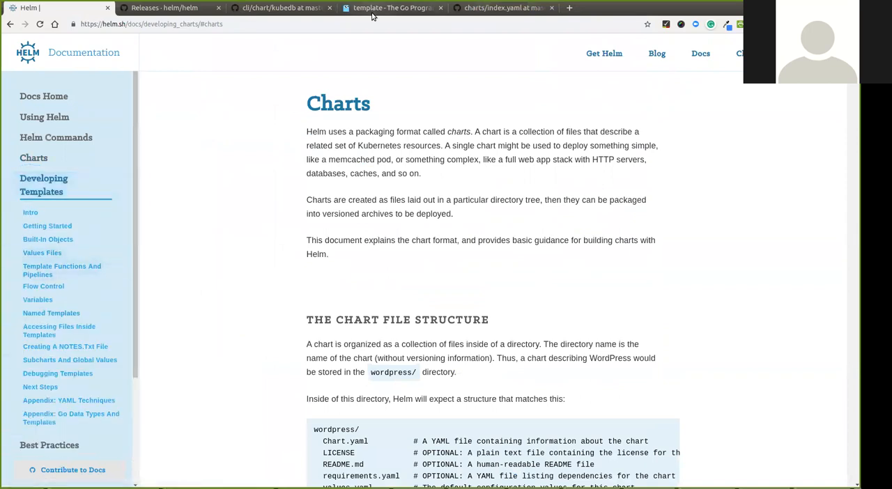
Review the Go text/template docs down to the predefined functions and eq/ne/lt comparison operators
{"action": "left_click", "coordinate": [392, 8]}
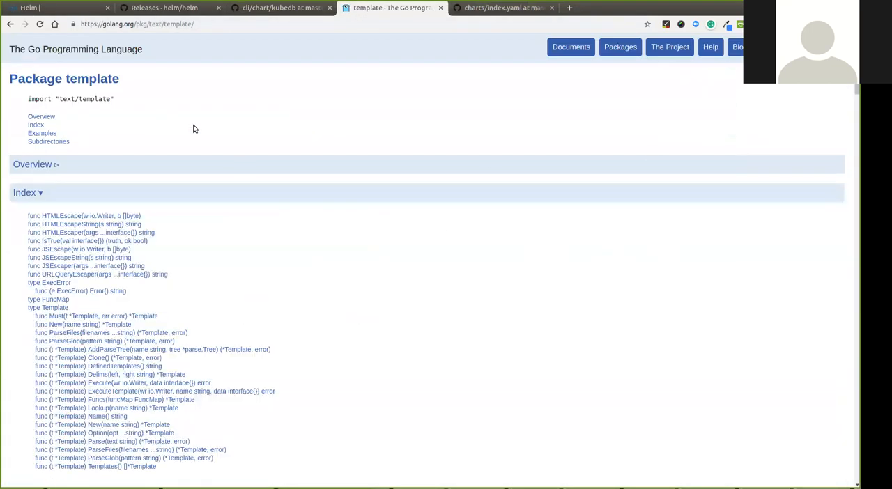
{"action": "scroll", "scroll_direction": "down", "scroll_amount": 3}
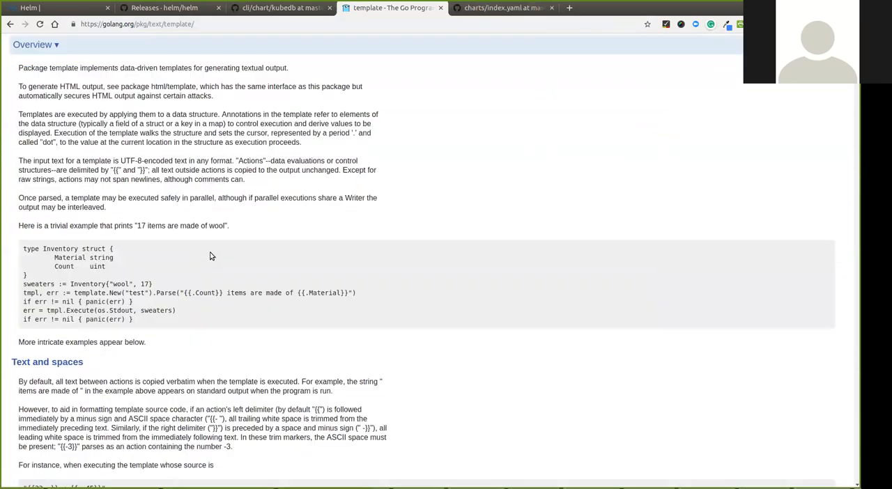
{"action": "scroll", "scroll_direction": "down", "scroll_amount": 3}
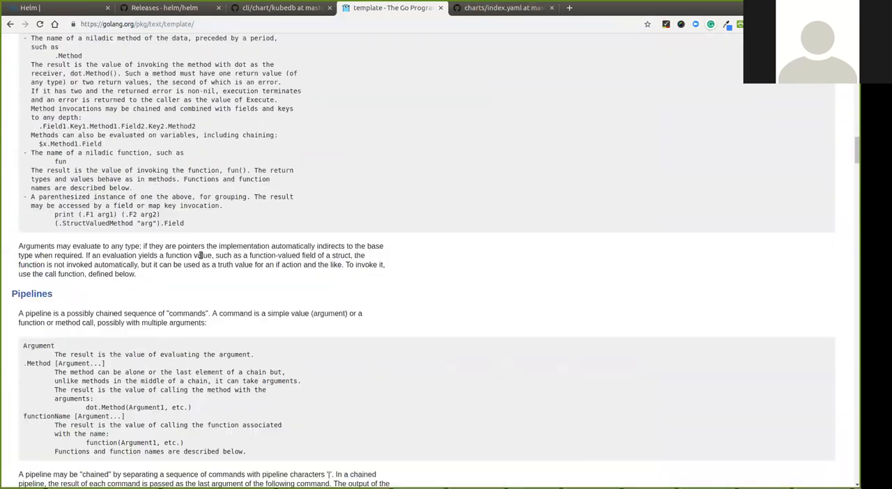
{"action": "scroll", "scroll_direction": "down", "scroll_amount": 3}
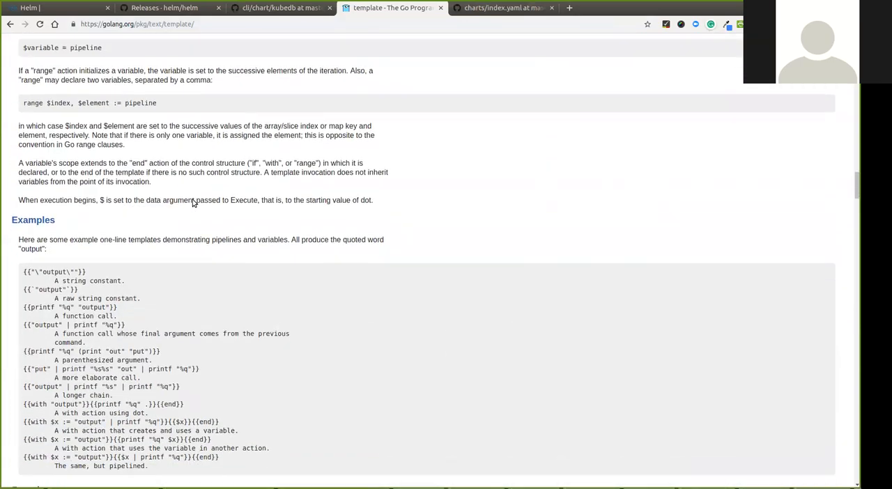
{"action": "scroll", "scroll_direction": "down", "scroll_amount": 3}
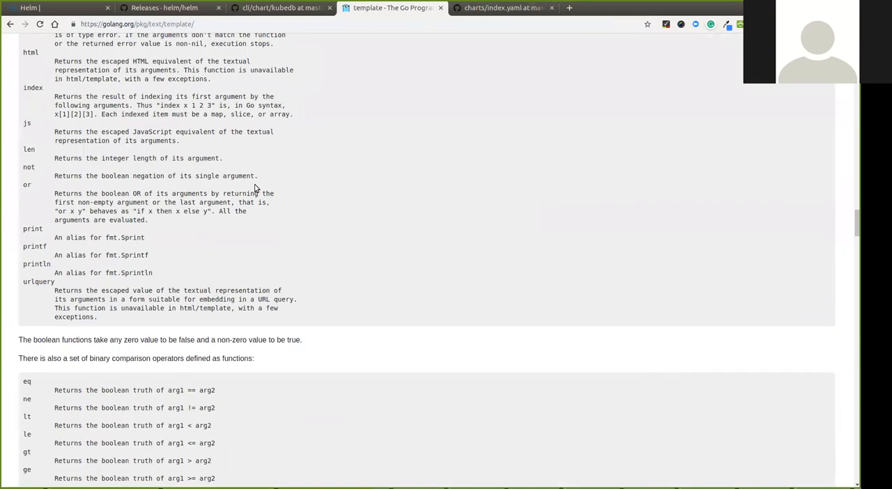
{"action": "scroll", "scroll_direction": "down", "scroll_amount": 3}
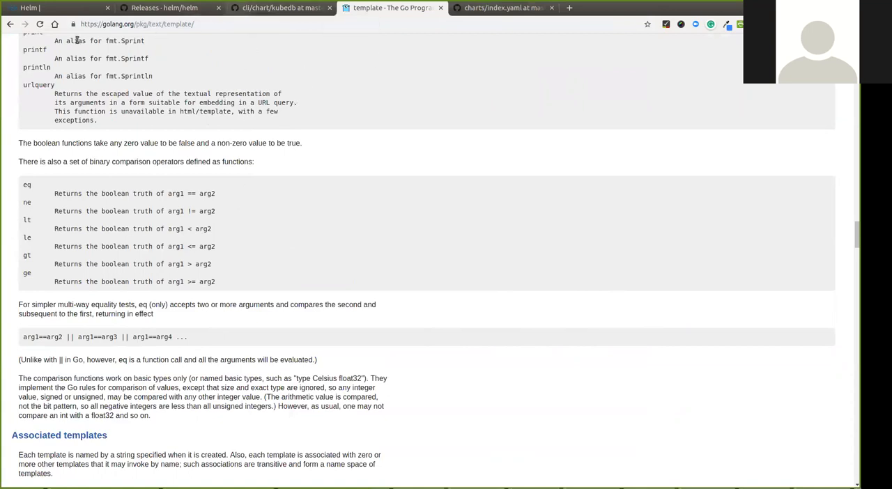
Read the chart template Getting Started guide down to the helm install --debug --dry-run example
{"action": "left_click", "coordinate": [53, 8]}
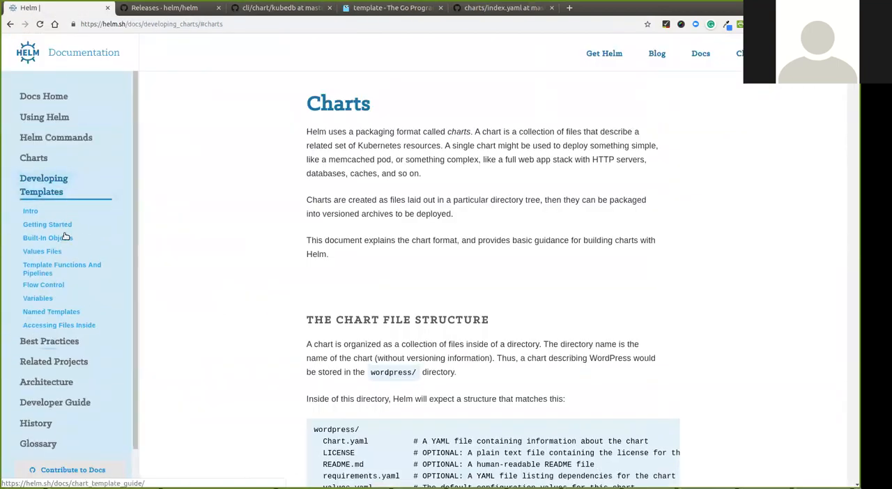
{"action": "left_click", "coordinate": [48, 224]}
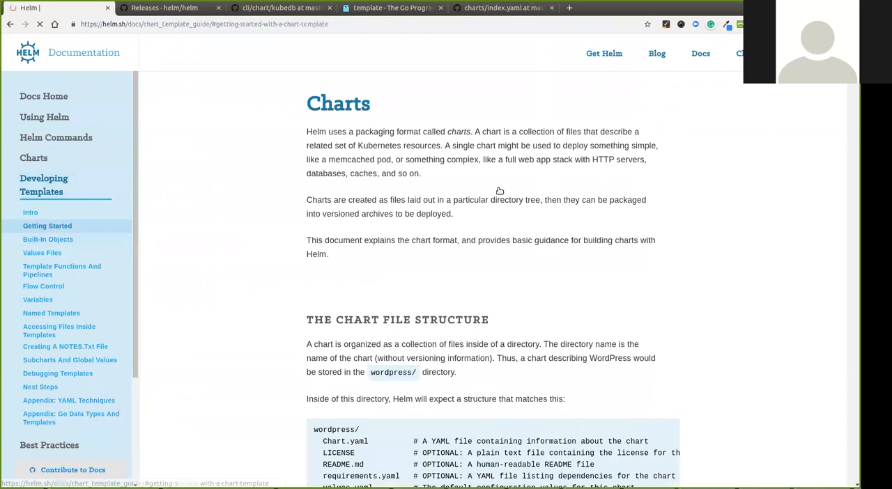
{"action": "scroll", "scroll_direction": "down", "scroll_amount": 3}
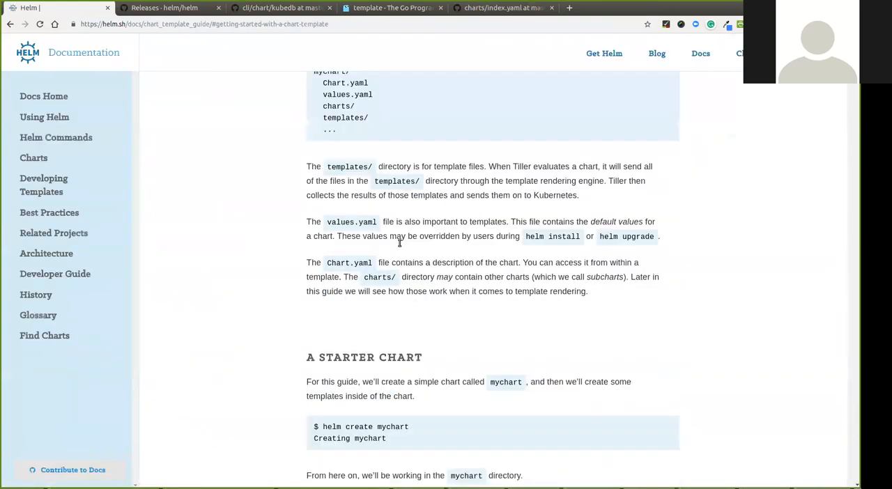
{"action": "scroll", "scroll_direction": "down", "scroll_amount": 3}
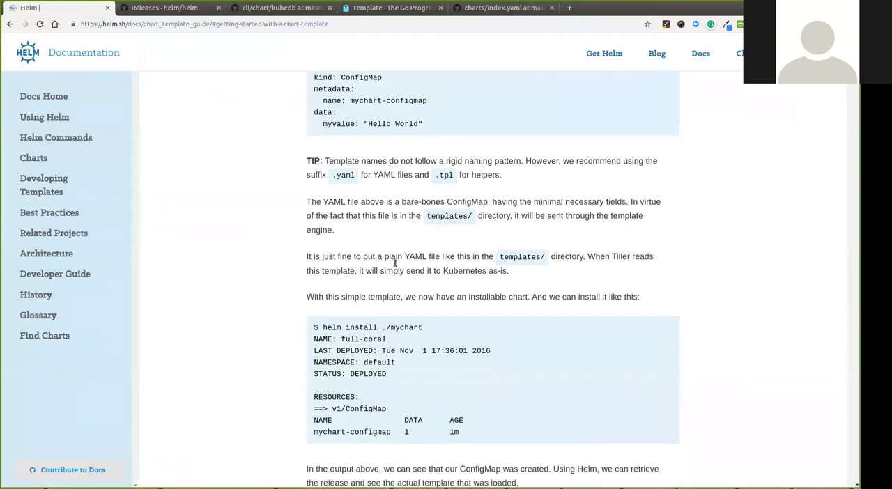
{"action": "scroll", "scroll_direction": "down", "scroll_amount": 3}
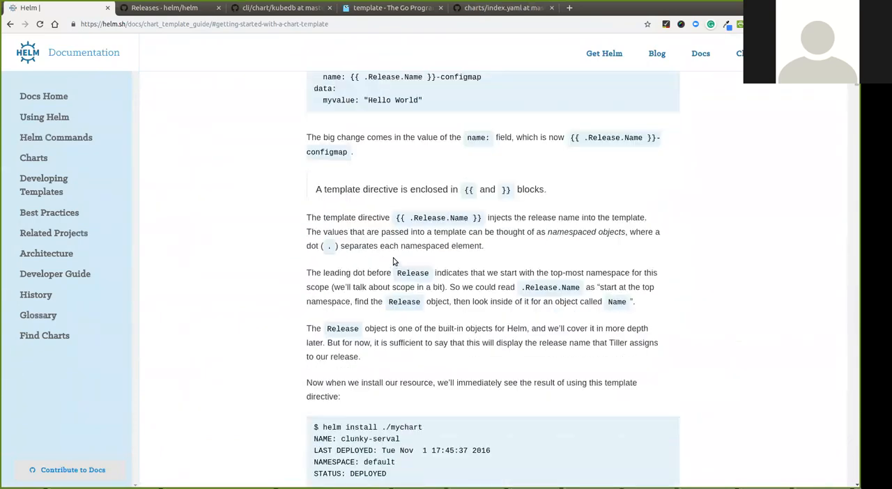
{"action": "scroll", "scroll_direction": "down", "scroll_amount": 3}
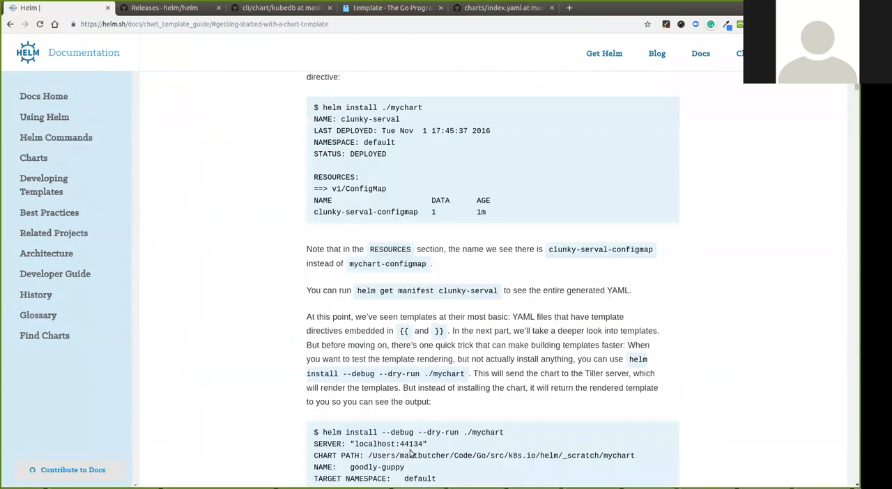
{"action": "scroll", "scroll_direction": "down", "scroll_amount": 3}
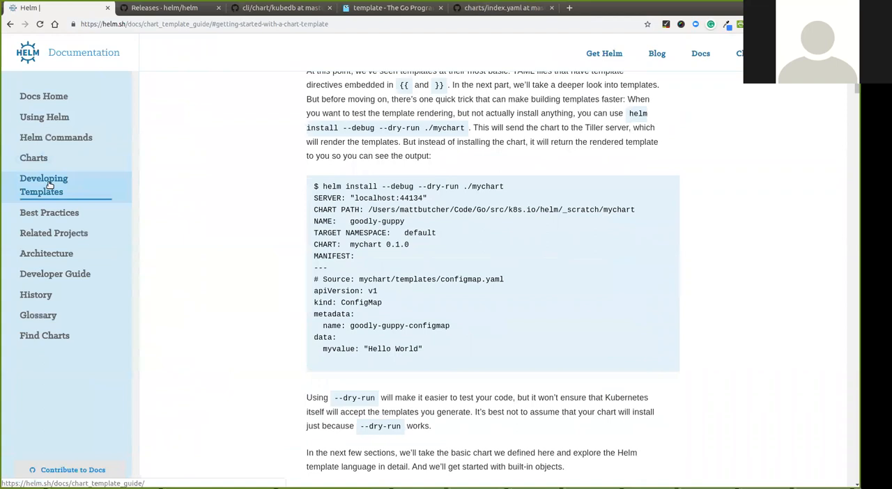
Show the Helm Commands reference list and reach the helm install command reference
{"action": "left_click", "coordinate": [44, 117]}
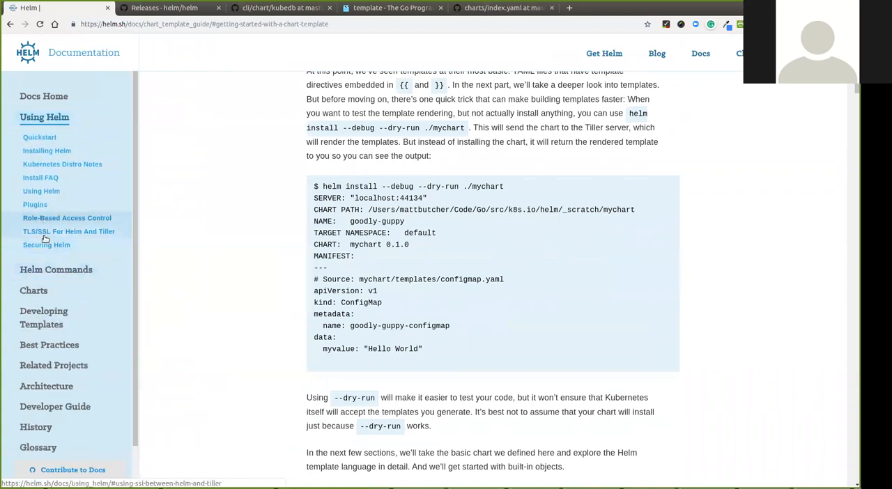
{"action": "mouse_move", "coordinate": [35, 203]}
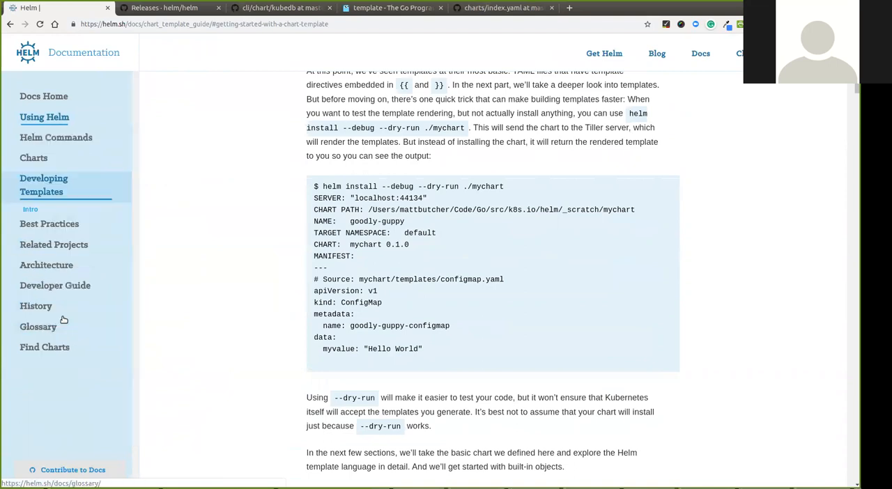
{"action": "left_click", "coordinate": [56, 139]}
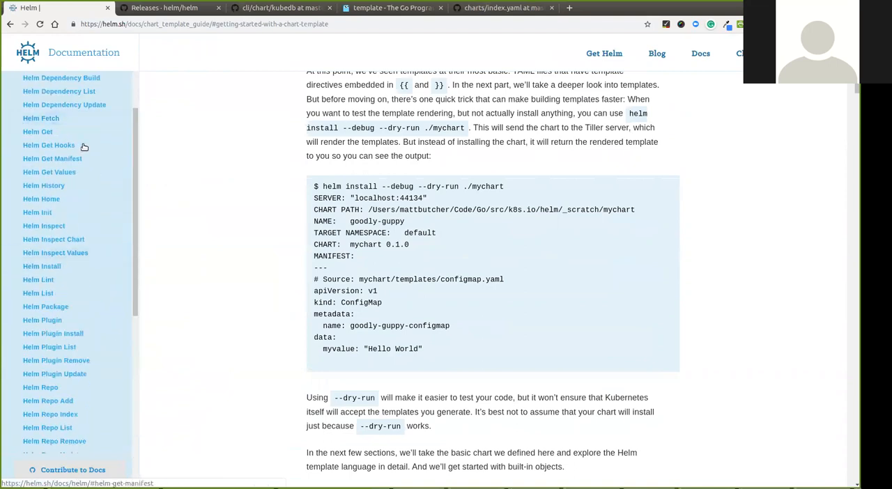
{"action": "scroll", "scroll_direction": "down", "scroll_amount": 3}
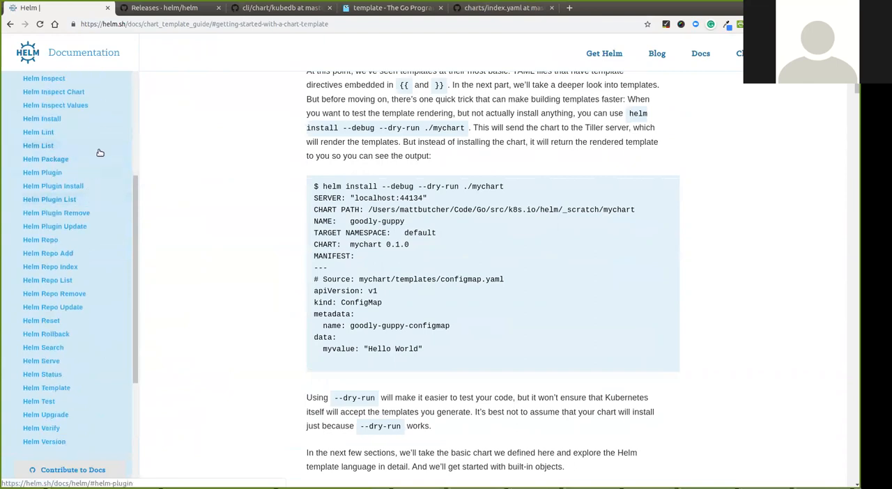
{"action": "scroll", "scroll_direction": "down", "scroll_amount": 3}
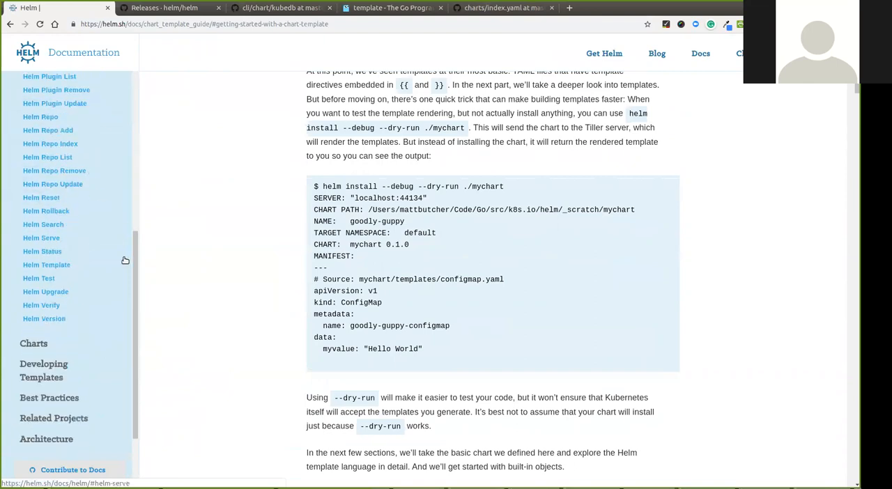
{"action": "mouse_move", "coordinate": [42, 251]}
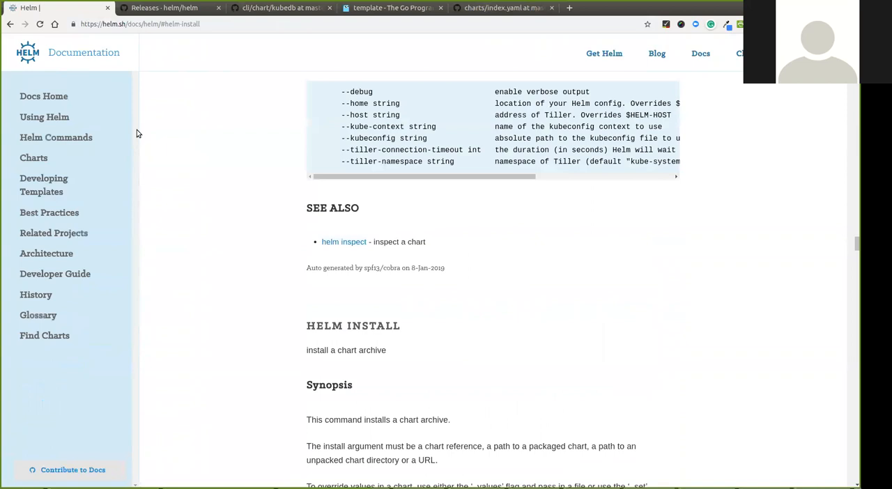
{"action": "left_click", "coordinate": [45, 117]}
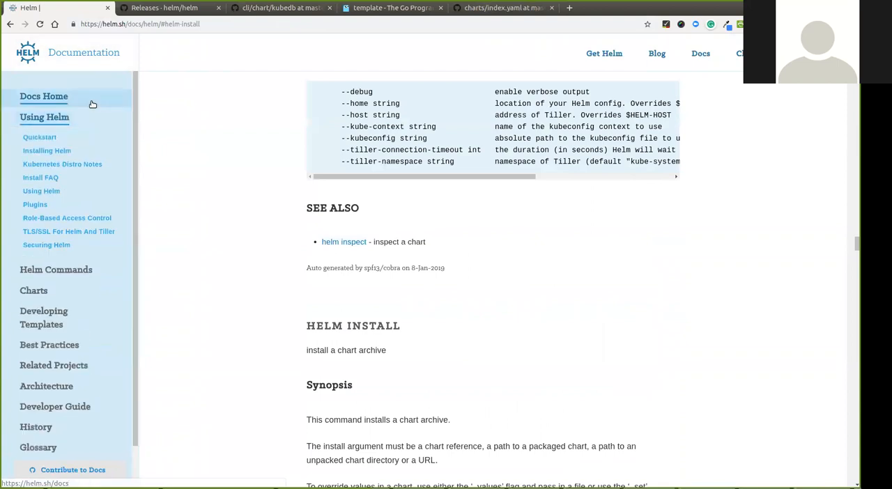